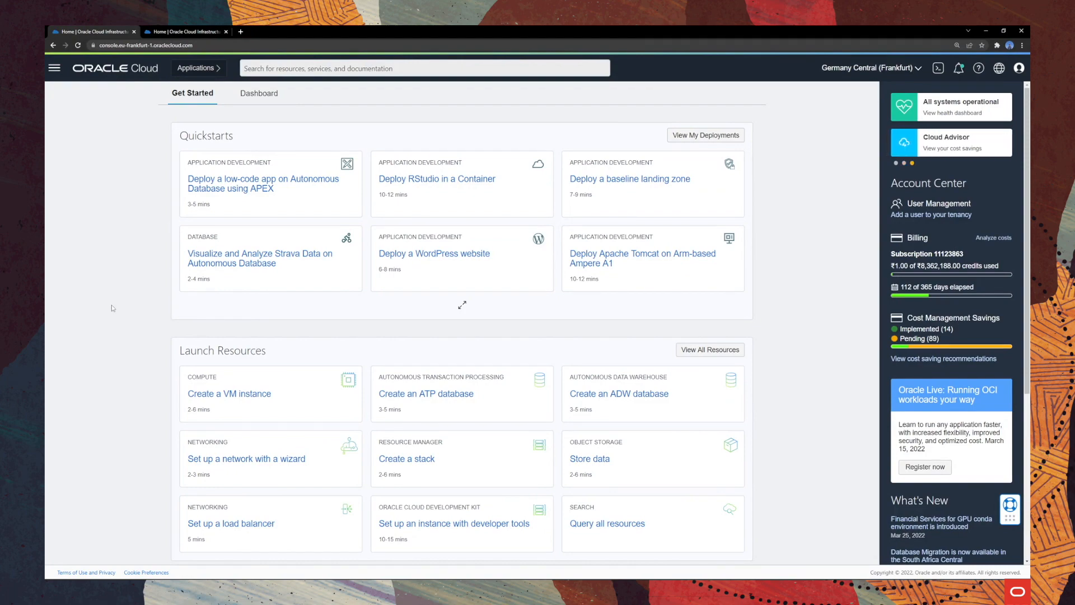
{"action": "mouse_move", "coordinate": [940, 68]}
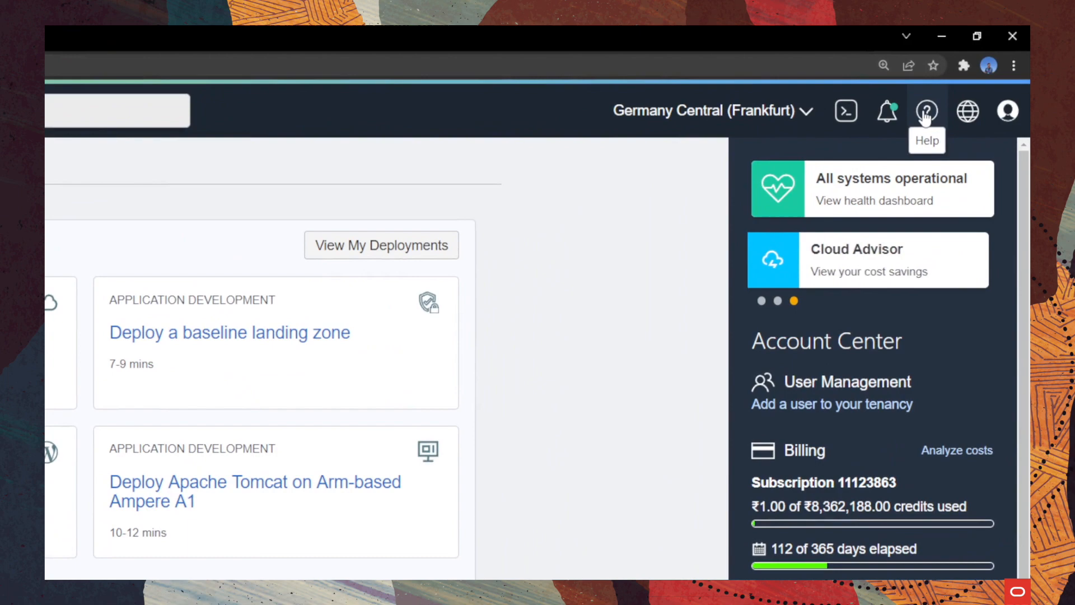
Bring up the Help panel with its documentation links and support options.
{"action": "left_click", "coordinate": [926, 110]}
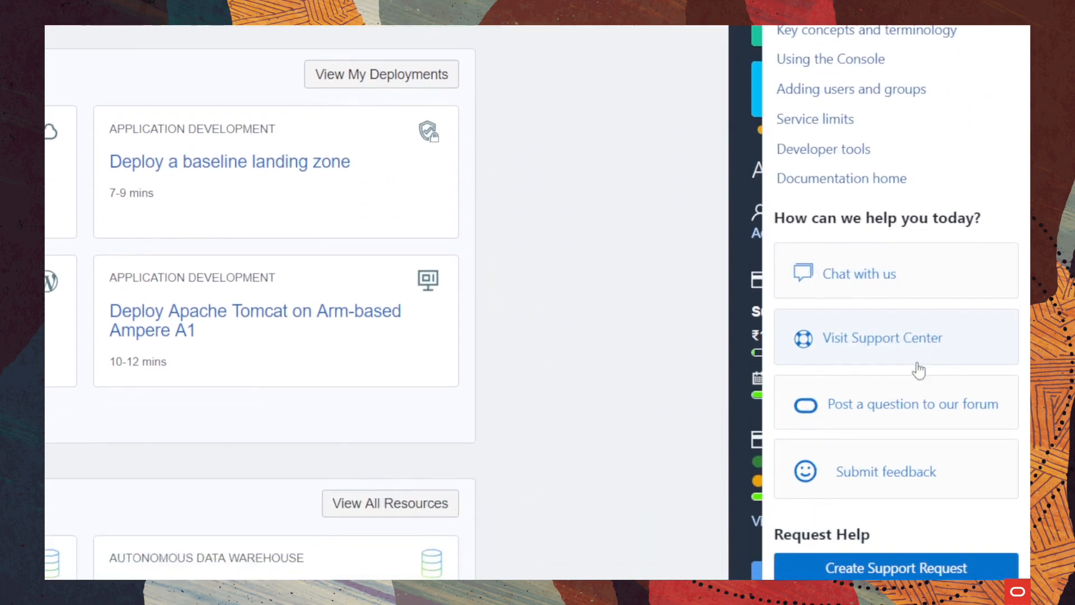
{"action": "scroll", "scroll_direction": "down", "scroll_amount": 3}
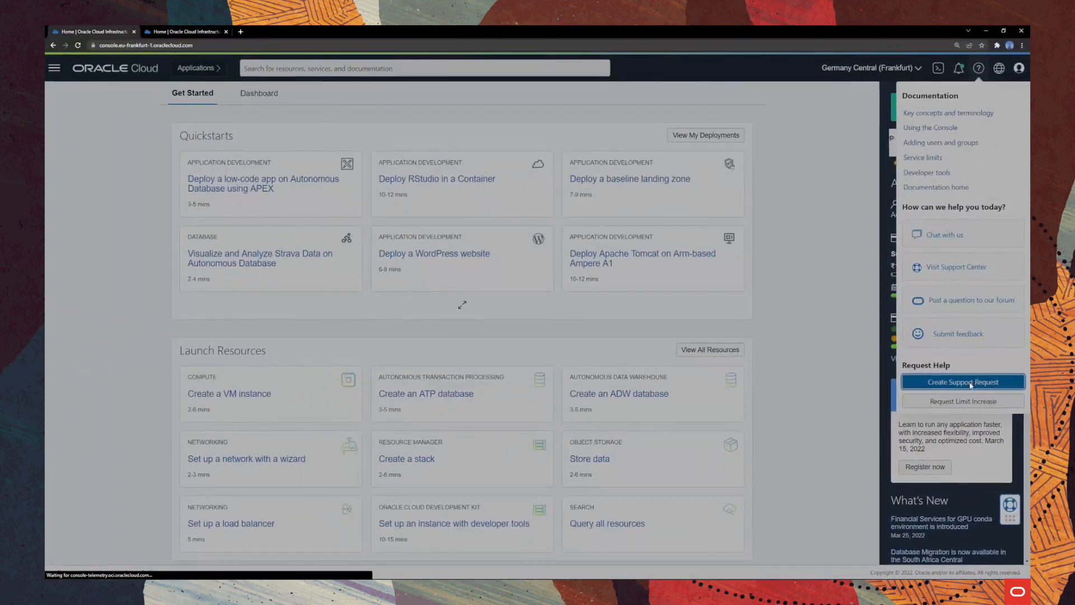
Start a new support request and review the Technical and Billing Support forms.
{"action": "left_click", "coordinate": [963, 382]}
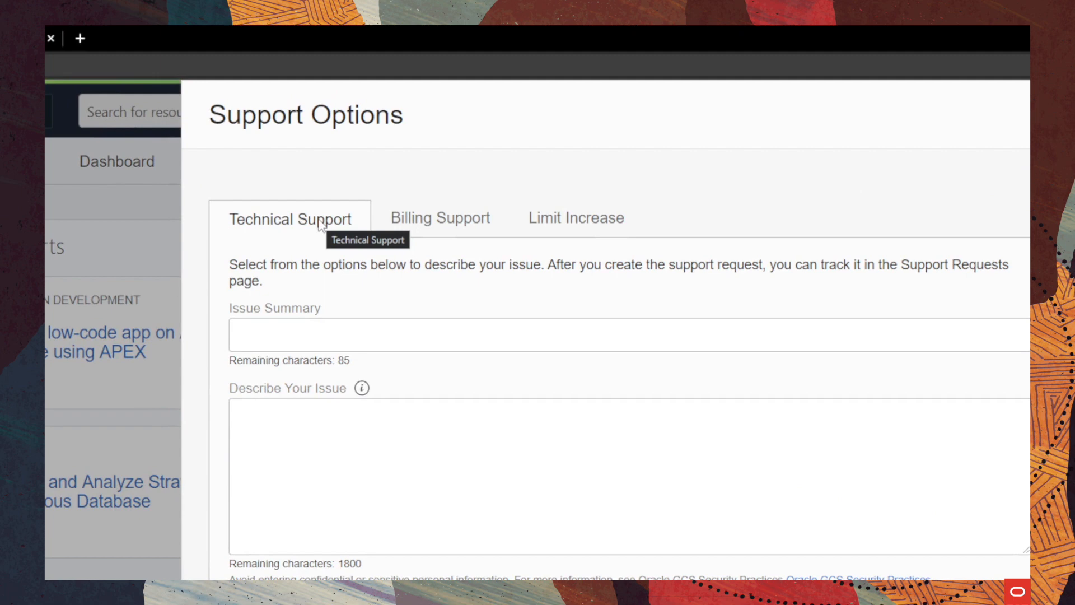
{"action": "left_click", "coordinate": [439, 218]}
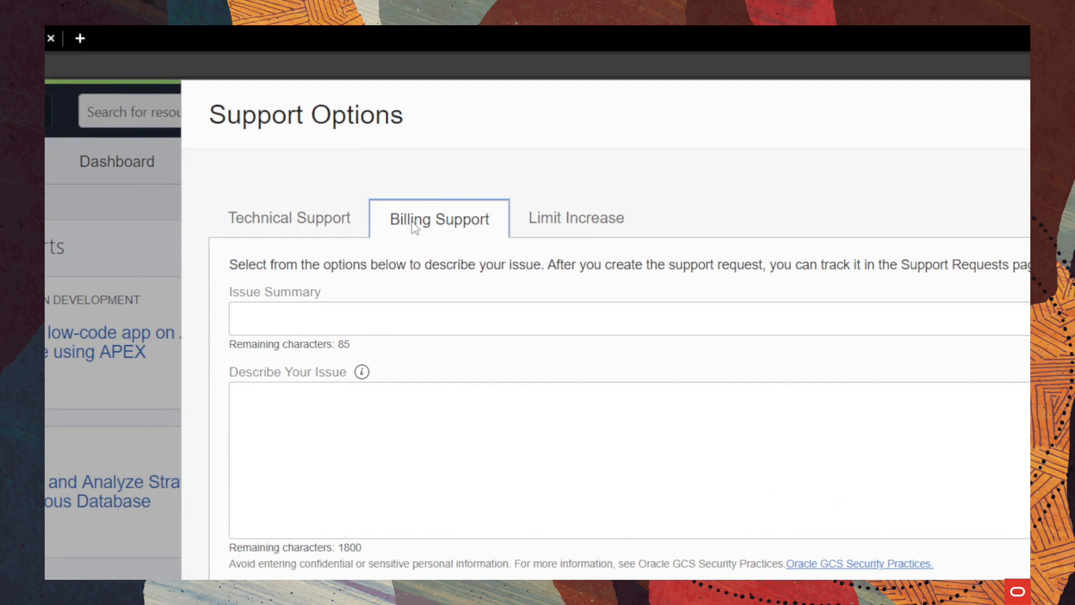
{"action": "mouse_move", "coordinate": [462, 236]}
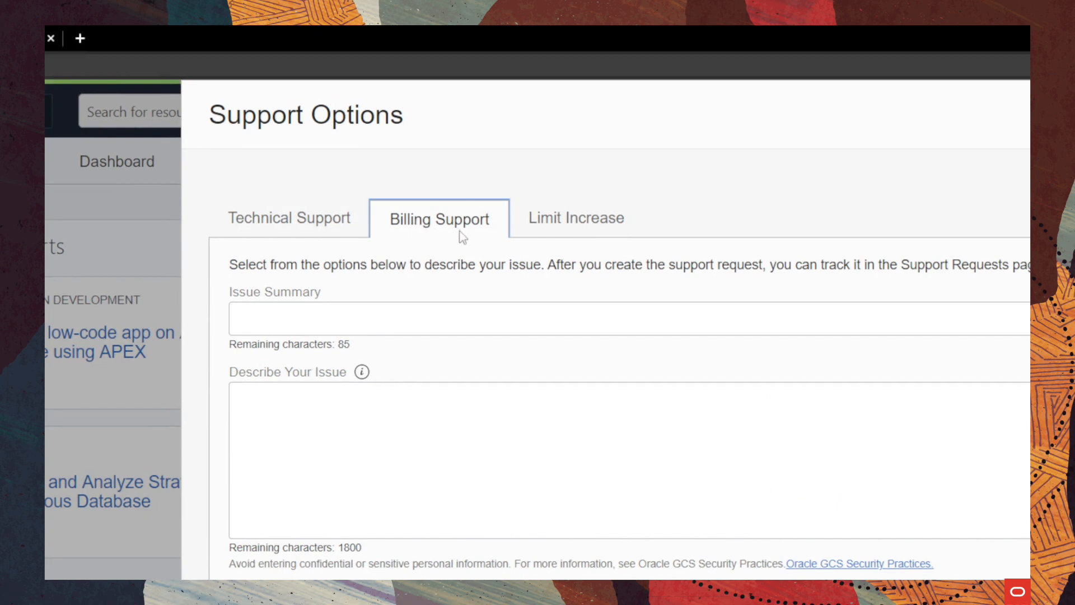
{"action": "left_click", "coordinate": [576, 218]}
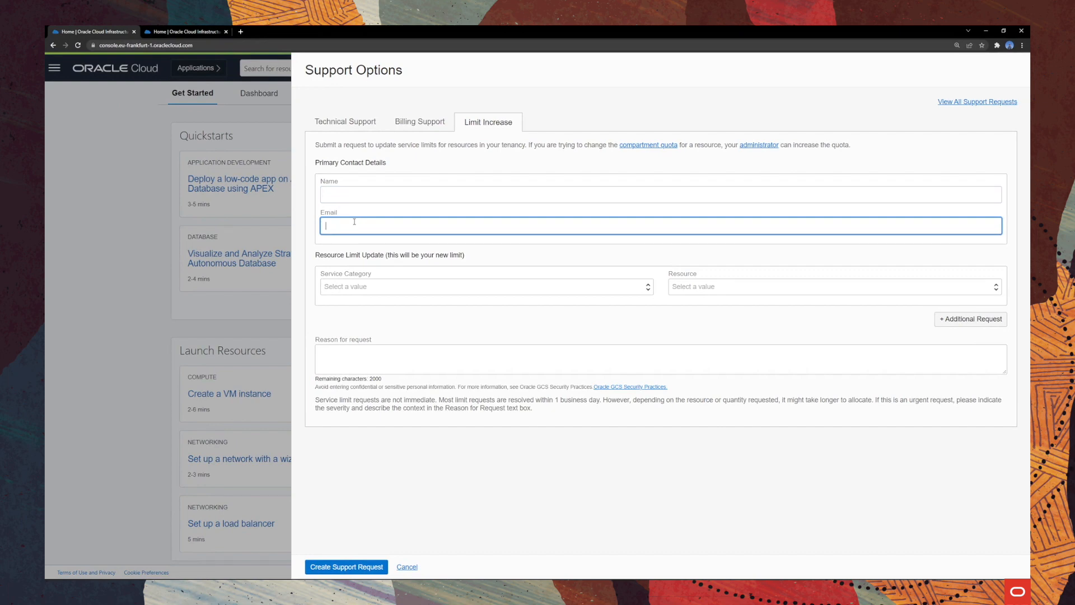
Set the limit increase to Compute cores for DenseIO1 instances, then return to Technical Support.
{"action": "left_click", "coordinate": [486, 287]}
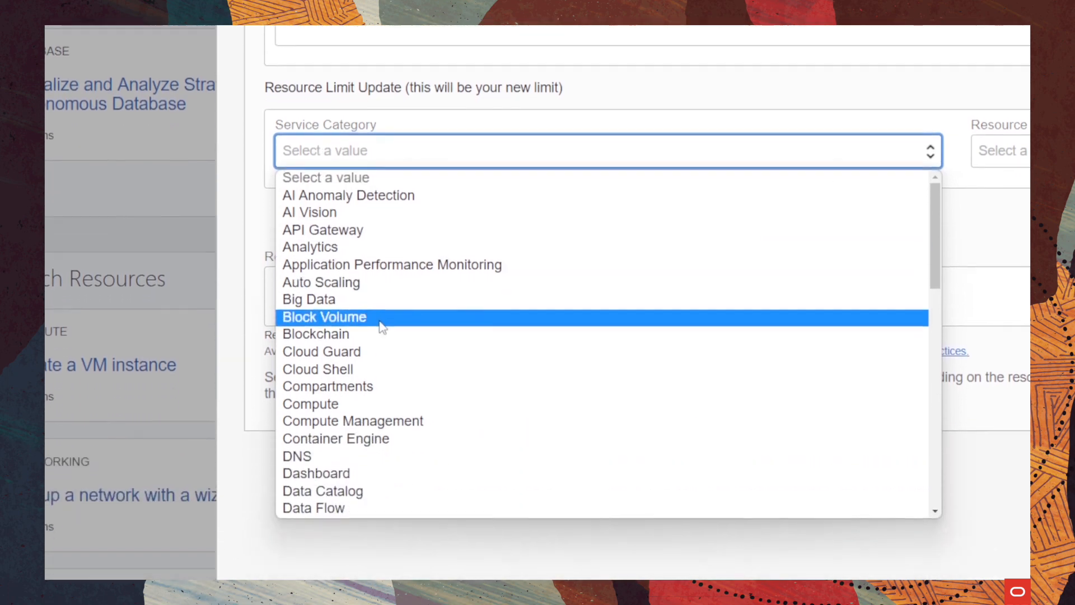
{"action": "left_click", "coordinate": [310, 403]}
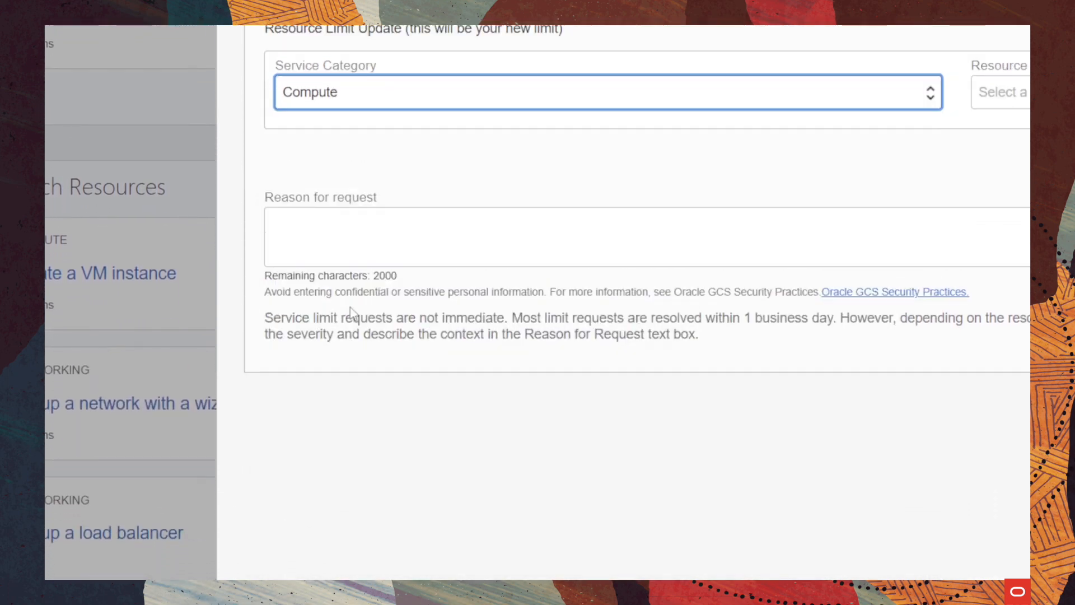
{"action": "scroll", "scroll_direction": "up", "scroll_amount": 3}
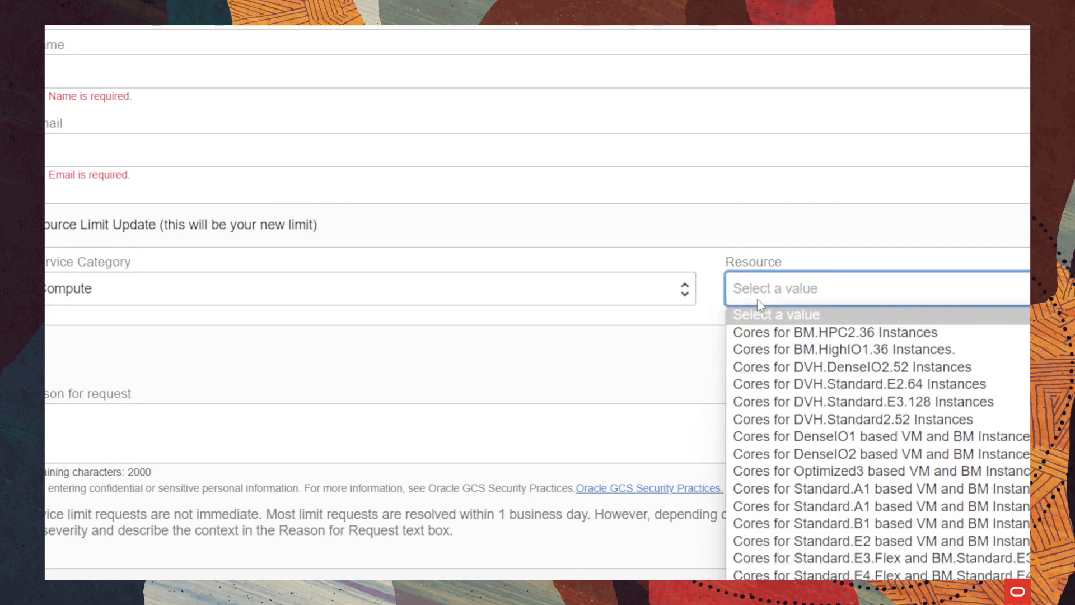
{"action": "mouse_move", "coordinate": [760, 312]}
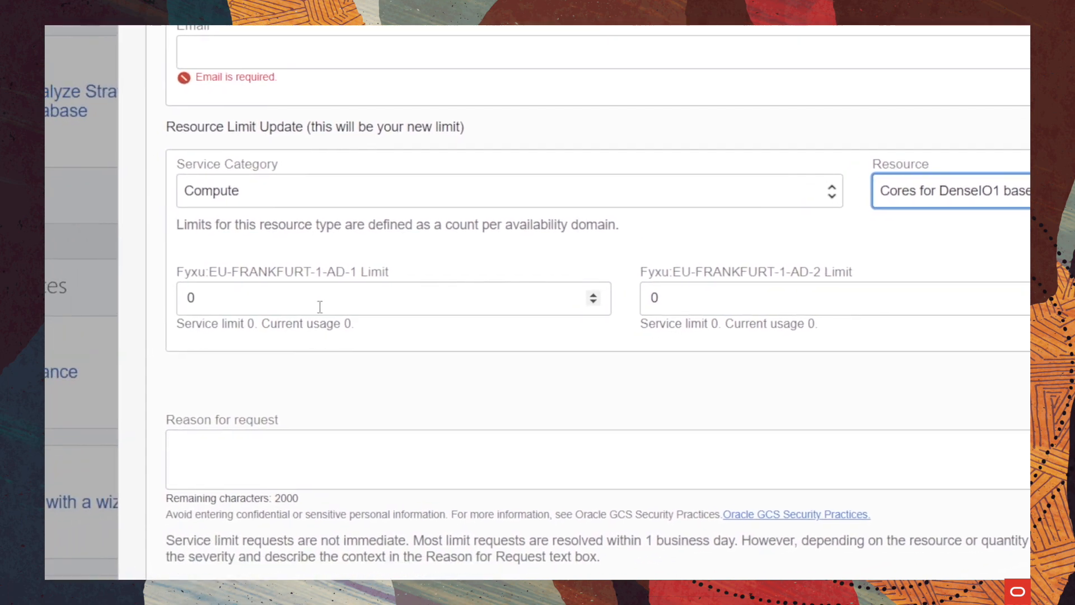
{"action": "scroll", "scroll_direction": "right", "scroll_amount": 3}
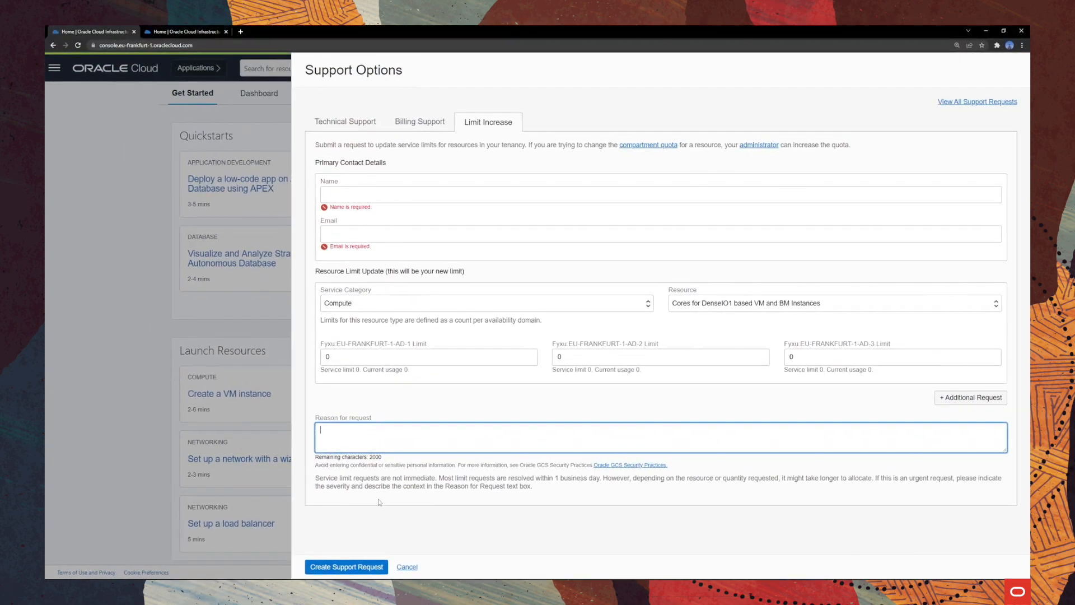
{"action": "left_click", "coordinate": [346, 566]}
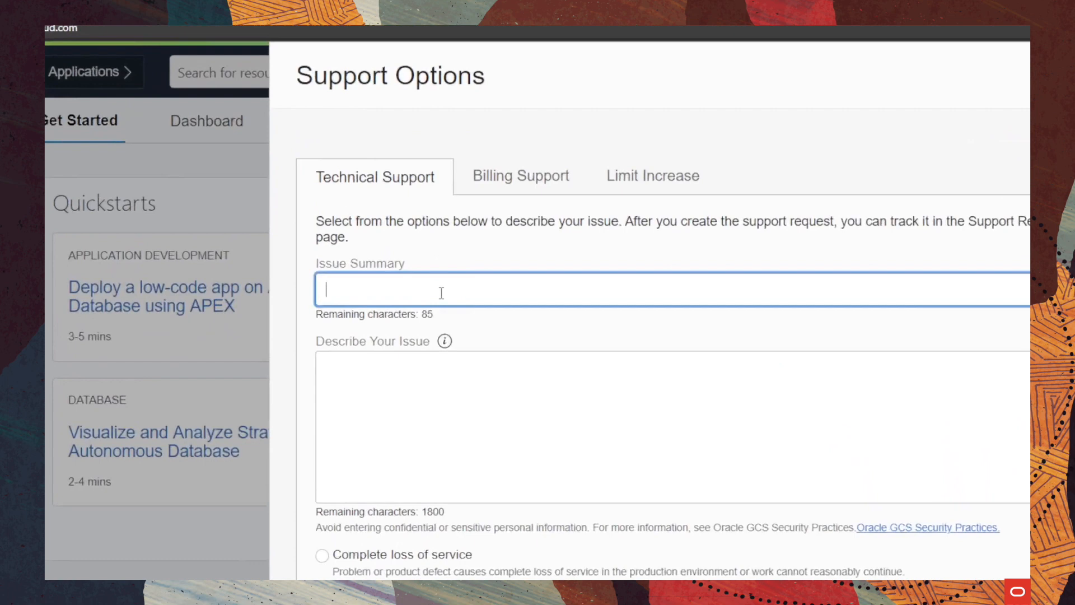
Enter the issue summary 'Cannot launch resources from the main dashboard'.
{"action": "type", "text": "Cann"}
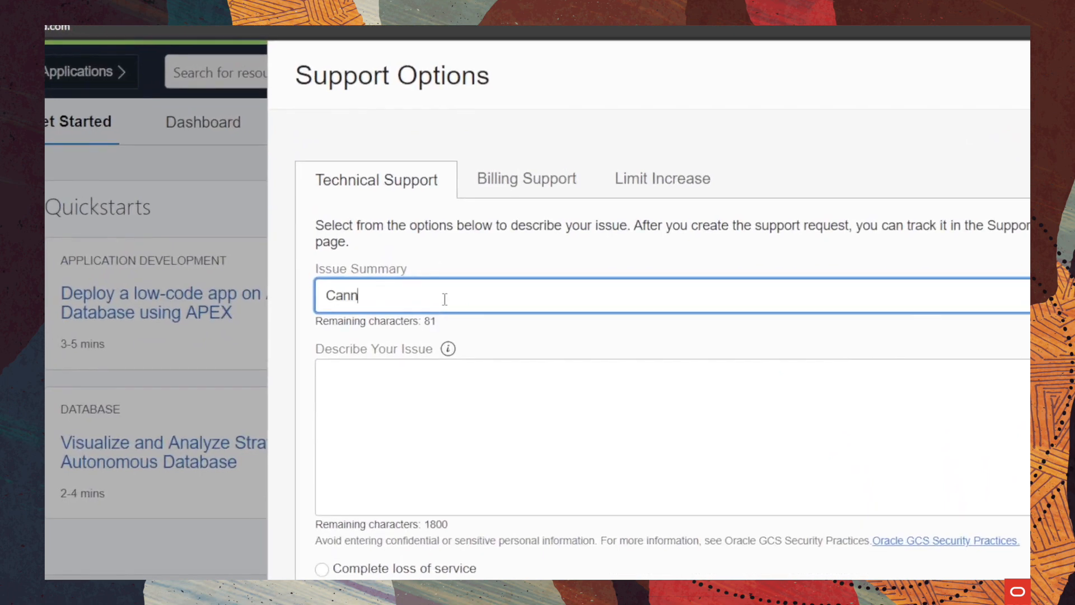
{"action": "type", "text": "ot launch"}
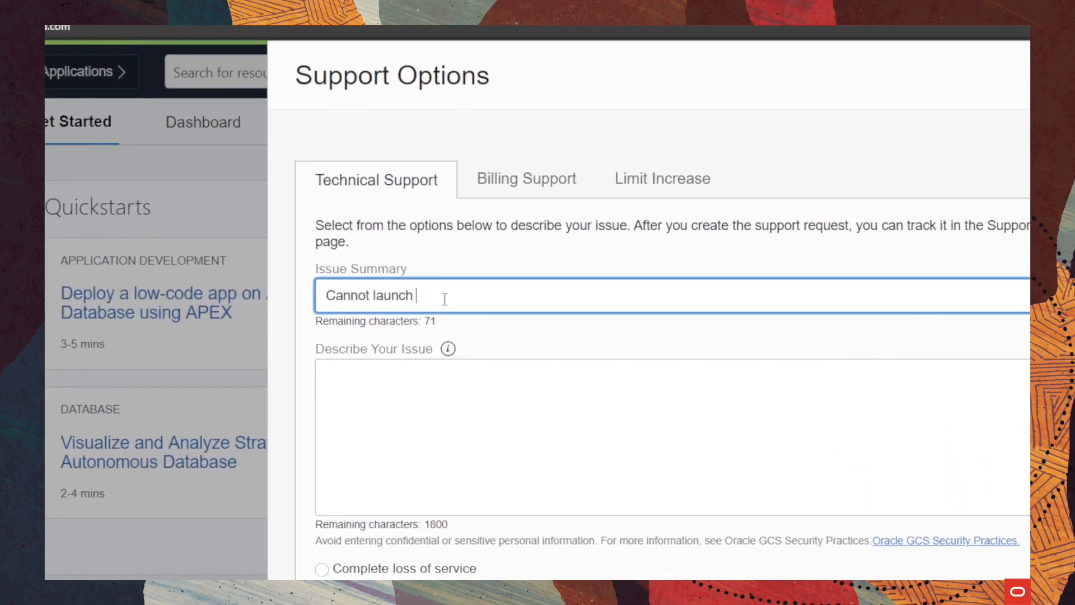
{"action": "type", "text": "resources from"}
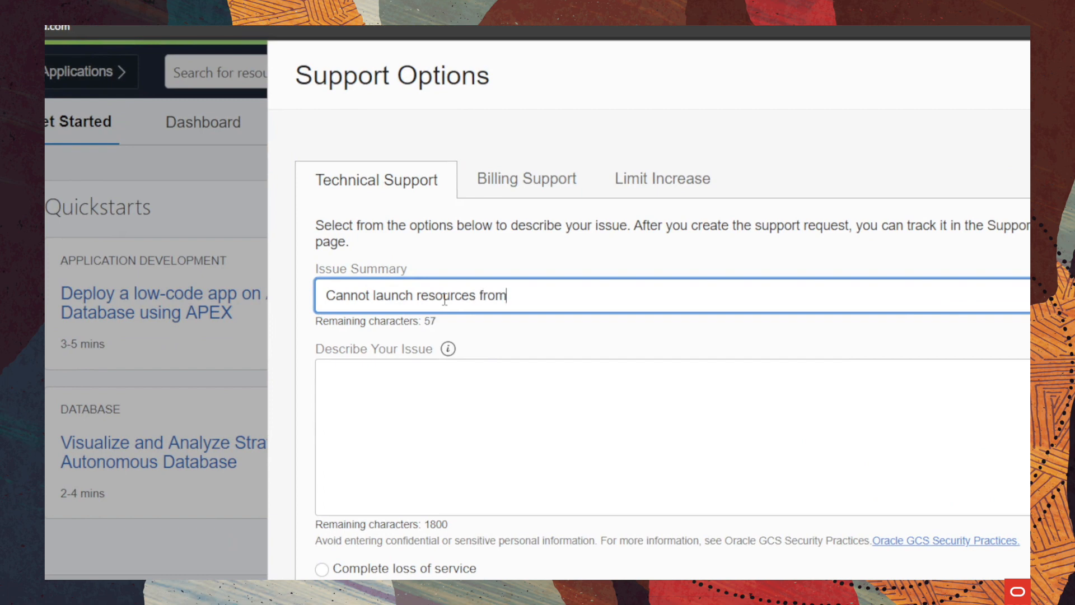
{"action": "type", "text": "the main dashboard"}
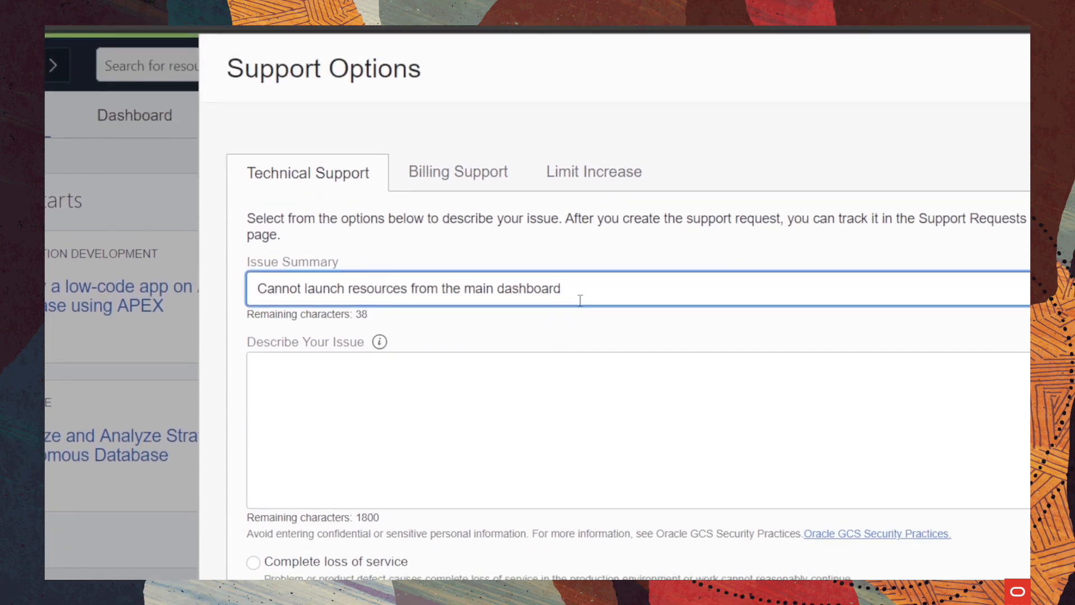
Describe that clicking 'Create a VM instance' from Launch resources does nothing.
{"action": "scroll", "scroll_direction": "down", "scroll_amount": 3}
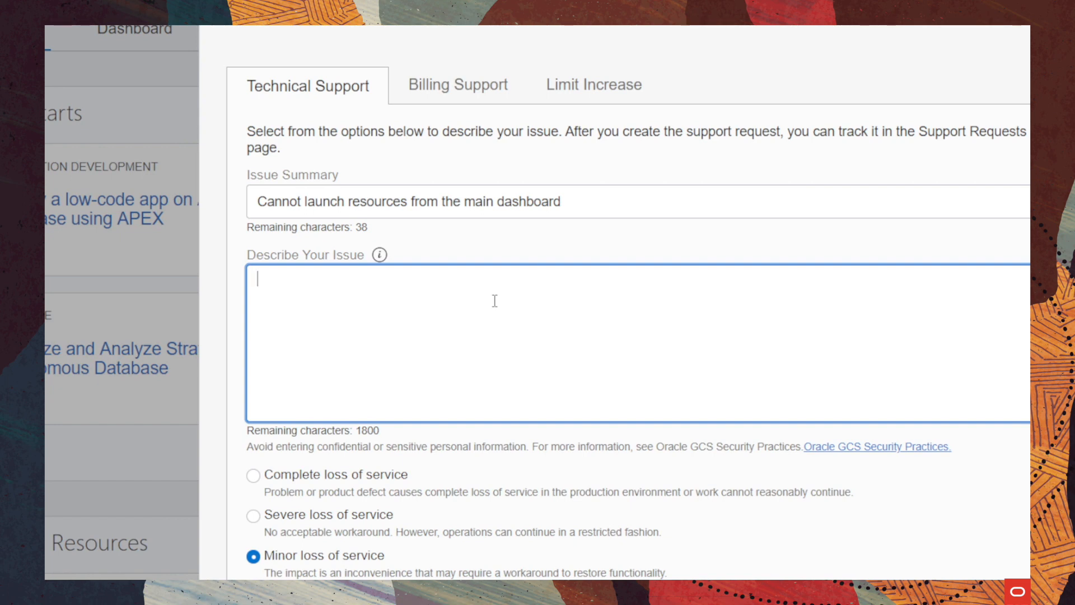
{"action": "type", "text": "When I click on \"Create a VM instance\" from the \"Launch resources\" dashboard, nothing happens."}
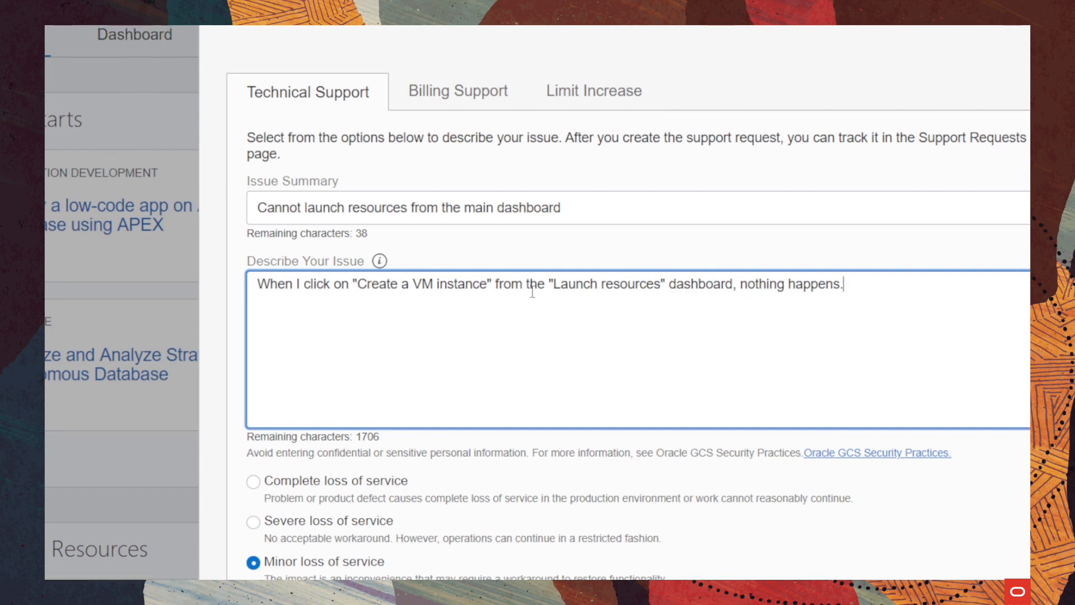
{"action": "scroll", "scroll_direction": "down", "scroll_amount": 3}
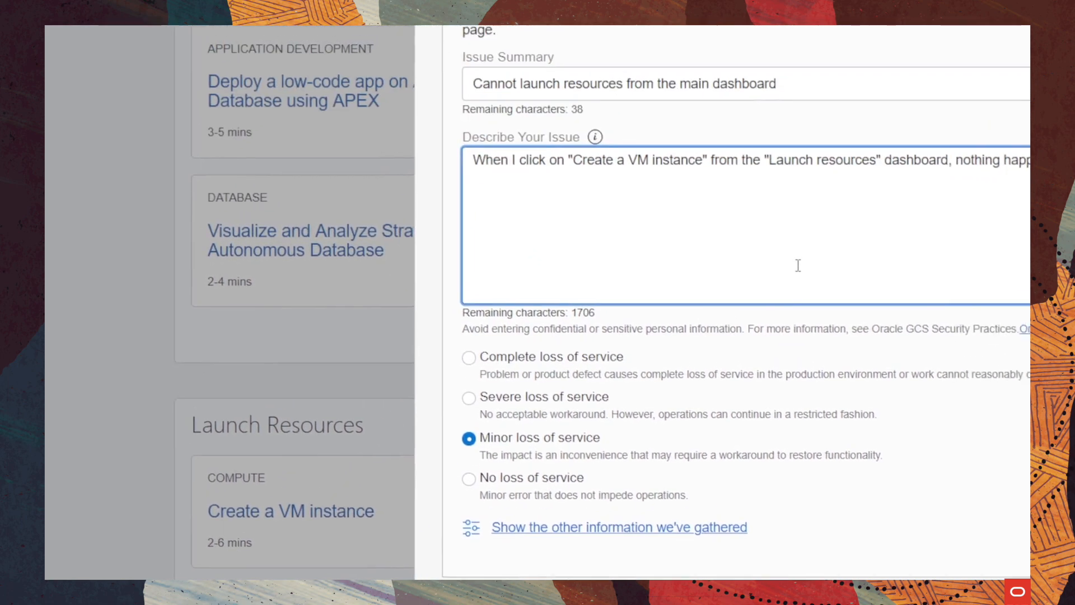
{"action": "scroll", "scroll_direction": "up", "scroll_amount": 3}
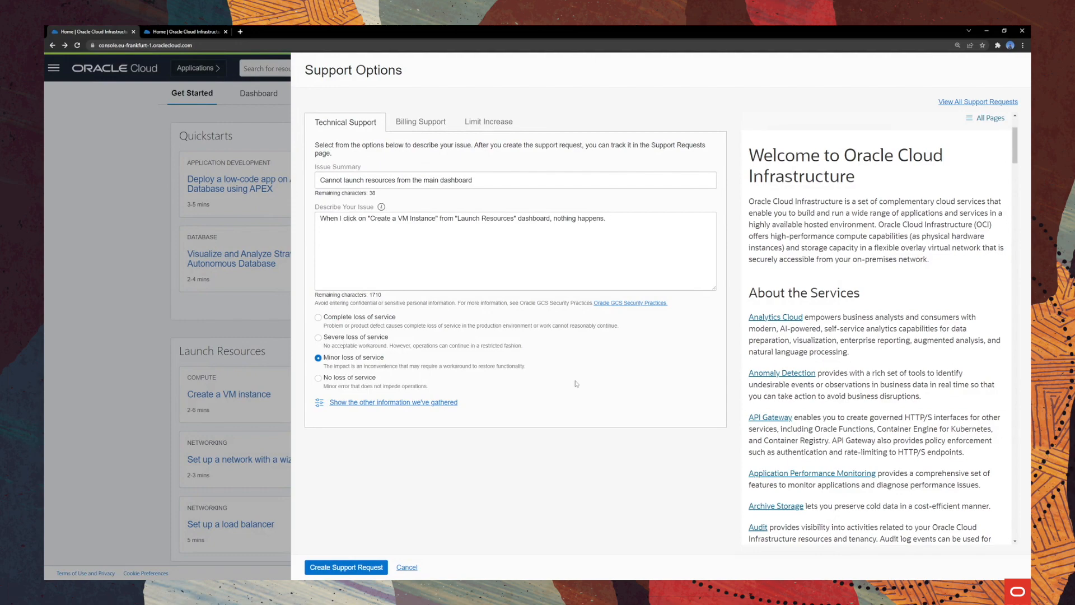
Try the complete and no loss of service impact levels and review the form.
{"action": "left_click", "coordinate": [317, 377]}
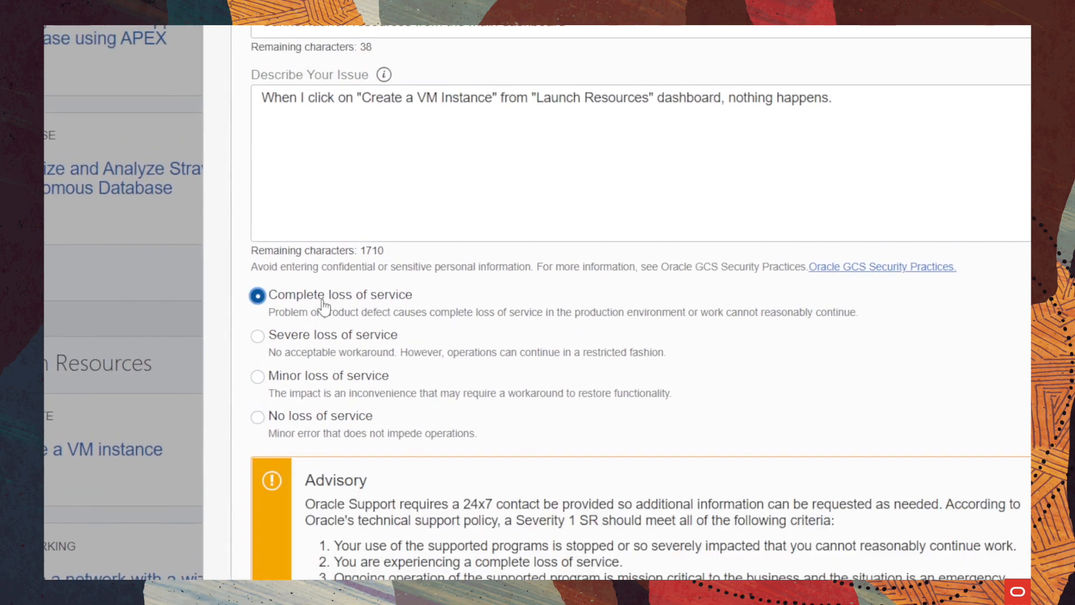
{"action": "scroll", "scroll_direction": "down", "scroll_amount": 3}
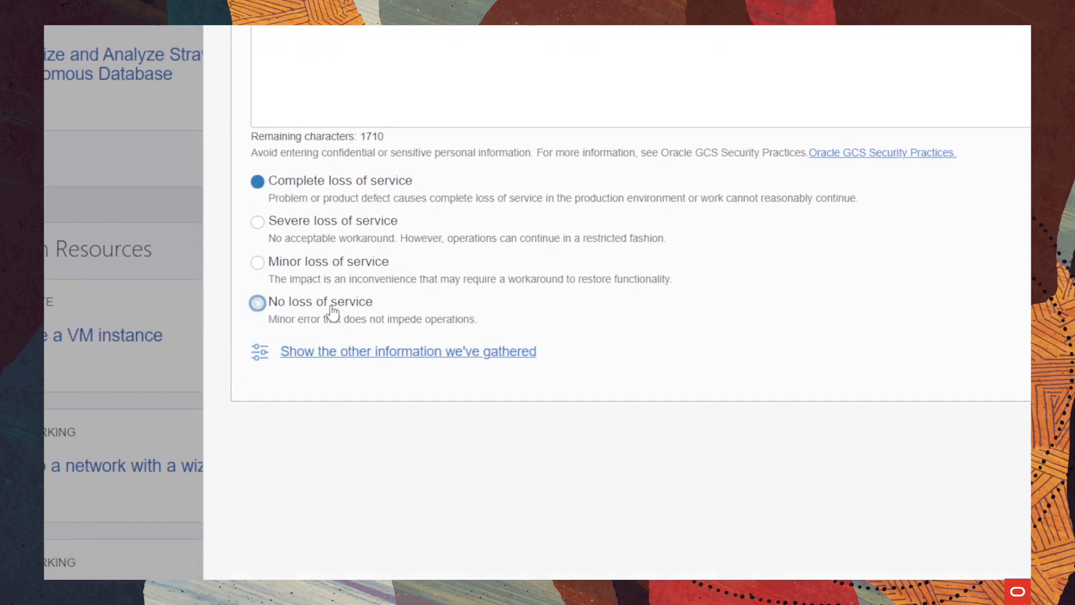
{"action": "left_click", "coordinate": [257, 302]}
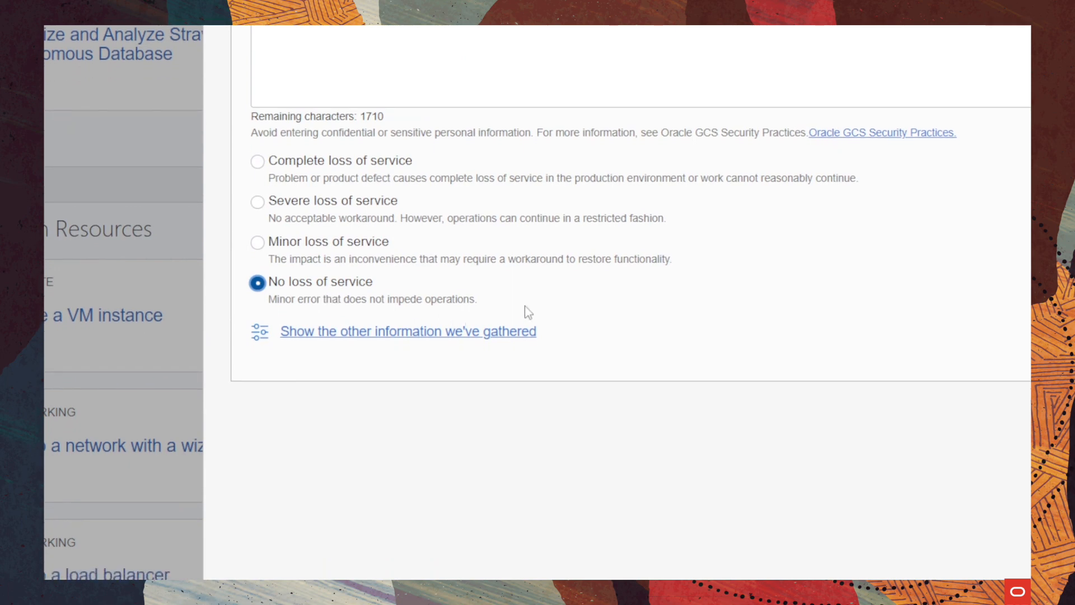
{"action": "mouse_move", "coordinate": [511, 304]}
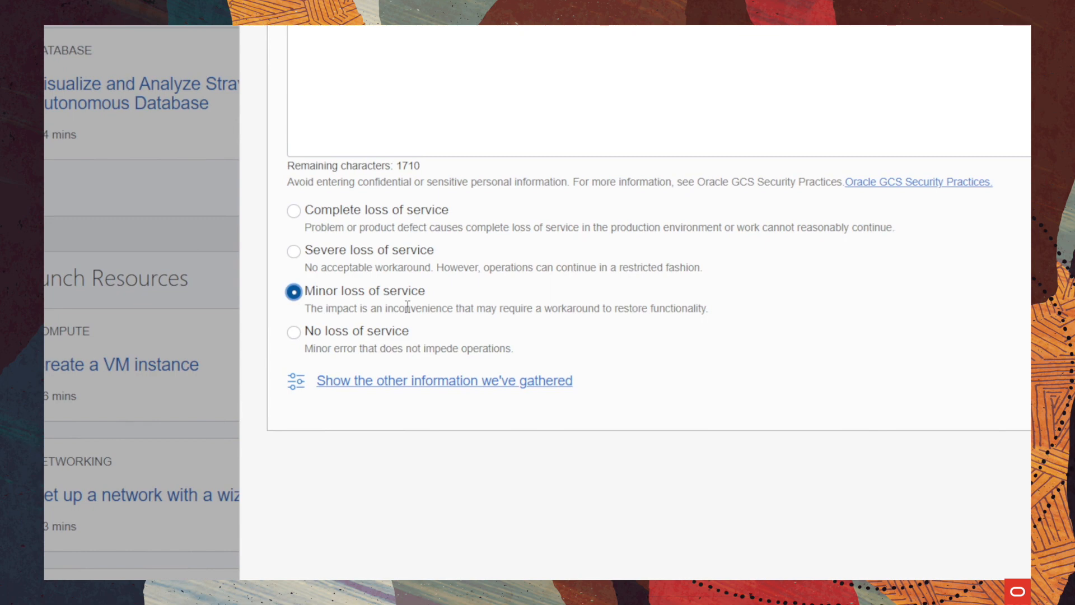
{"action": "scroll", "scroll_direction": "up", "scroll_amount": 3}
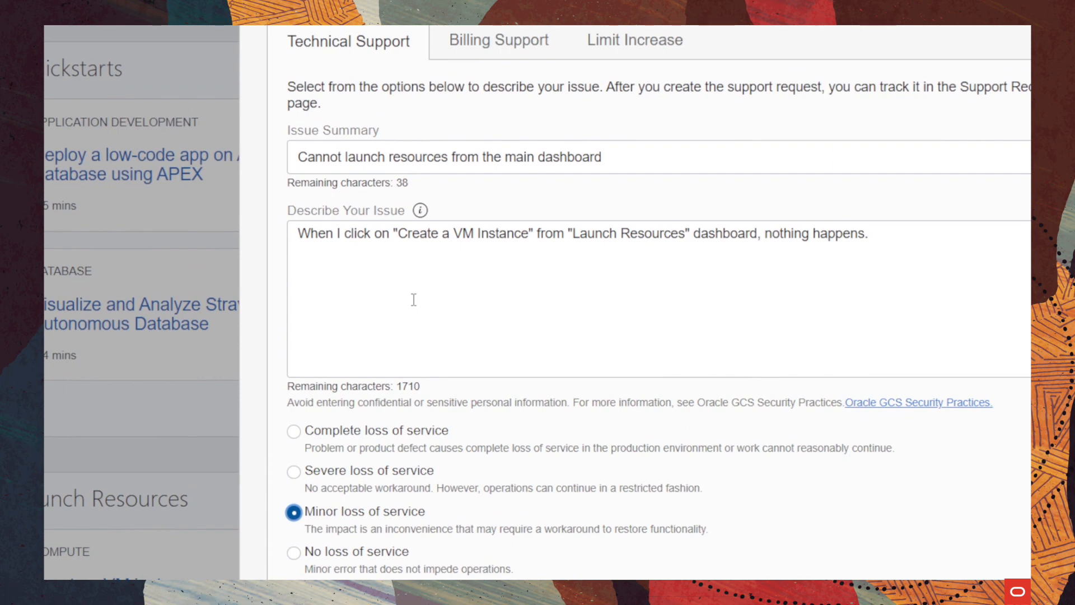
{"action": "scroll", "scroll_direction": "down", "scroll_amount": 3}
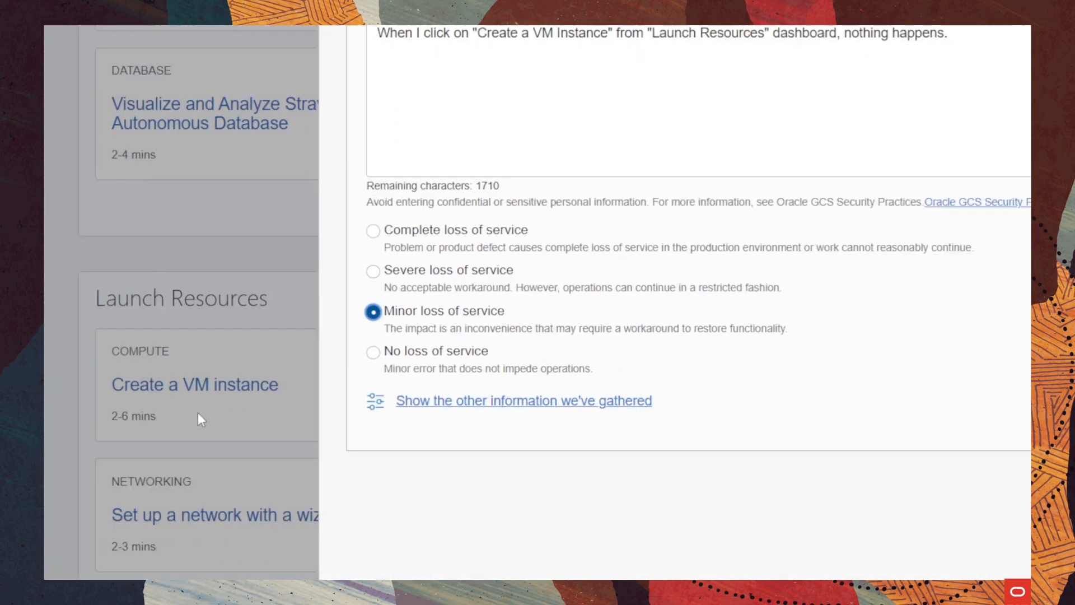
{"action": "scroll", "scroll_direction": "down", "scroll_amount": 3}
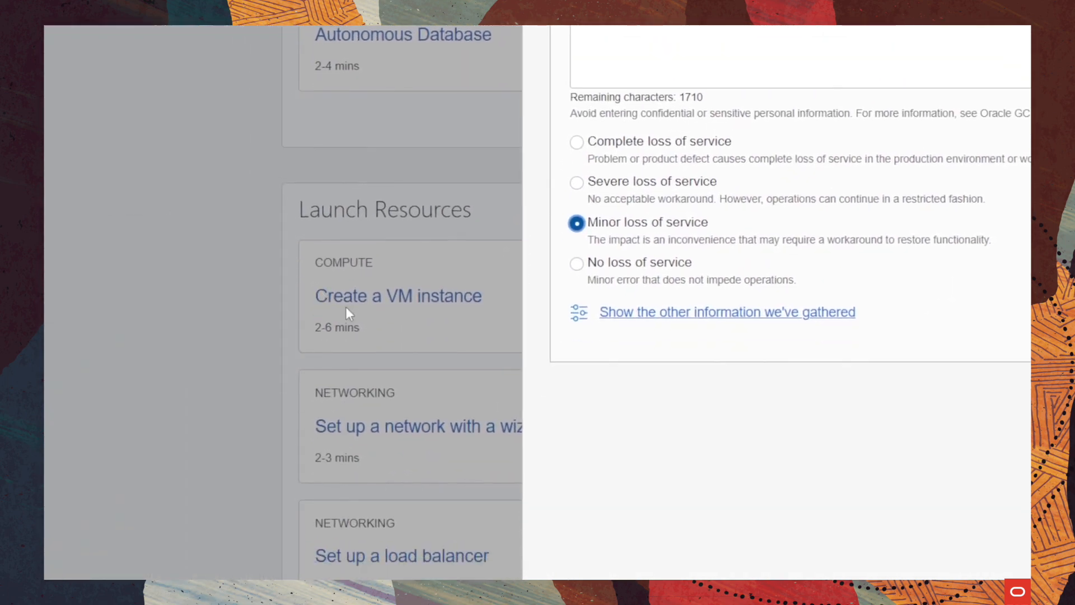
{"action": "mouse_move", "coordinate": [381, 314]}
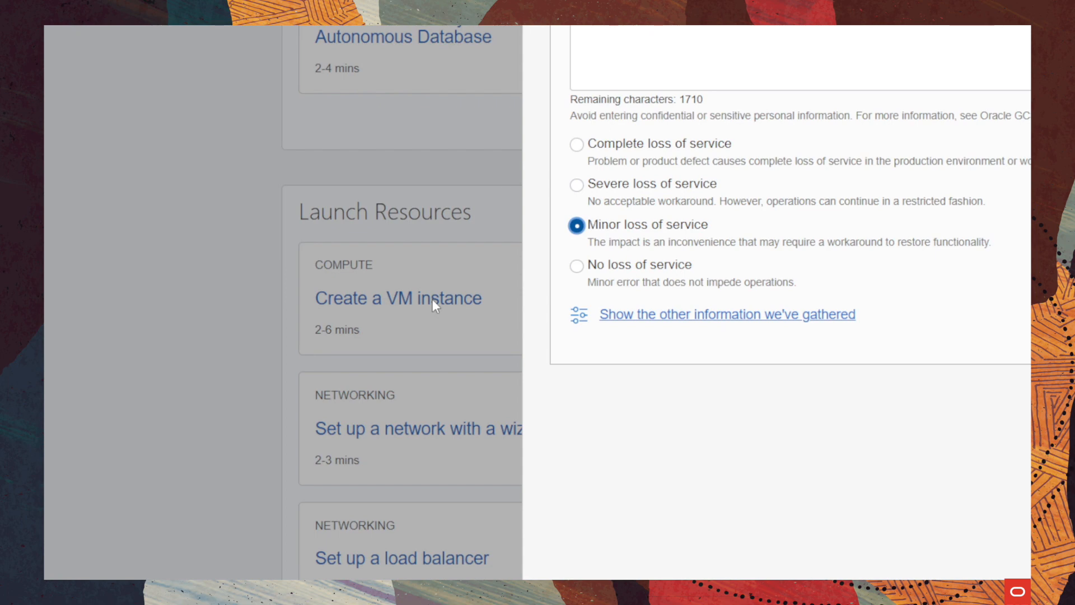
Choose severe, then complete loss of service, raising the Severity 1 advisory.
{"action": "scroll", "scroll_direction": "up", "scroll_amount": 3}
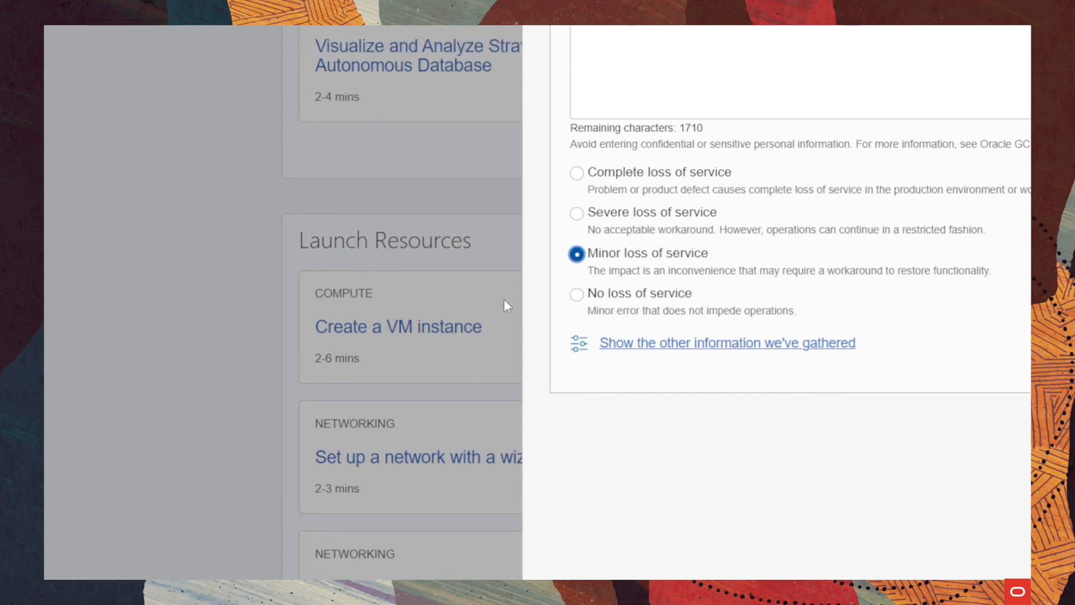
{"action": "left_click", "coordinate": [577, 213]}
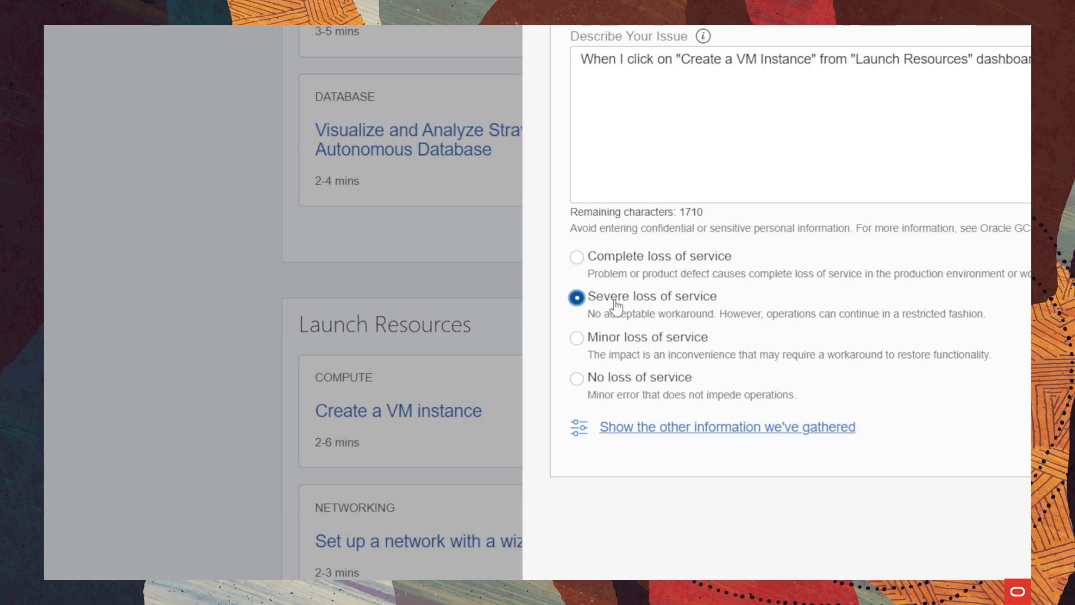
{"action": "left_click", "coordinate": [576, 303]}
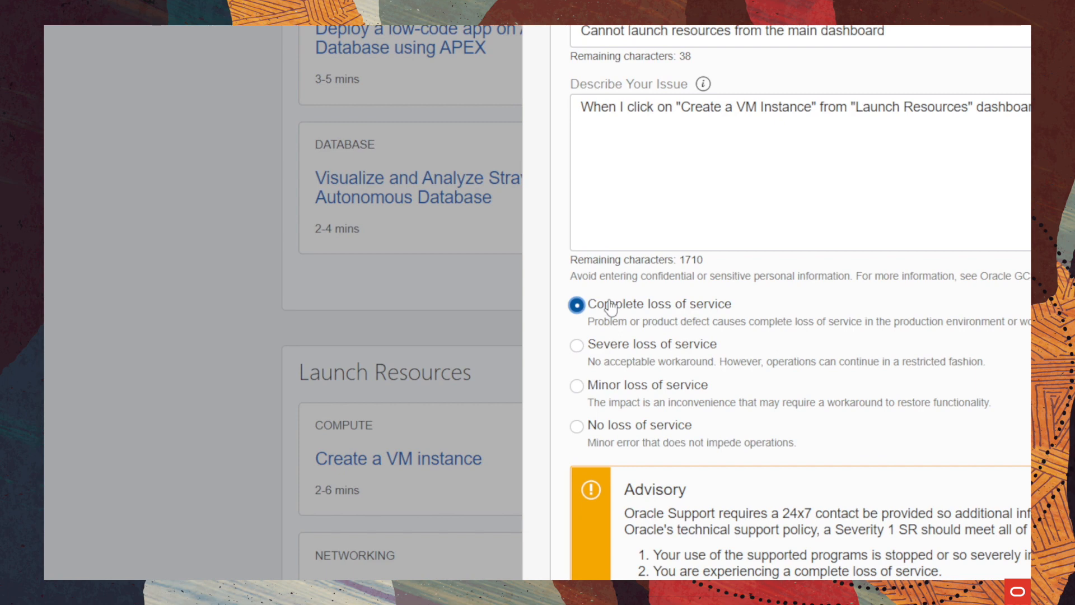
Reveal the gathered tenant ID and home region, then close the request without submitting.
{"action": "scroll", "scroll_direction": "down", "scroll_amount": 3}
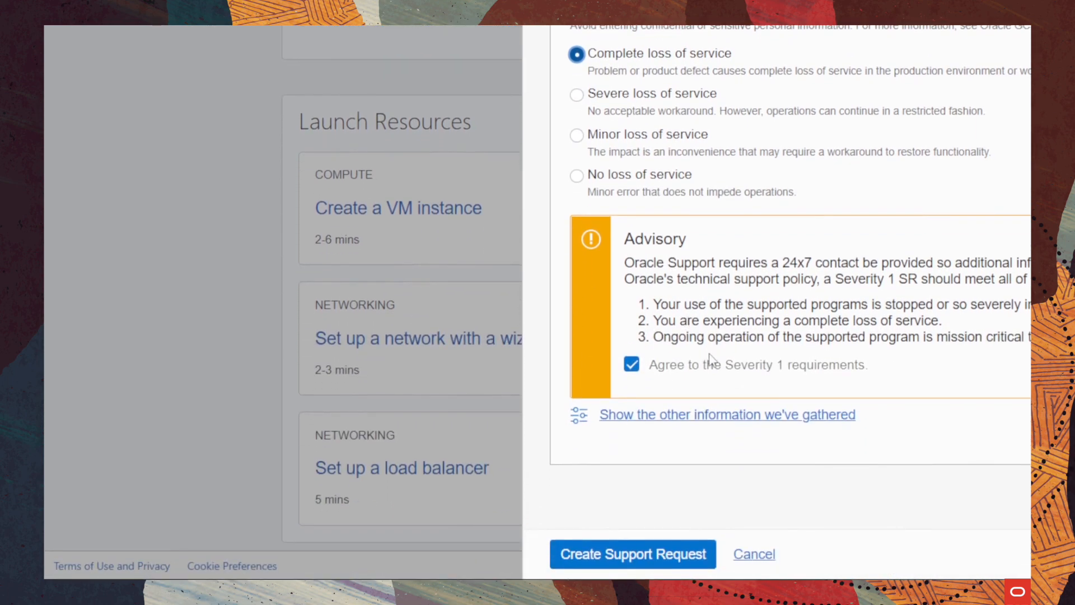
{"action": "mouse_move", "coordinate": [715, 367]}
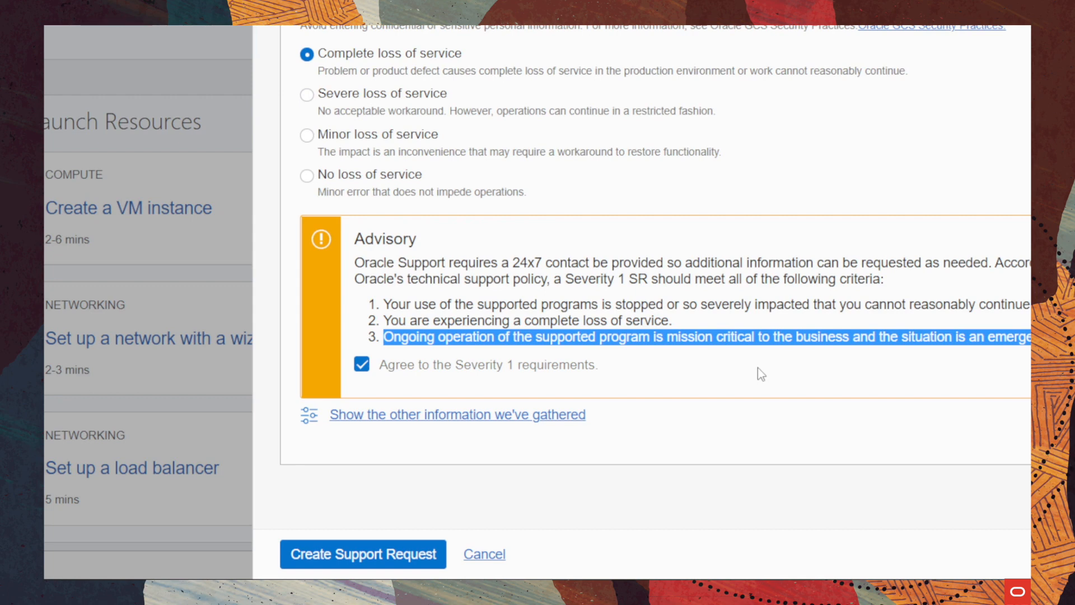
{"action": "mouse_move", "coordinate": [544, 423]}
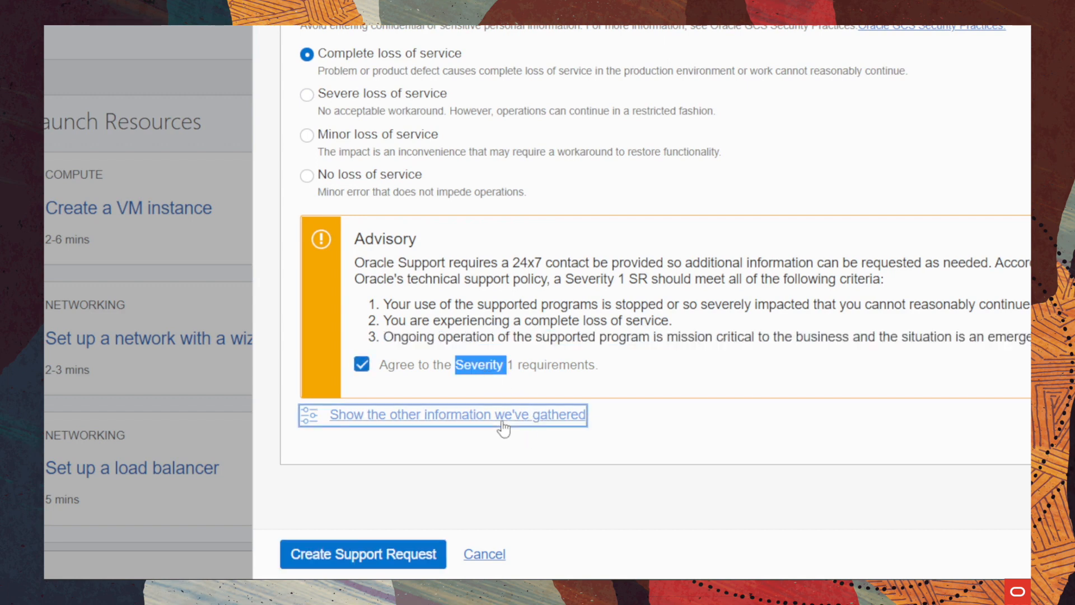
{"action": "left_click", "coordinate": [455, 415]}
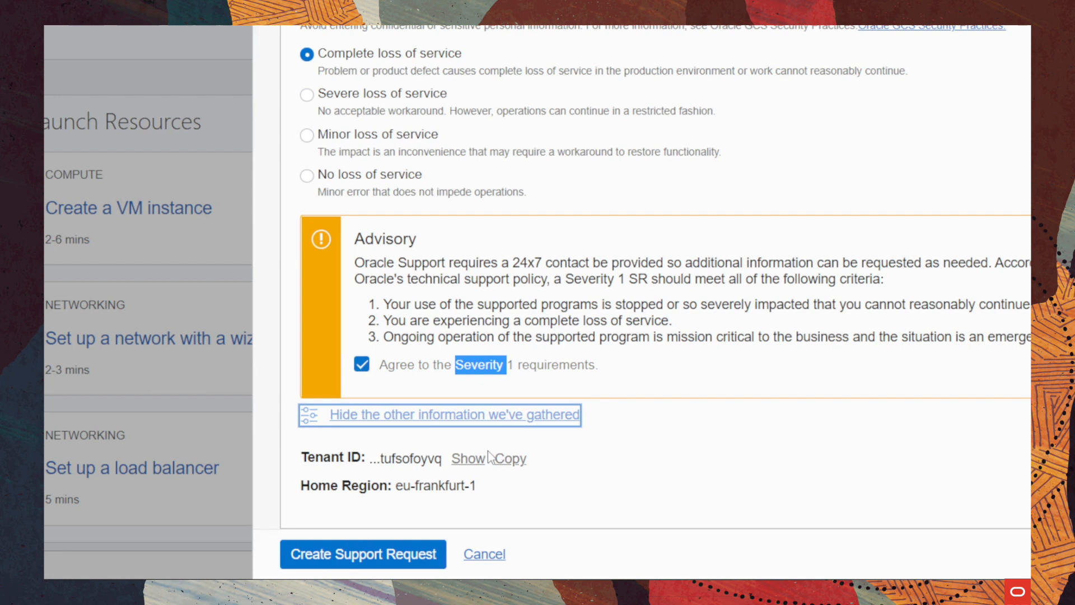
{"action": "mouse_move", "coordinate": [425, 464]}
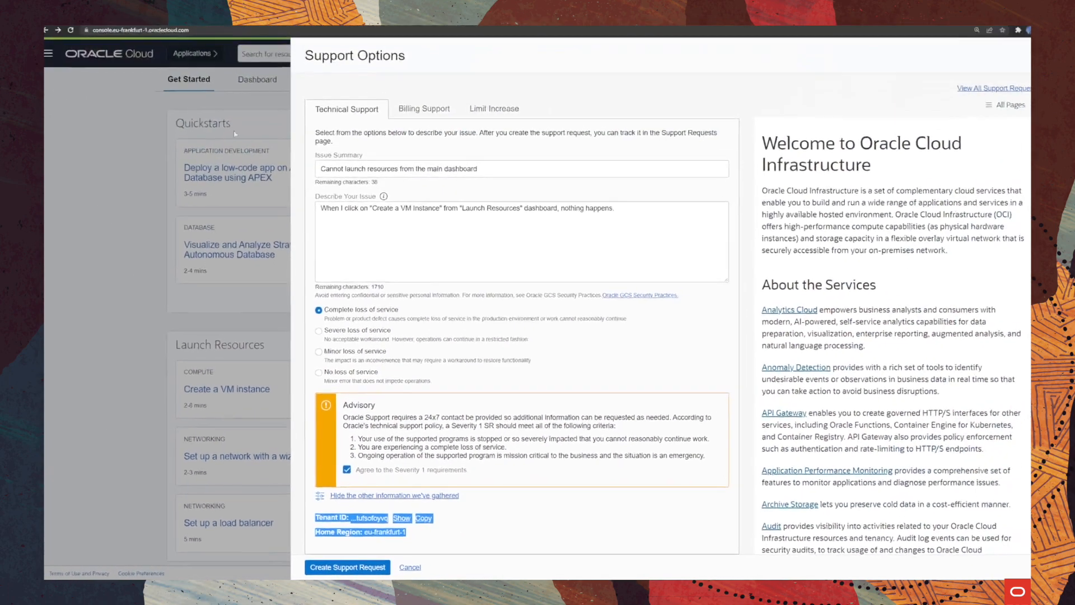
{"action": "left_click", "coordinate": [409, 568]}
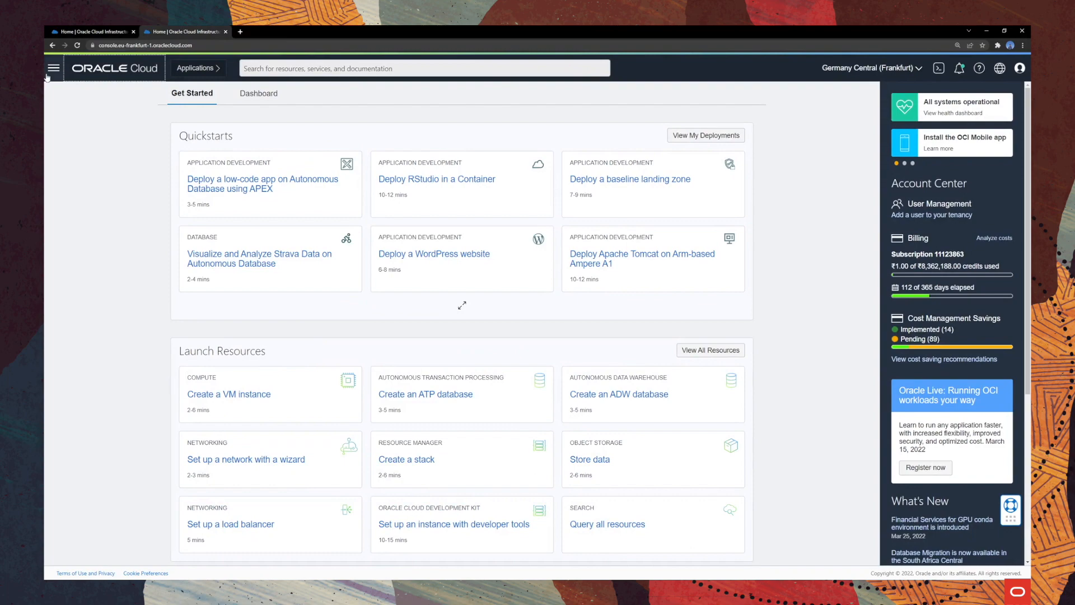
Navigate to Compute Instances, open BastionVM's details and bring up the Help panel.
{"action": "left_click", "coordinate": [54, 68]}
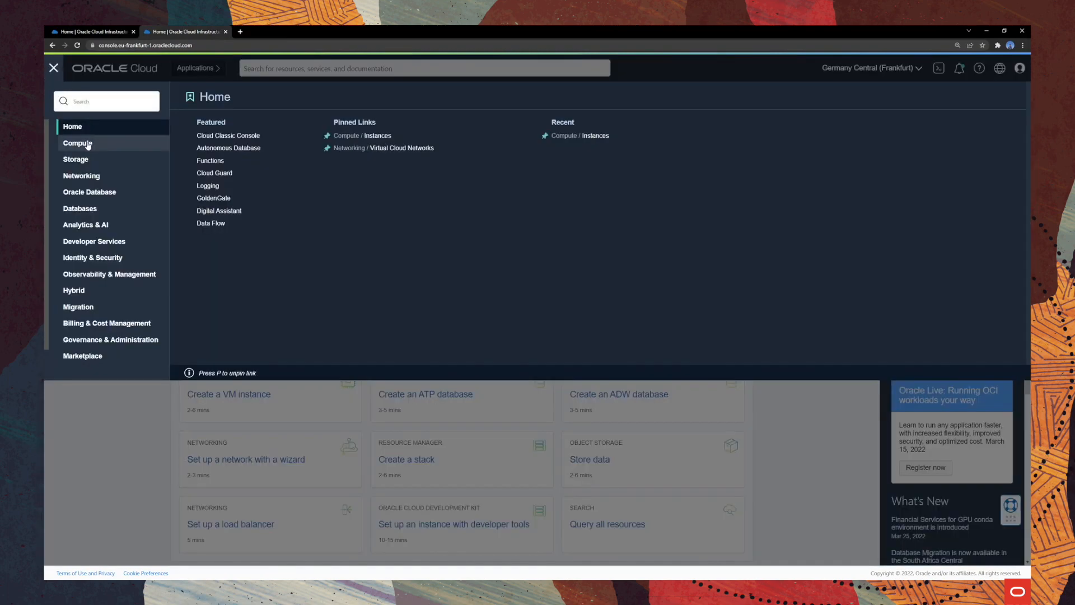
{"action": "left_click", "coordinate": [77, 143]}
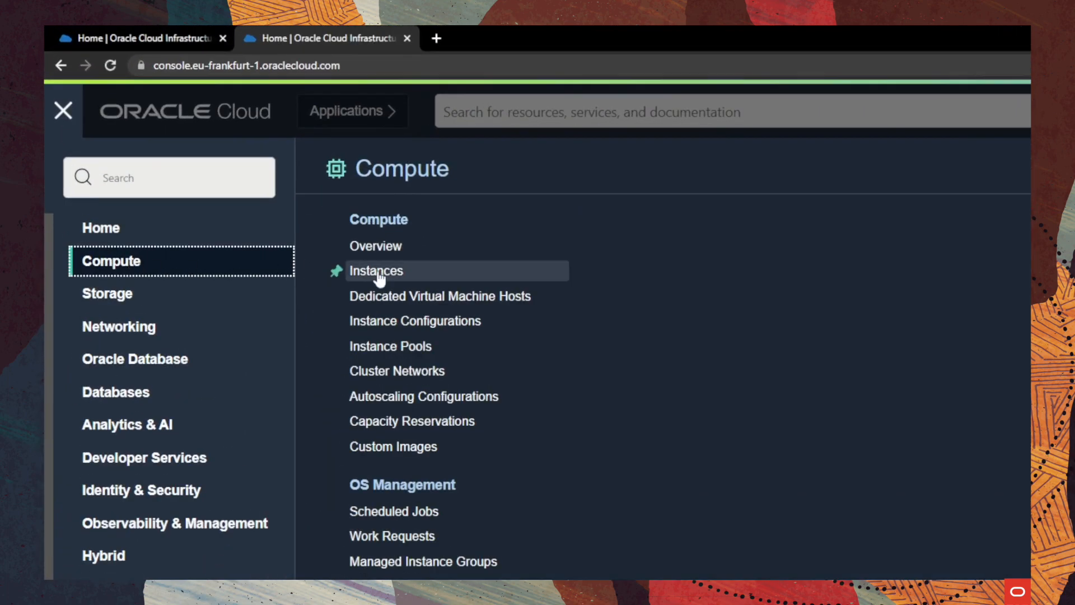
{"action": "left_click", "coordinate": [376, 269]}
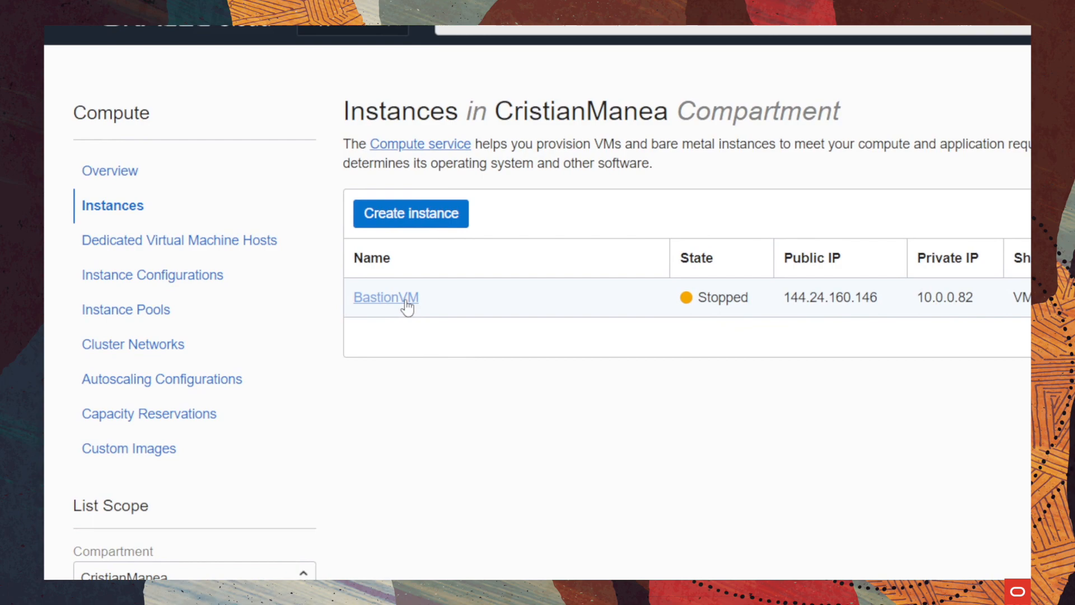
{"action": "left_click", "coordinate": [385, 297]}
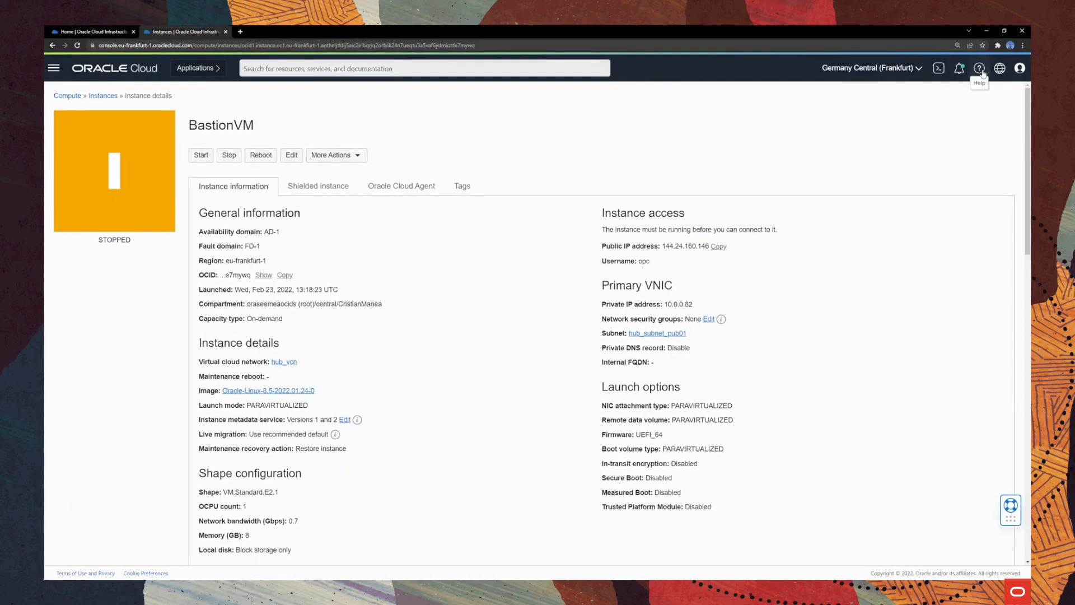
{"action": "left_click", "coordinate": [981, 68]}
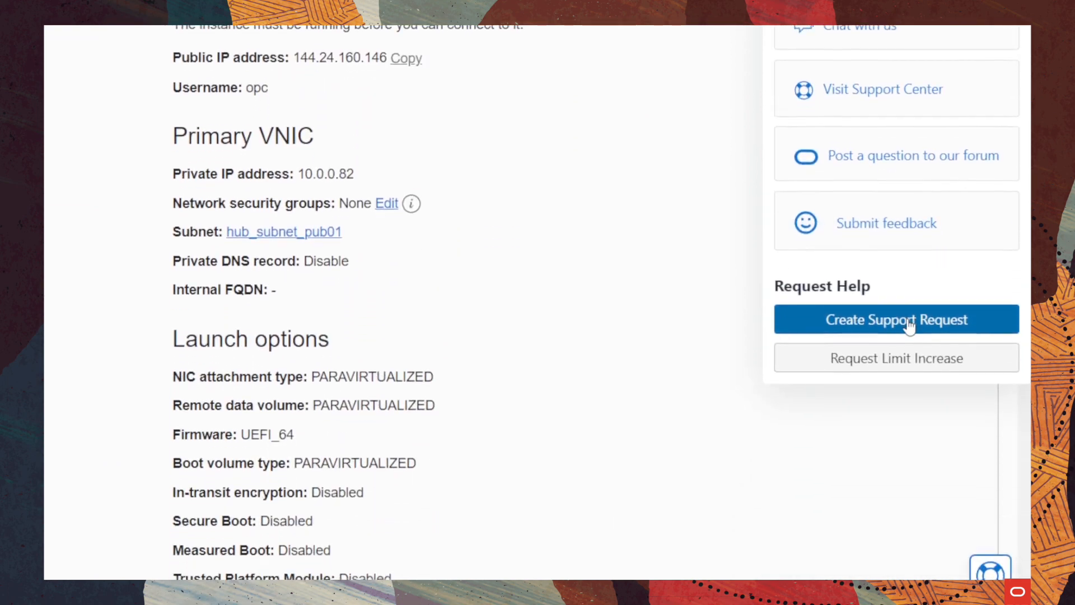
Start a support request for BastionVM and check its prefilled resource name and OCID.
{"action": "left_click", "coordinate": [896, 318]}
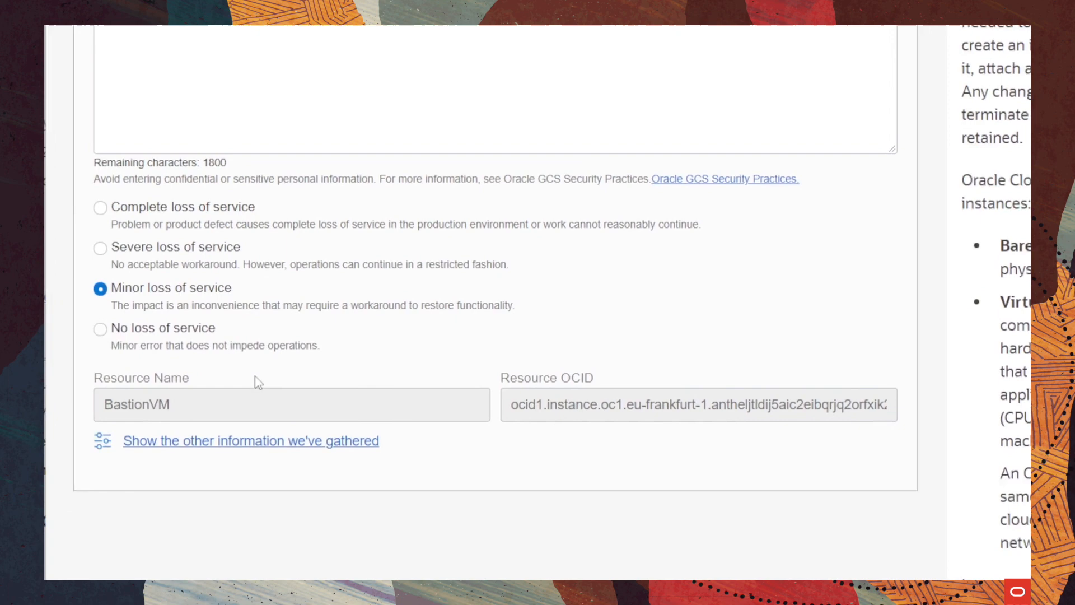
{"action": "left_click", "coordinate": [291, 404]}
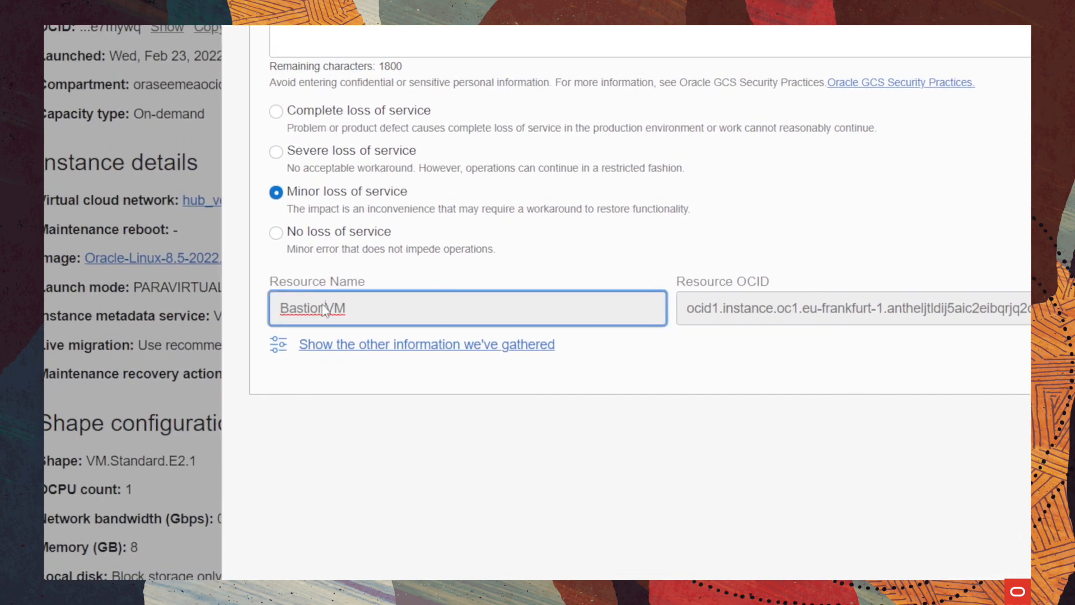
{"action": "double_click", "coordinate": [742, 300]}
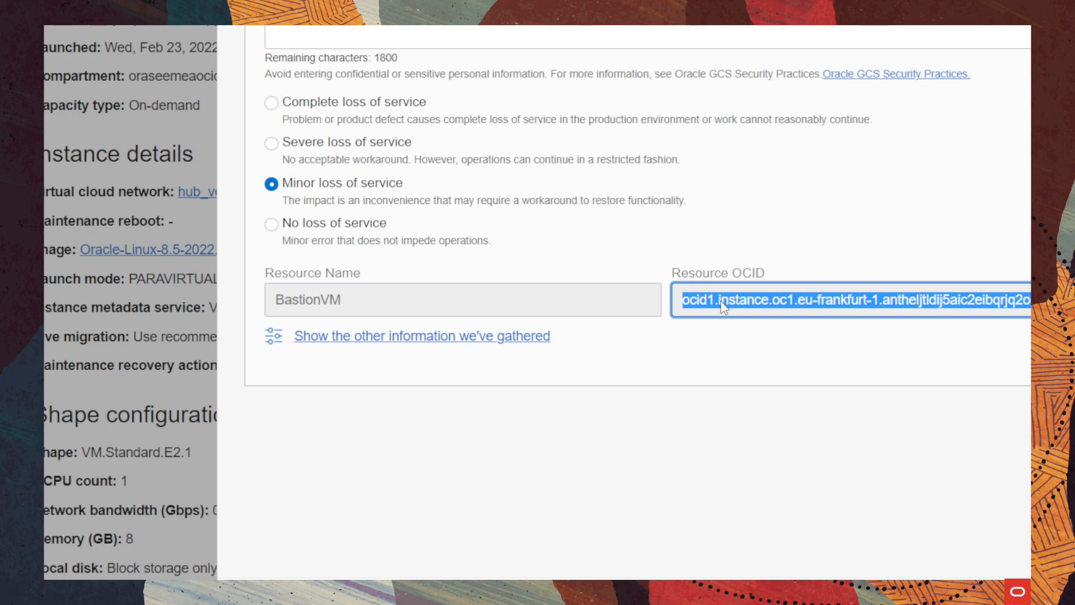
{"action": "scroll", "scroll_direction": "down", "scroll_amount": 3}
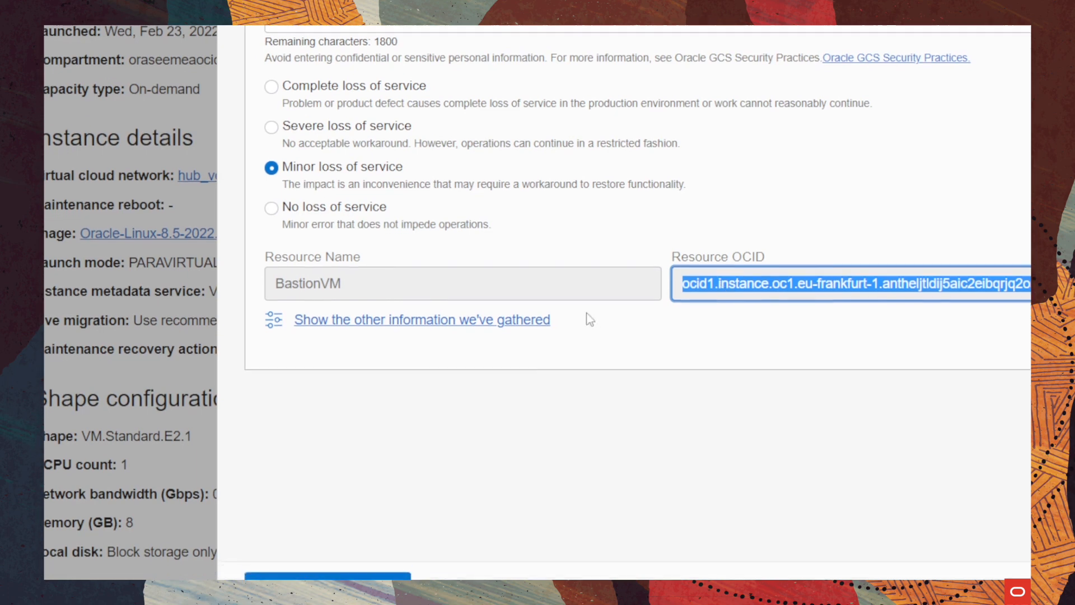
Reveal the gathered instance details including Stopped state and submit the request.
{"action": "left_click", "coordinate": [421, 319]}
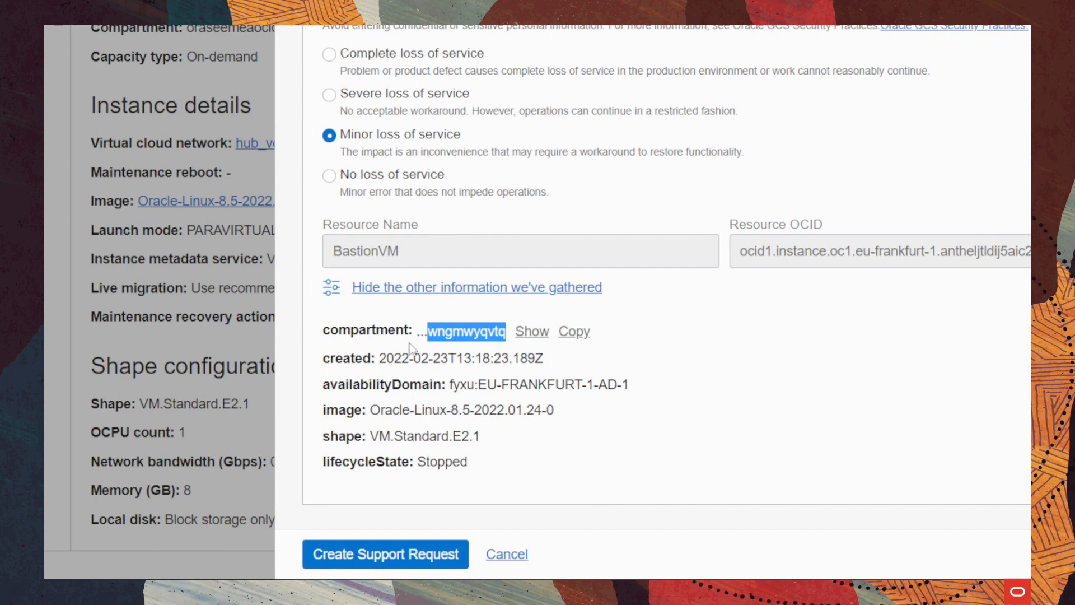
{"action": "mouse_move", "coordinate": [411, 351]}
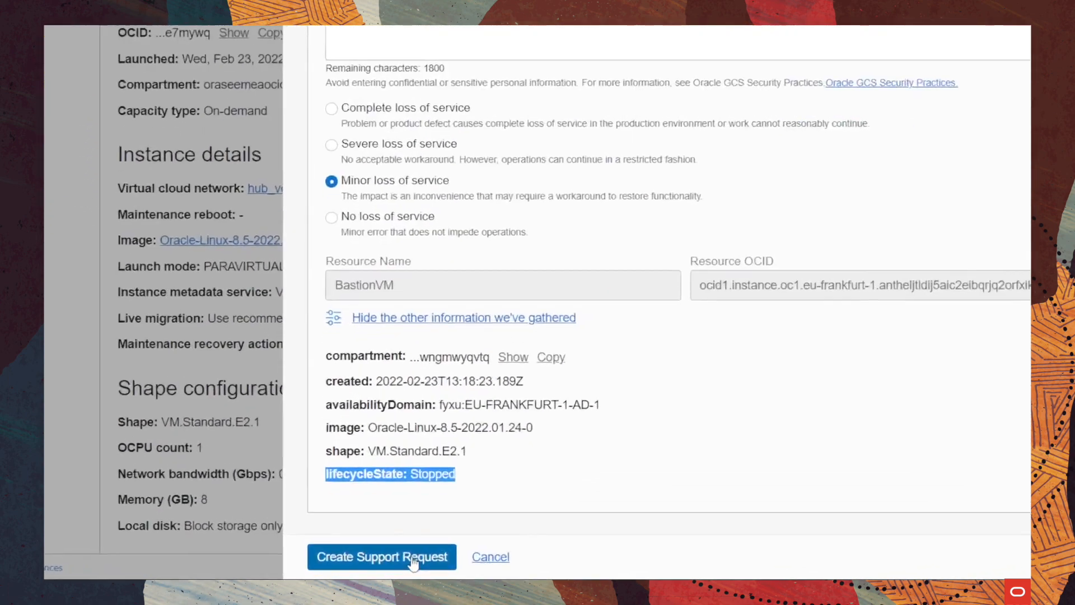
{"action": "scroll", "scroll_direction": "down", "scroll_amount": 3}
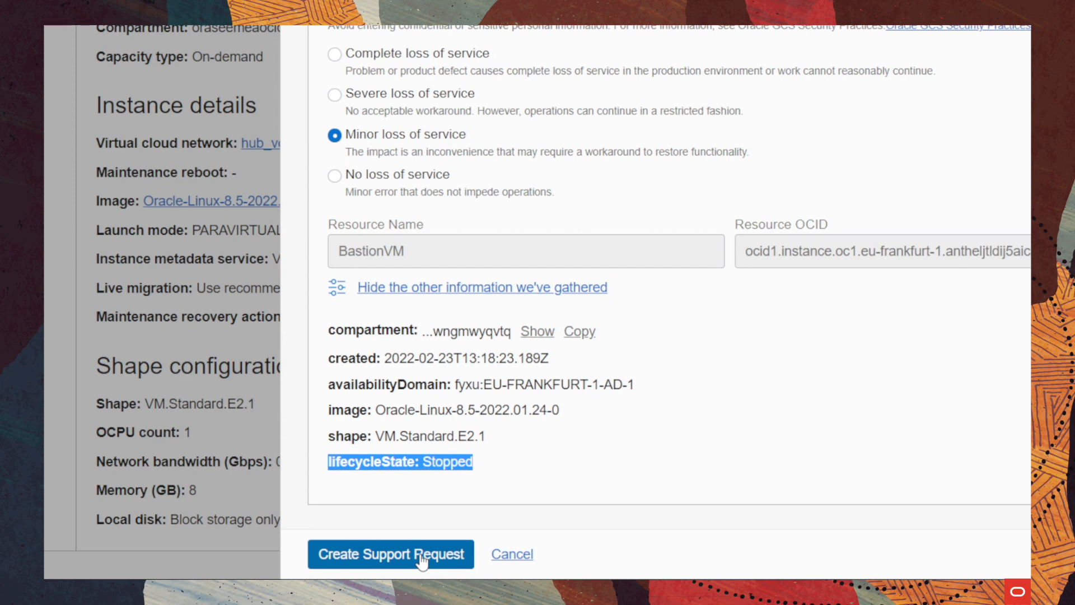
{"action": "left_click", "coordinate": [391, 553]}
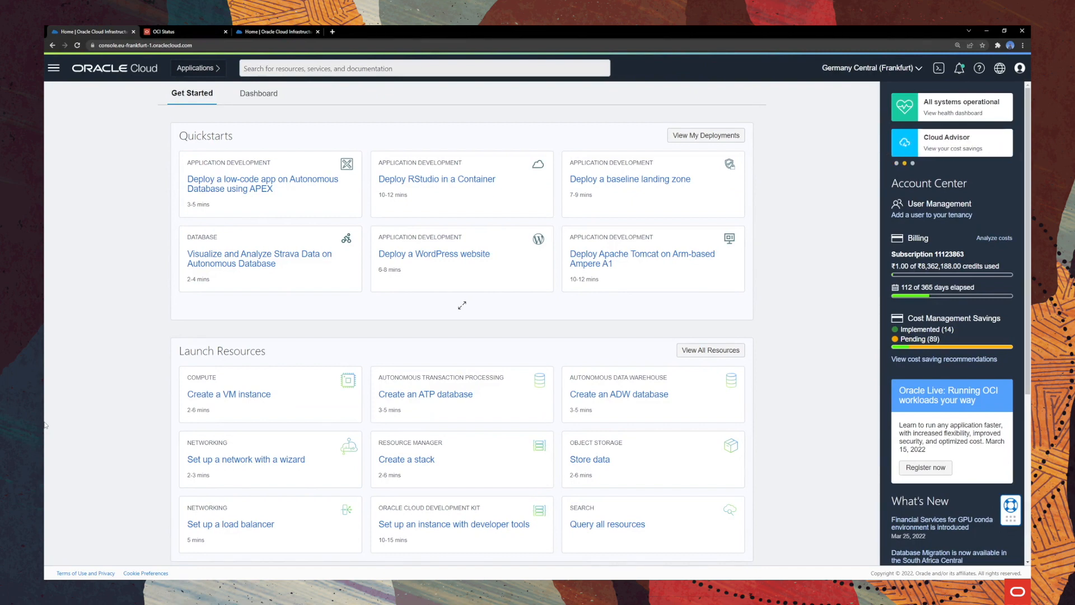
{"action": "mouse_move", "coordinate": [980, 68]}
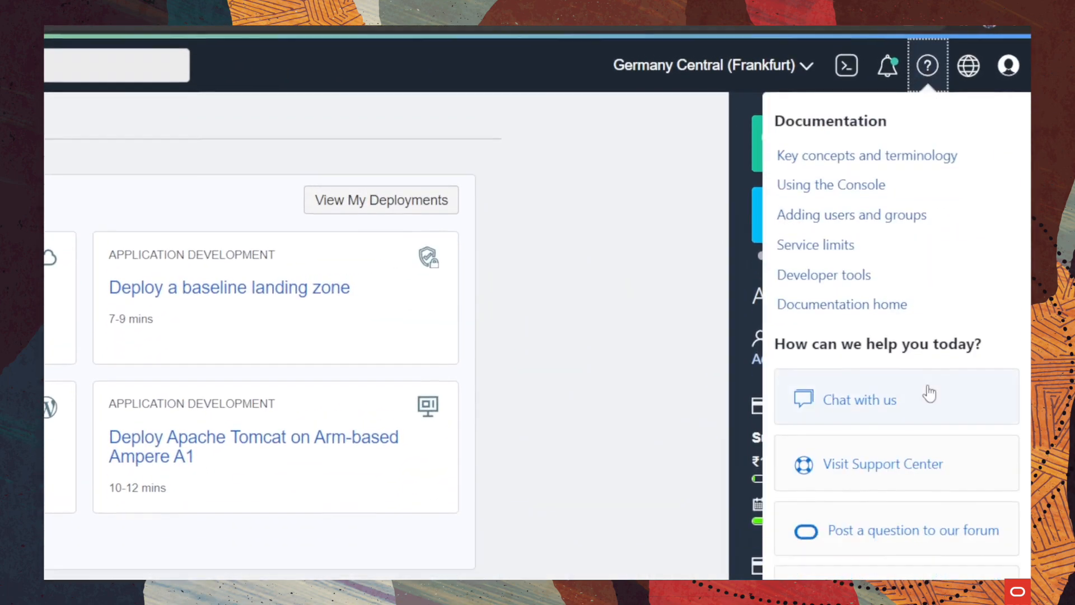
Go to Support Center, review pending requests and open the OCI service health status.
{"action": "scroll", "scroll_direction": "down", "scroll_amount": 3}
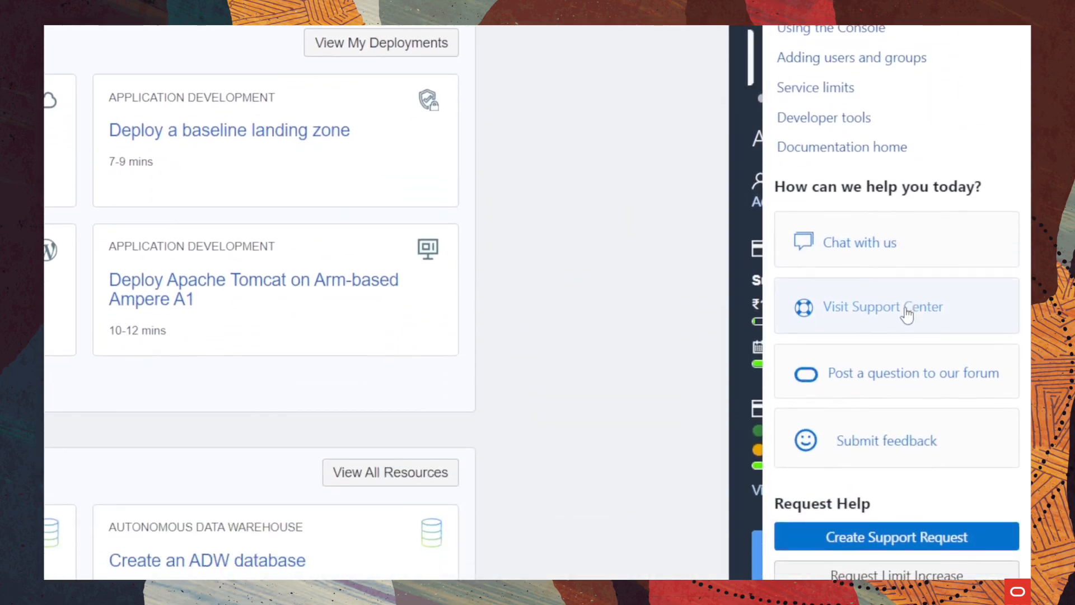
{"action": "left_click", "coordinate": [882, 306]}
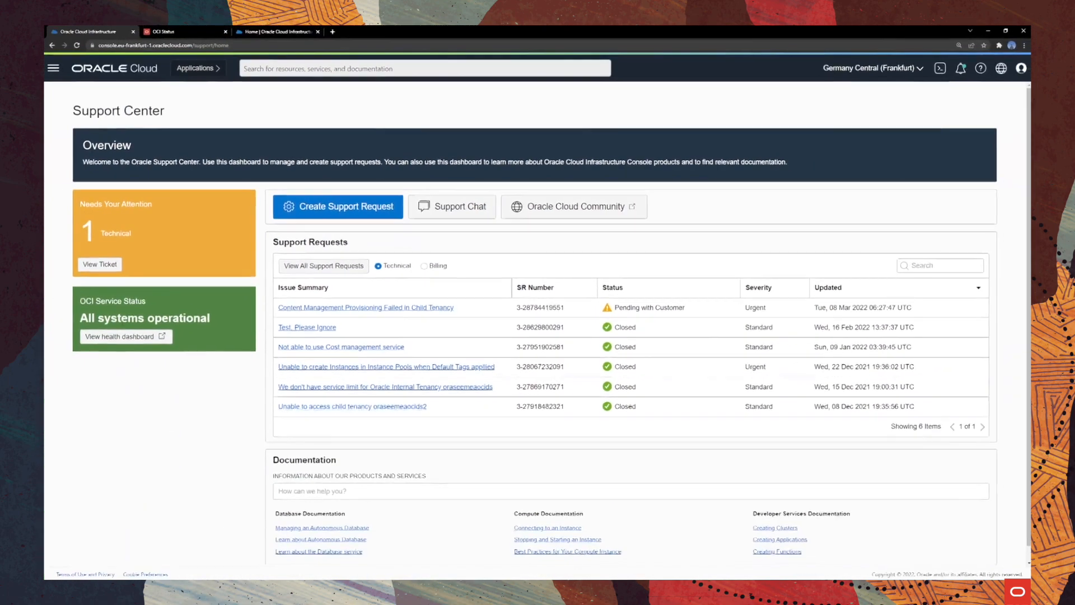
{"action": "mouse_move", "coordinate": [134, 341]}
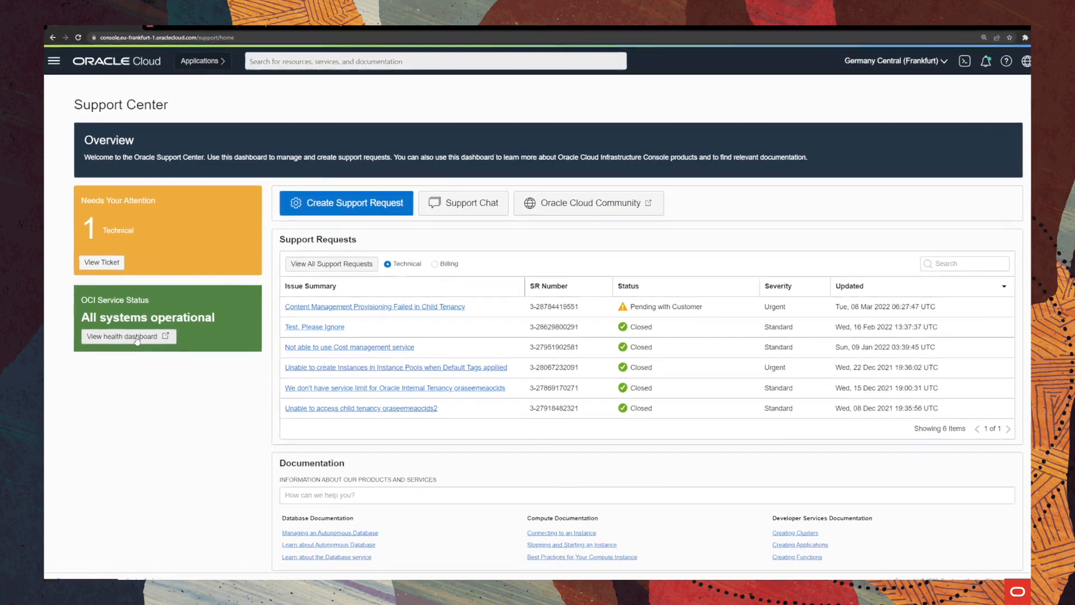
{"action": "left_click", "coordinate": [124, 336]}
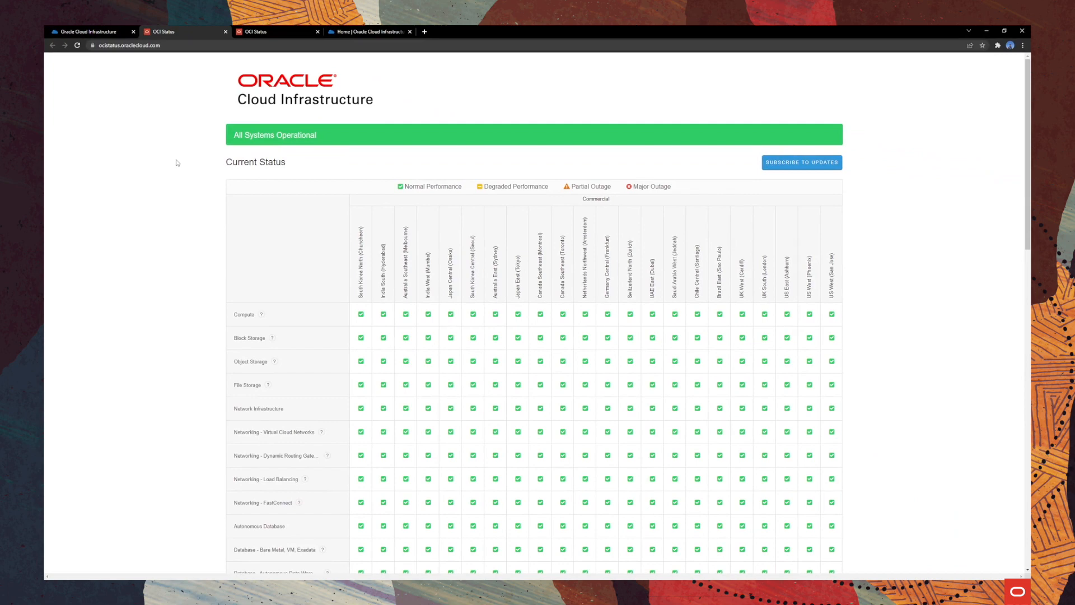
{"action": "mouse_move", "coordinate": [542, 174]}
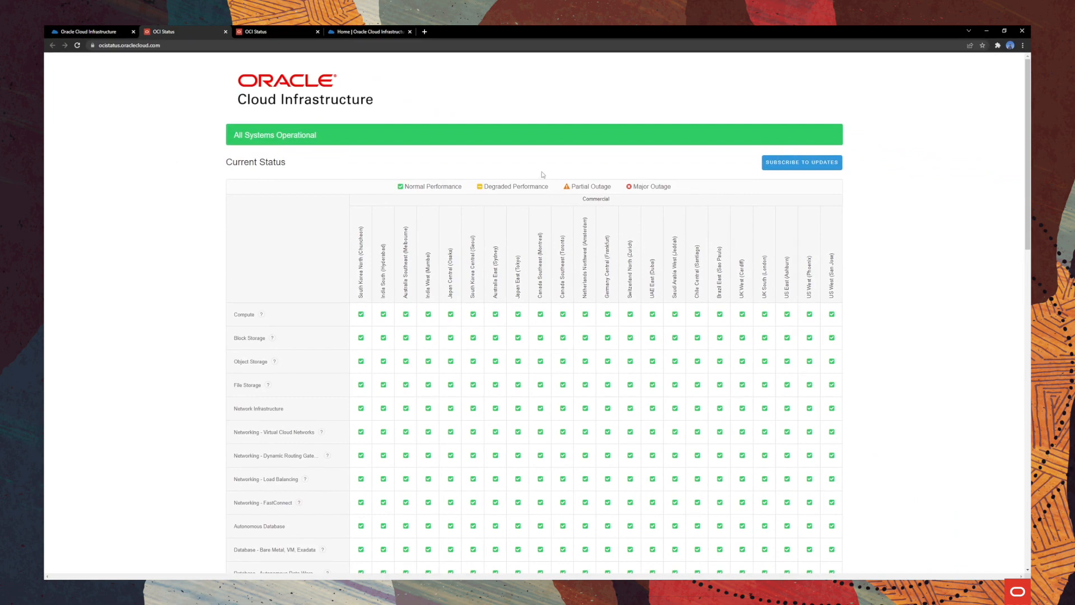
Scroll through the OCI Status grid showing normal performance across all regions.
{"action": "scroll", "scroll_direction": "down", "scroll_amount": 3}
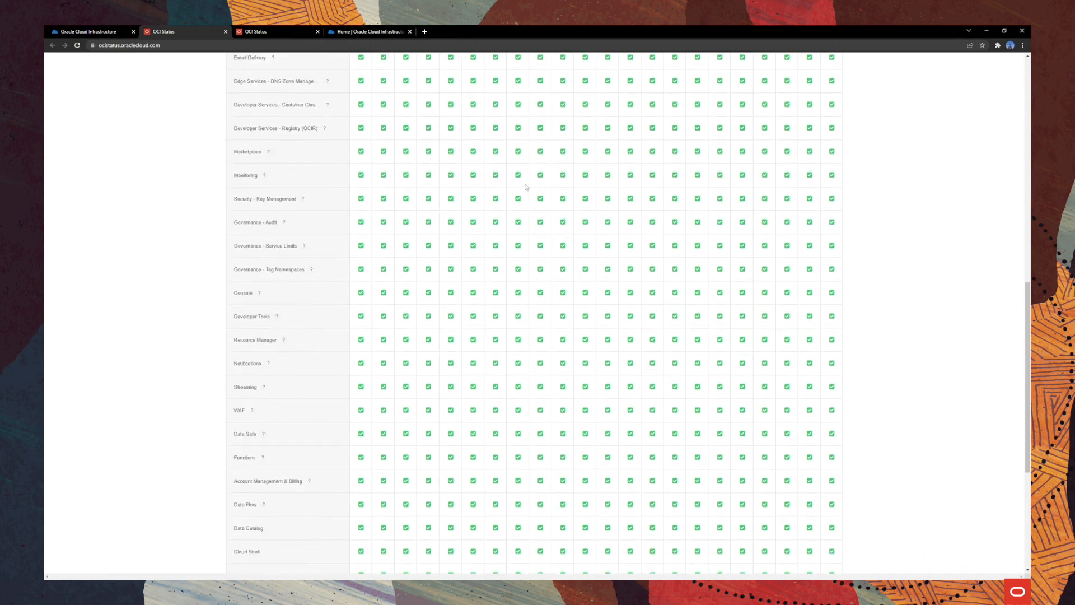
{"action": "scroll", "scroll_direction": "up", "scroll_amount": 3}
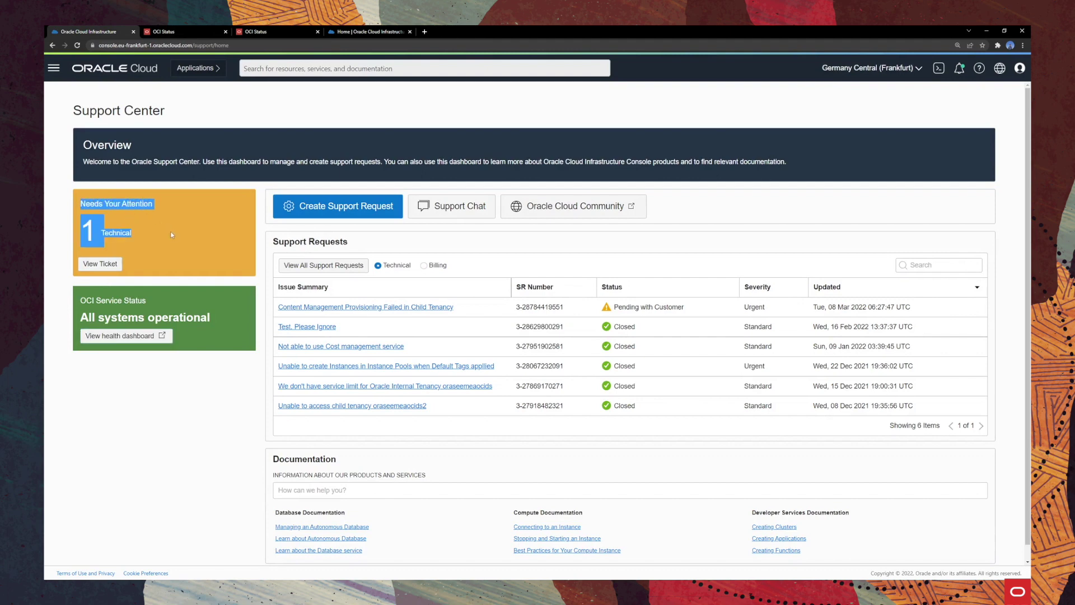
{"action": "mouse_move", "coordinate": [140, 246]}
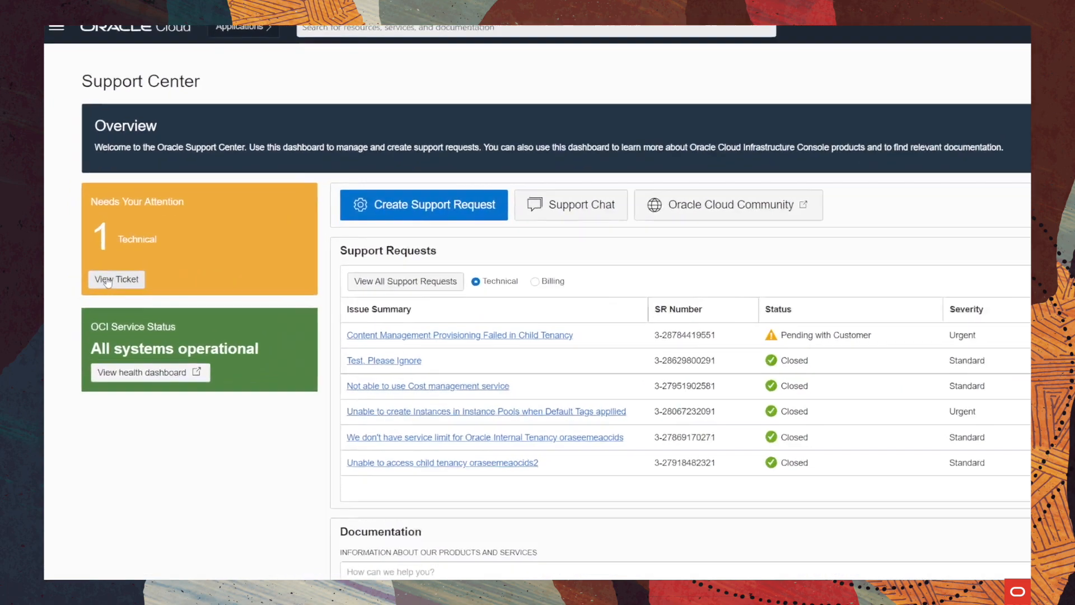
View the pending ticket 'Content Management Provisioning Failed in Child Tenancy' from Needs Your Attention.
{"action": "left_click", "coordinate": [459, 336]}
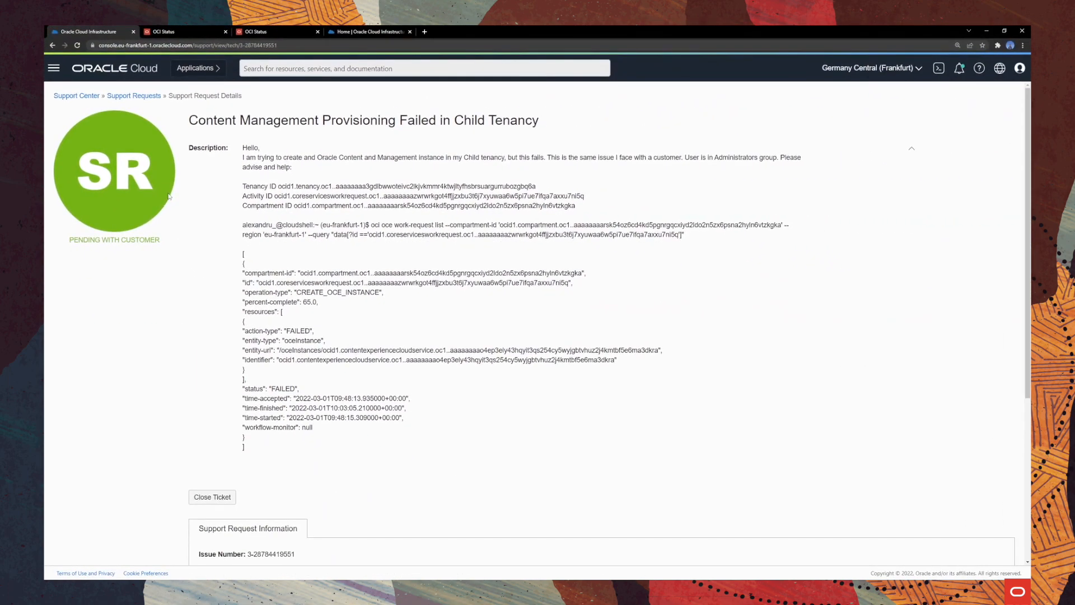
{"action": "double_click", "coordinate": [114, 241]}
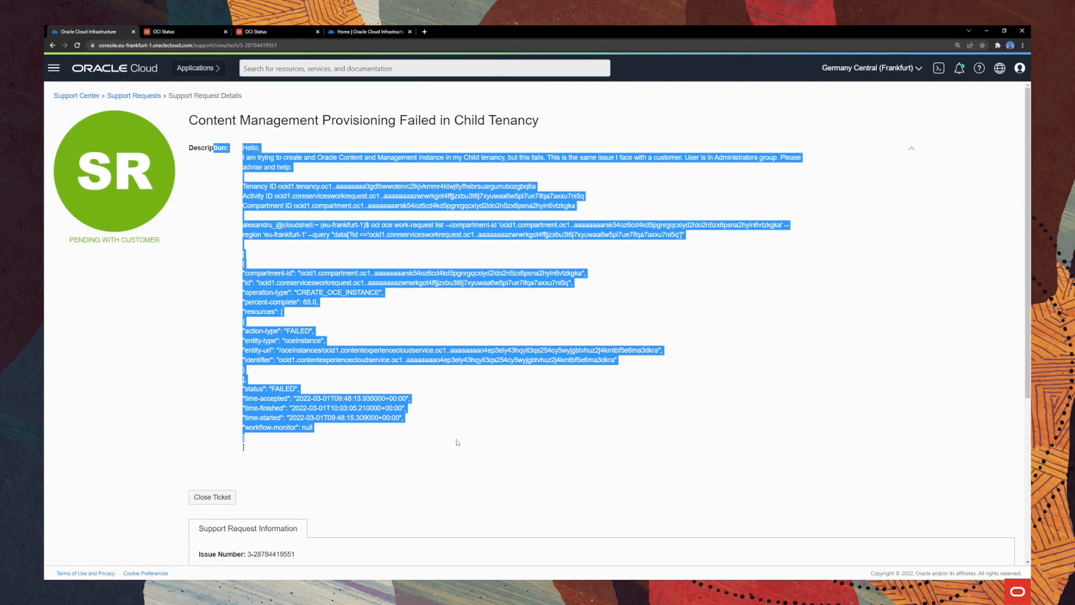
{"action": "scroll", "scroll_direction": "down", "scroll_amount": 3}
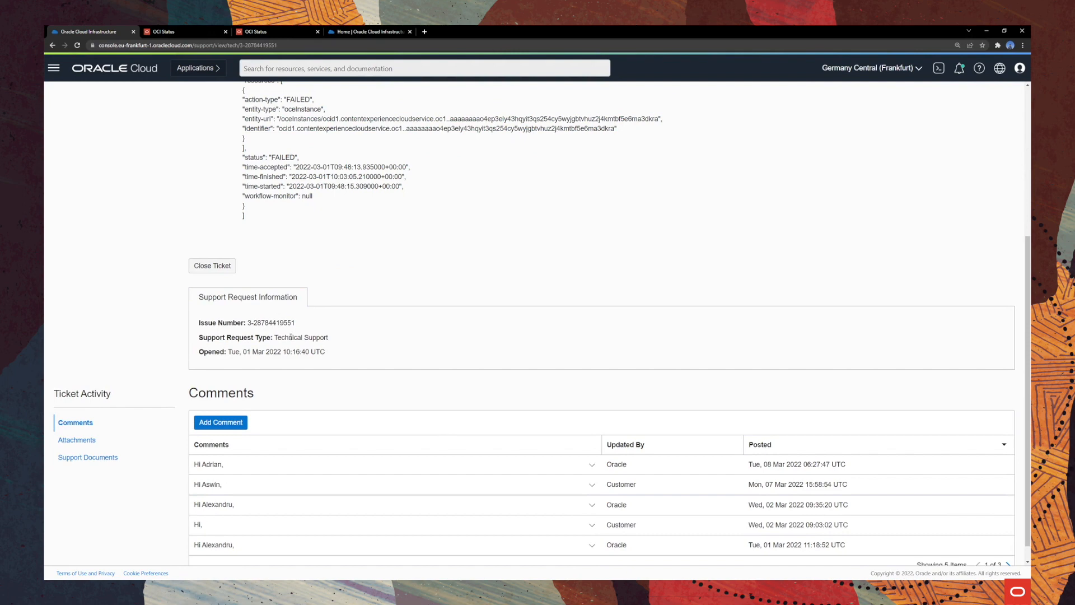
{"action": "double_click", "coordinate": [301, 336]}
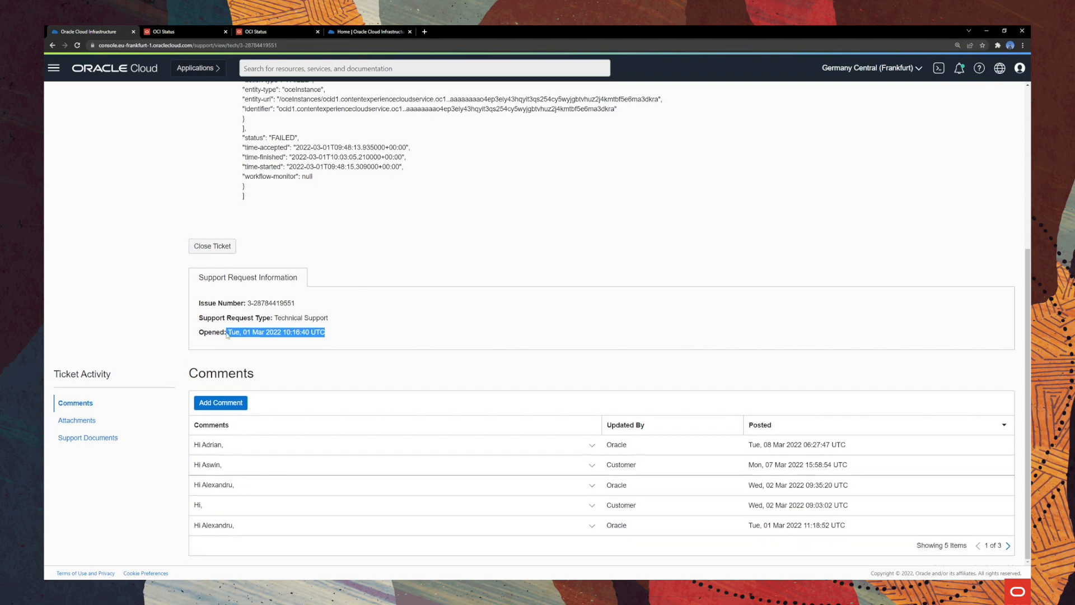
{"action": "mouse_move", "coordinate": [137, 405]}
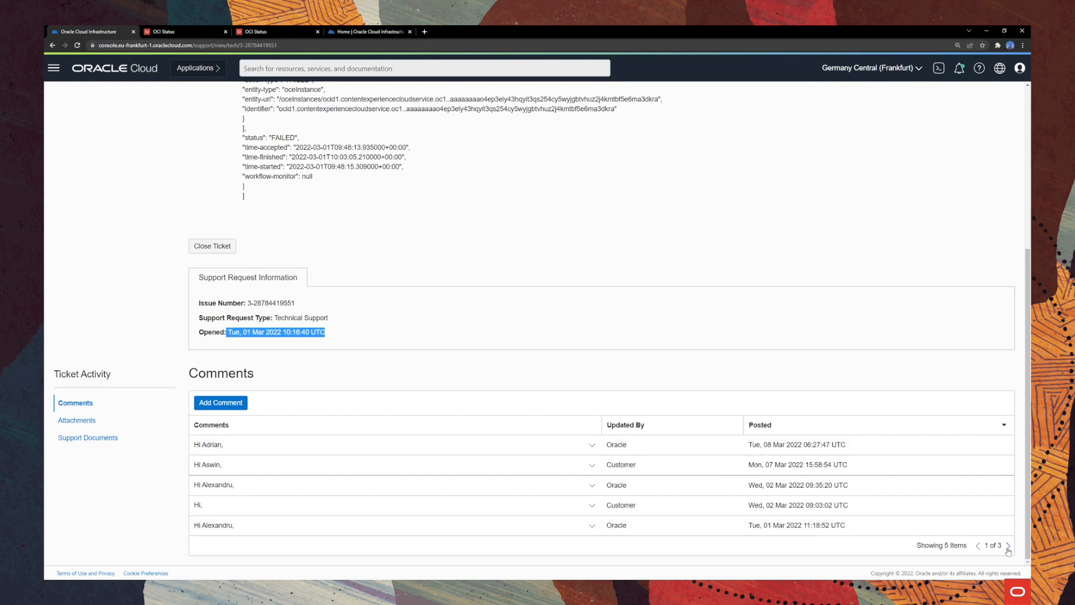
{"action": "left_click", "coordinate": [1008, 545]}
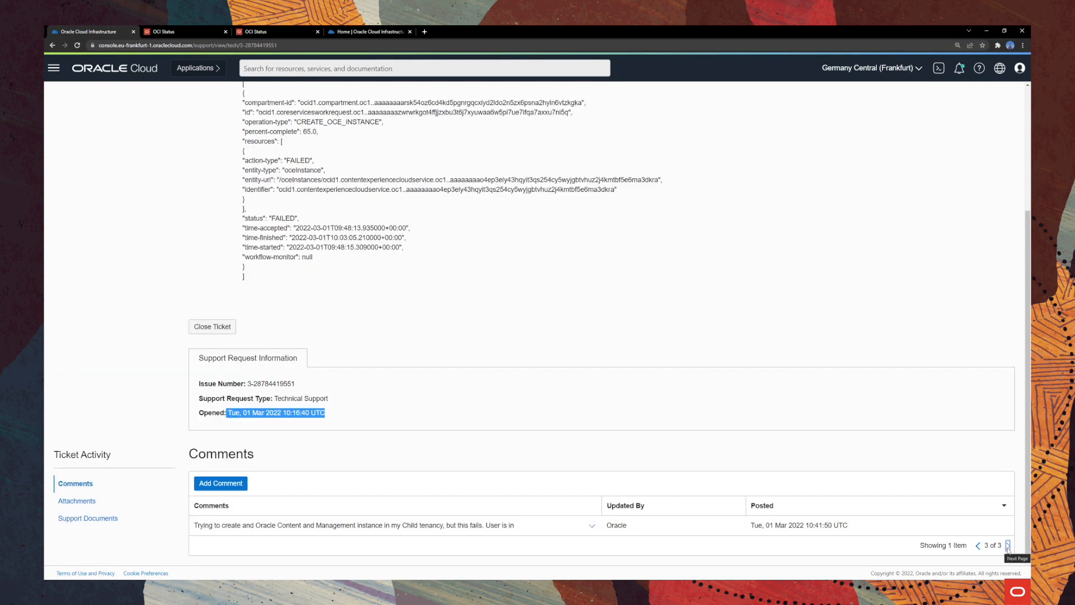
{"action": "left_click", "coordinate": [591, 525]}
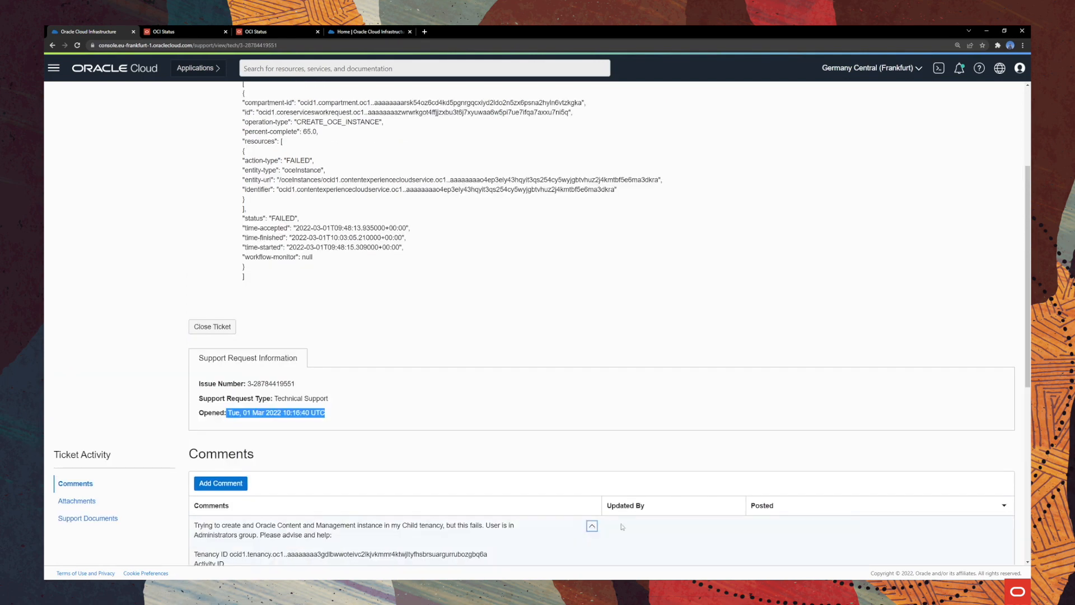
{"action": "scroll", "scroll_direction": "down", "scroll_amount": 3}
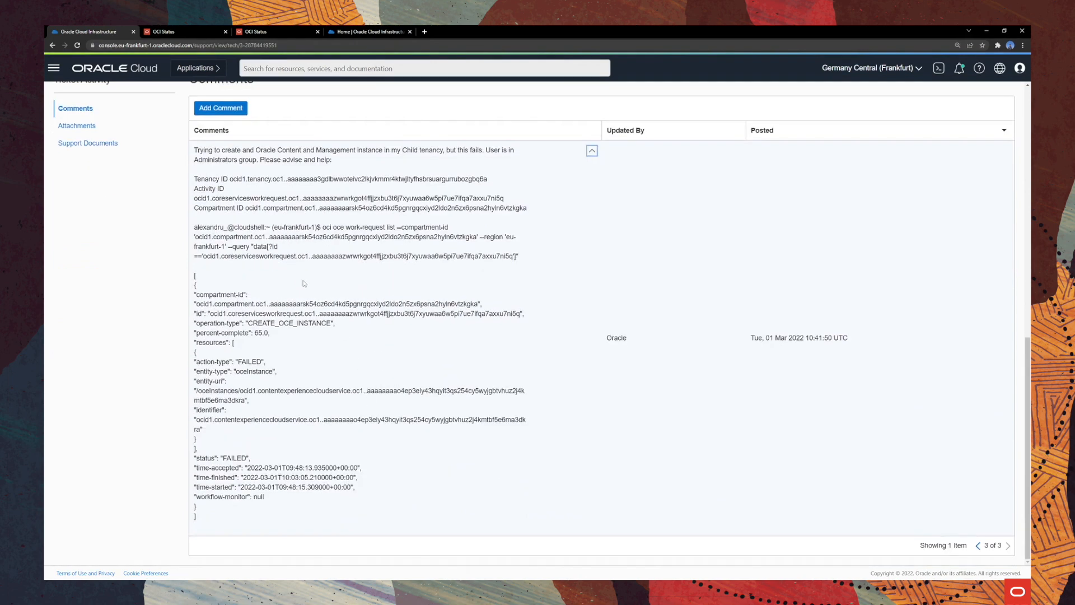
{"action": "left_click", "coordinate": [625, 130]}
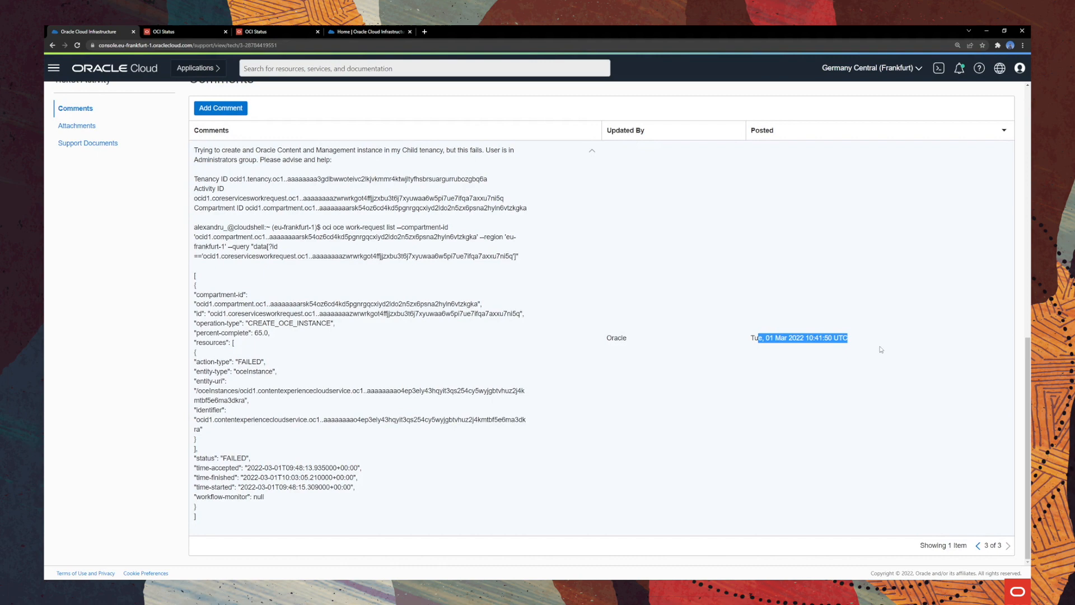
{"action": "mouse_move", "coordinate": [356, 334]}
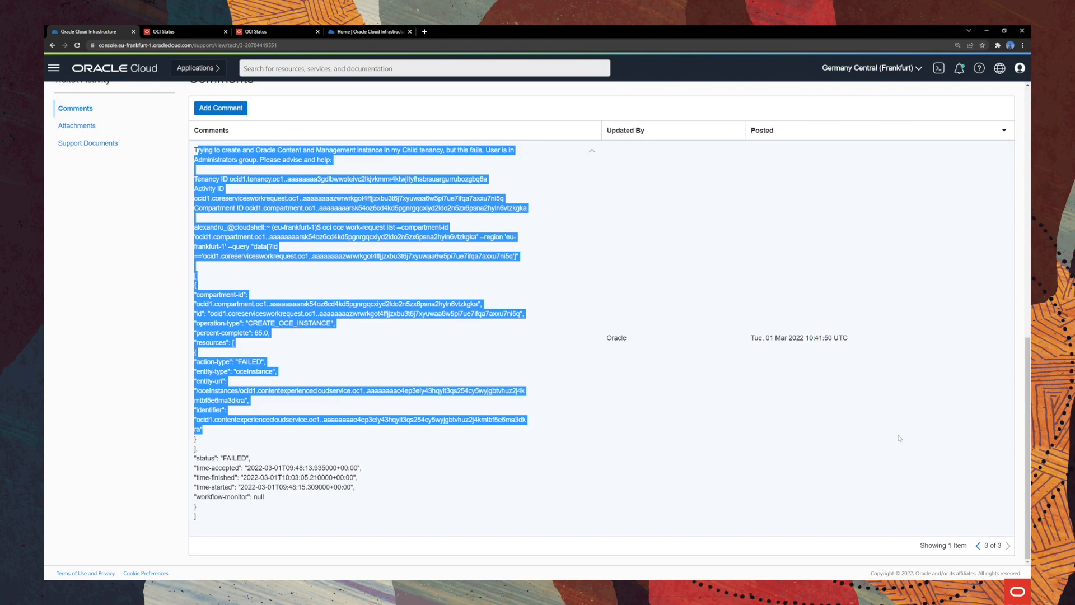
{"action": "left_click", "coordinate": [980, 545]}
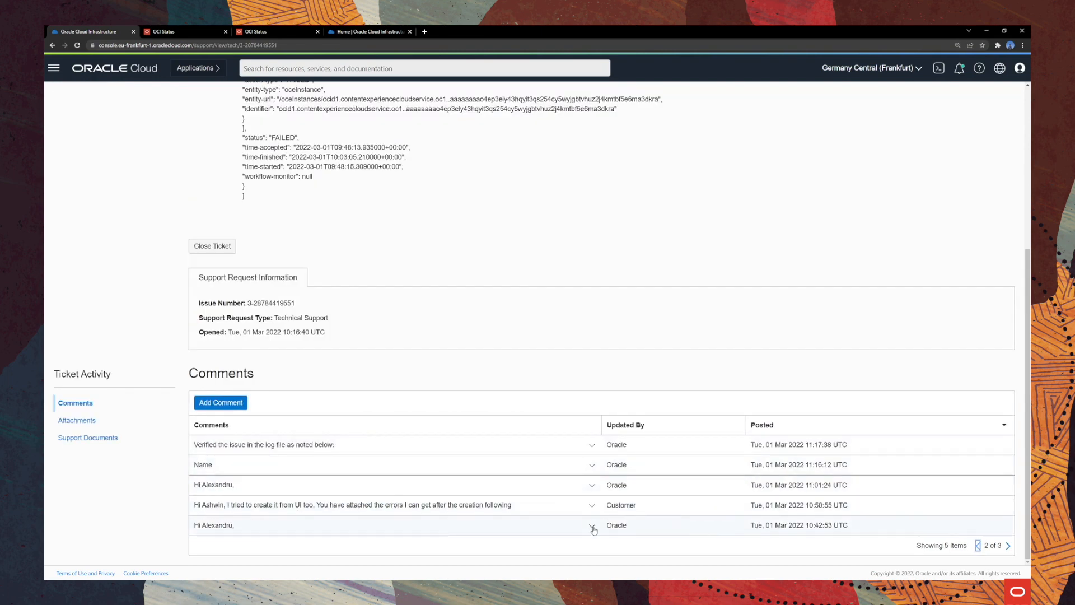
{"action": "left_click", "coordinate": [591, 504]}
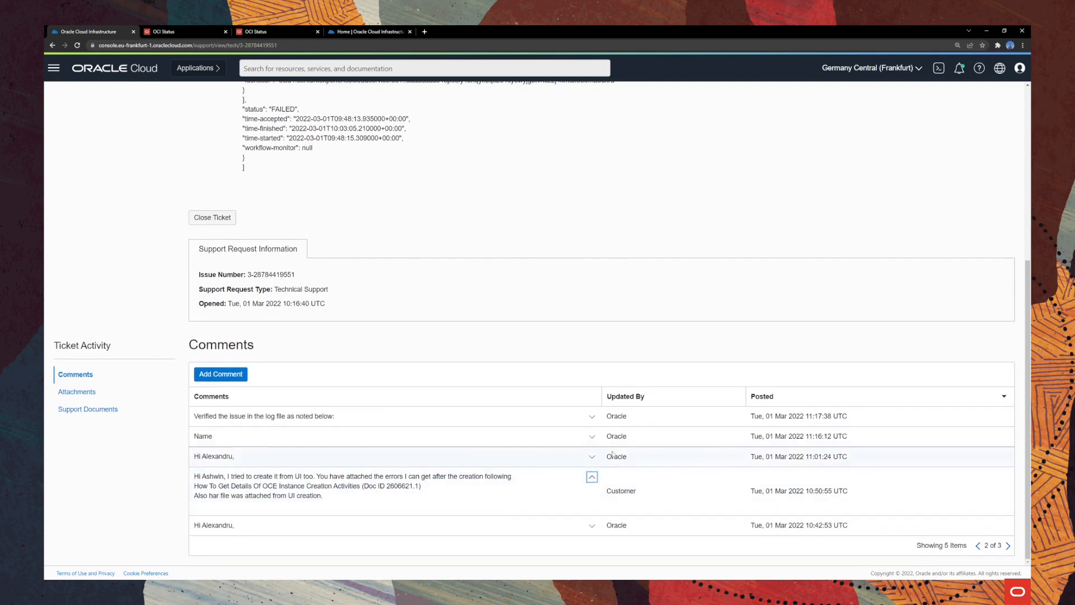
{"action": "left_click", "coordinate": [981, 545]}
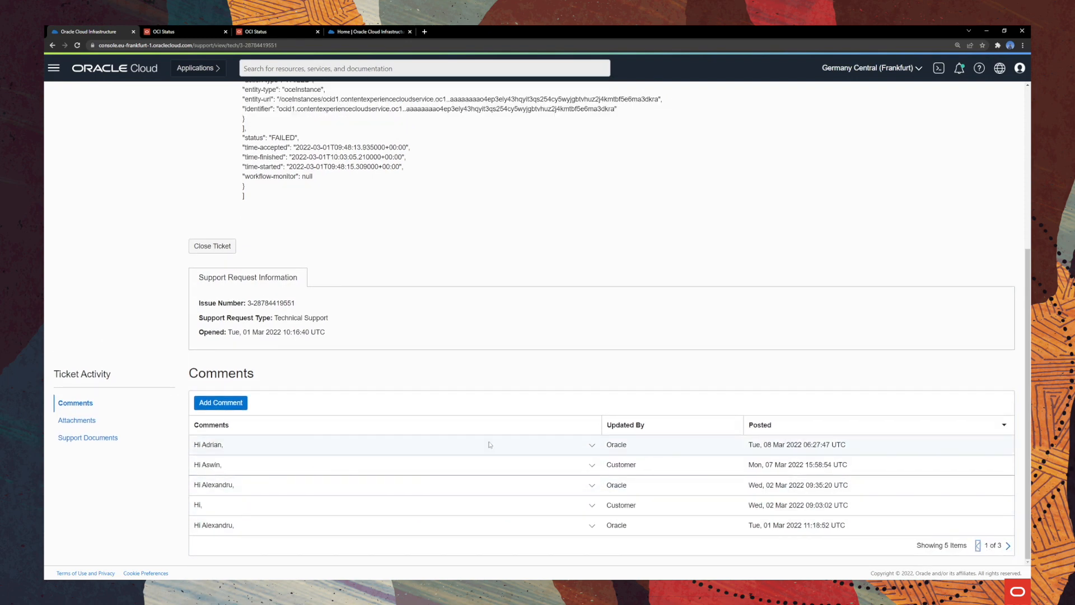
{"action": "mouse_move", "coordinate": [295, 425]}
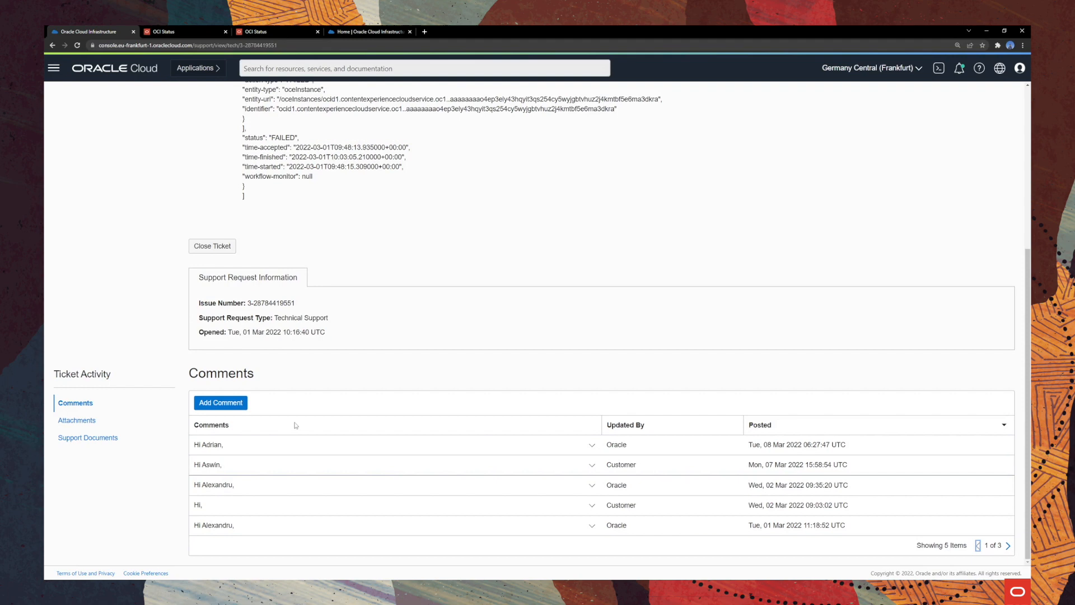
{"action": "mouse_move", "coordinate": [153, 459]}
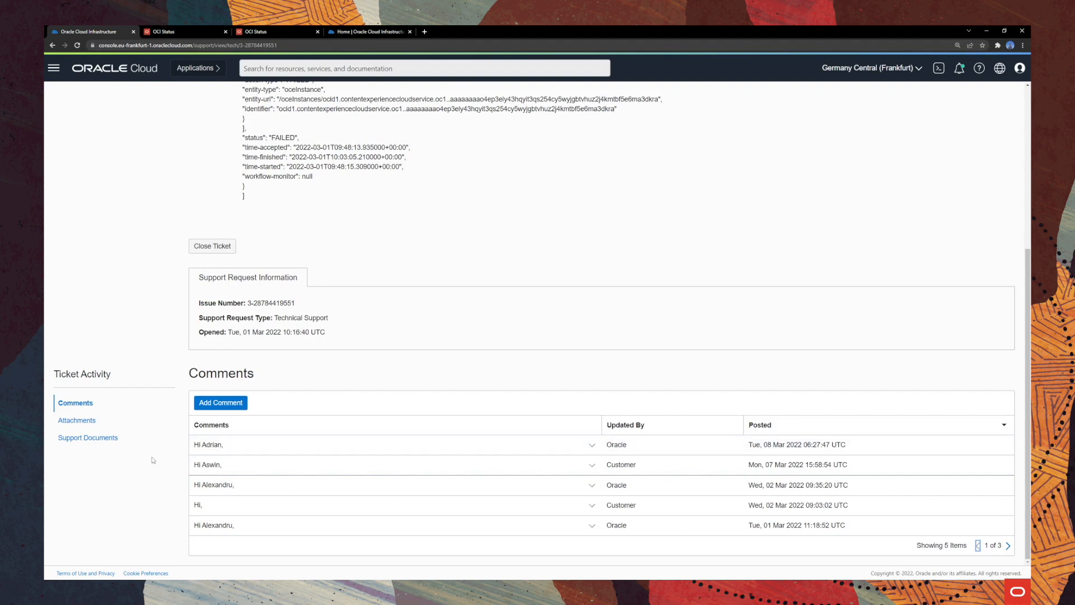
{"action": "mouse_move", "coordinate": [132, 464]}
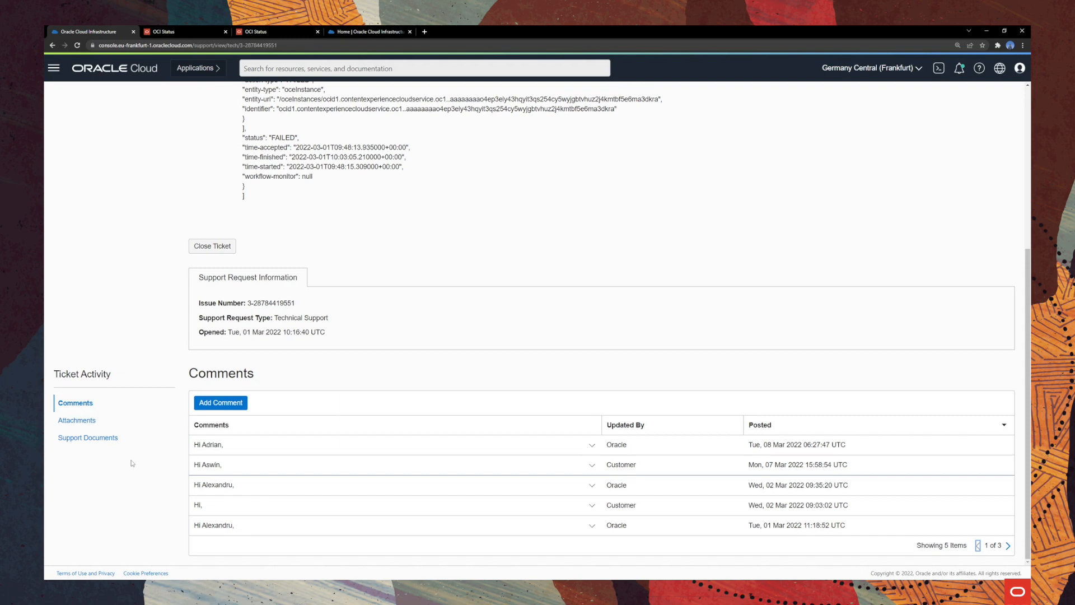
{"action": "mouse_move", "coordinate": [76, 420]}
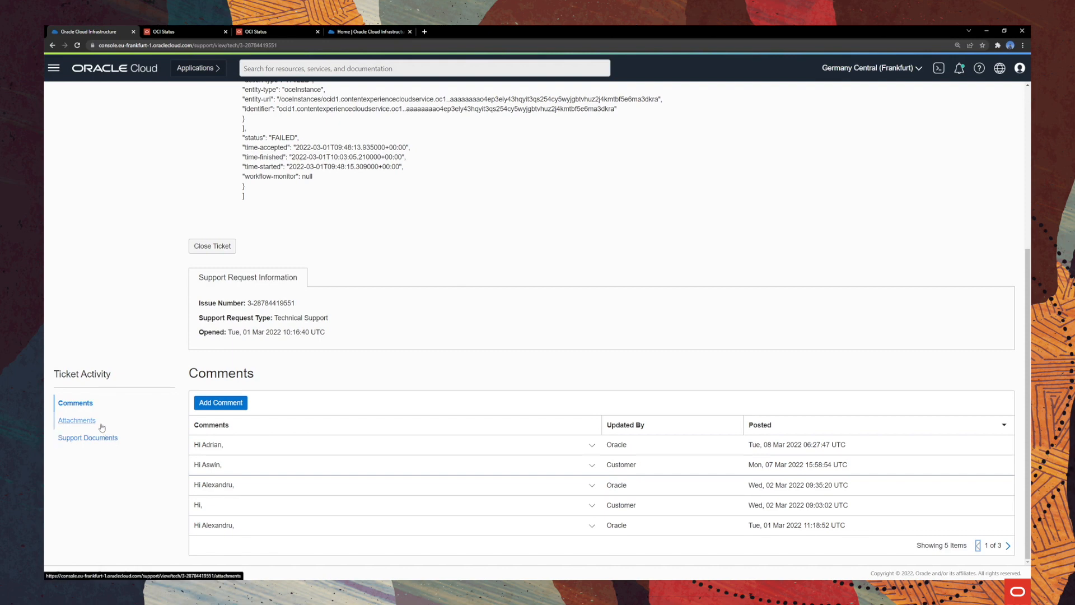
{"action": "left_click", "coordinate": [77, 420]}
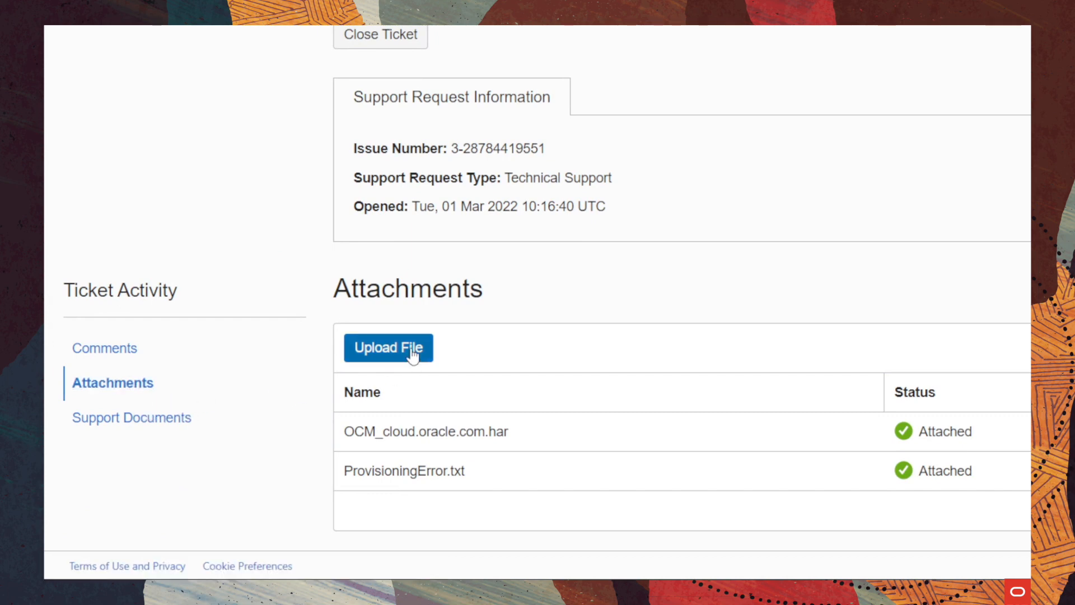
Start an Upload File dialog, cancel it without uploading, and review the two existing attachments.
{"action": "left_click", "coordinate": [388, 348]}
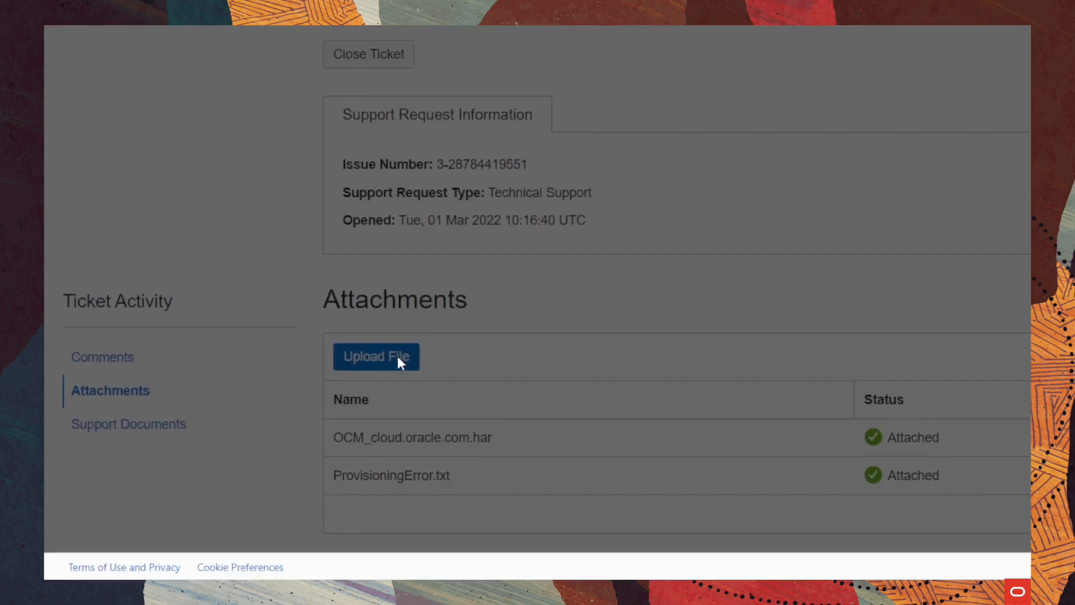
{"action": "left_click", "coordinate": [376, 356]}
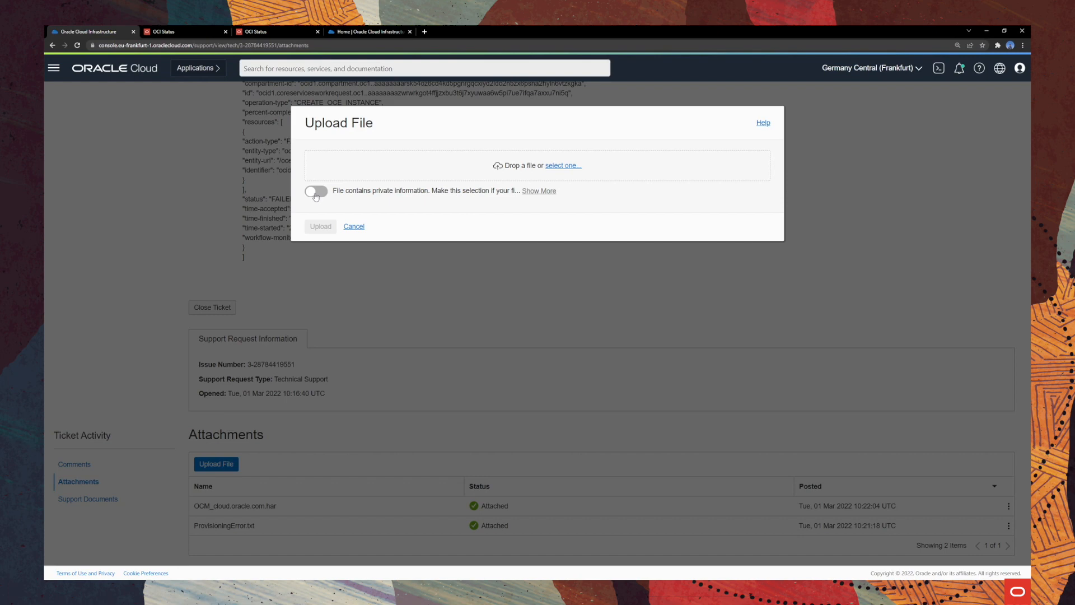
{"action": "left_click", "coordinate": [316, 190]}
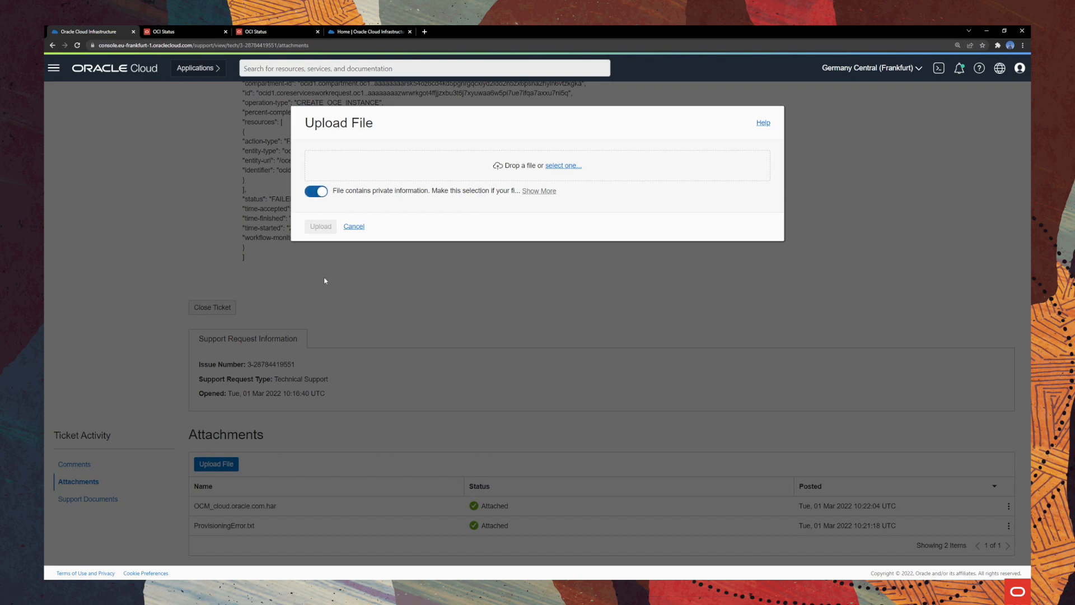
{"action": "left_click", "coordinate": [353, 226]}
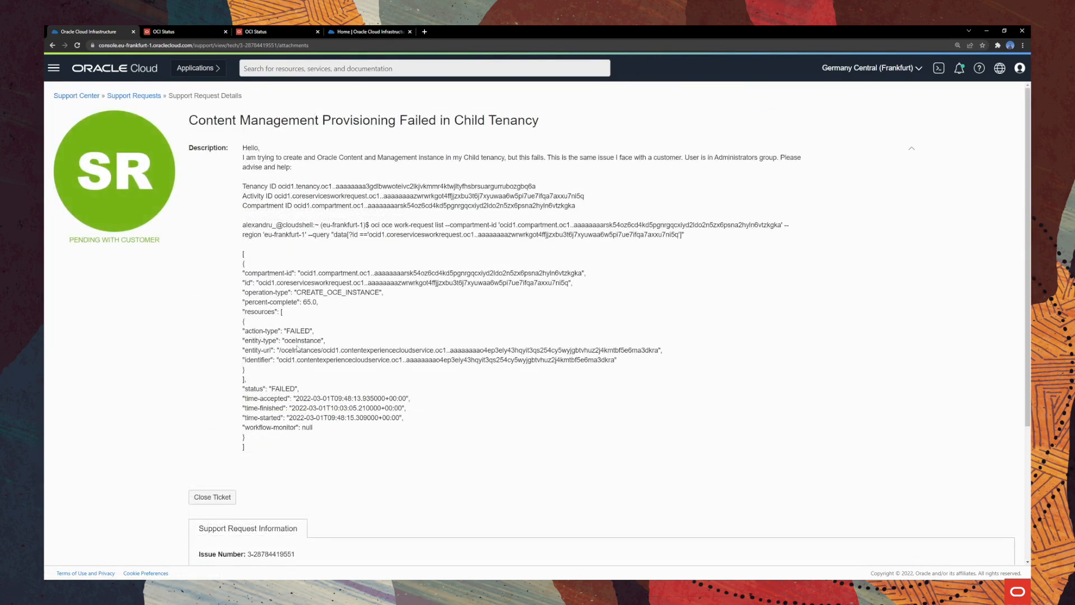
{"action": "scroll", "scroll_direction": "down", "scroll_amount": 3}
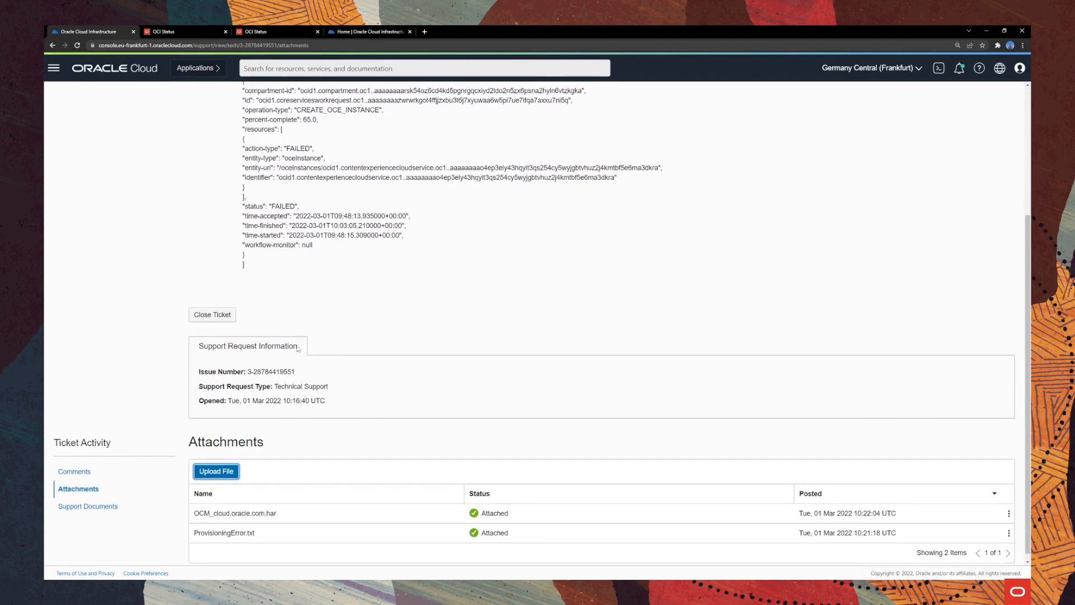
{"action": "scroll", "scroll_direction": "up", "scroll_amount": 3}
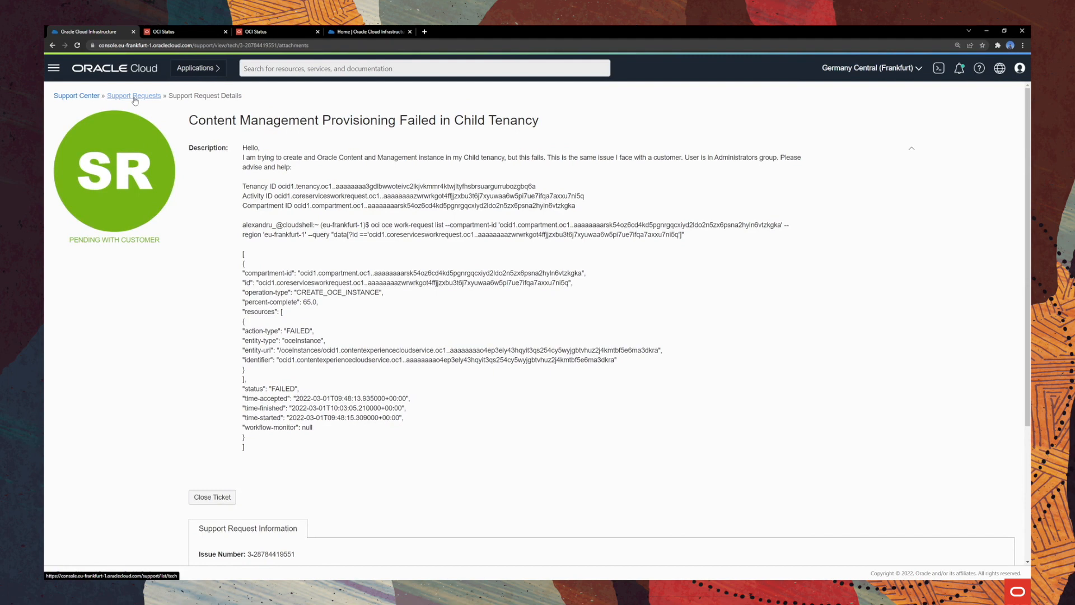
Return to the Technical Support Requests list and filter it by a chosen State.
{"action": "left_click", "coordinate": [134, 95]}
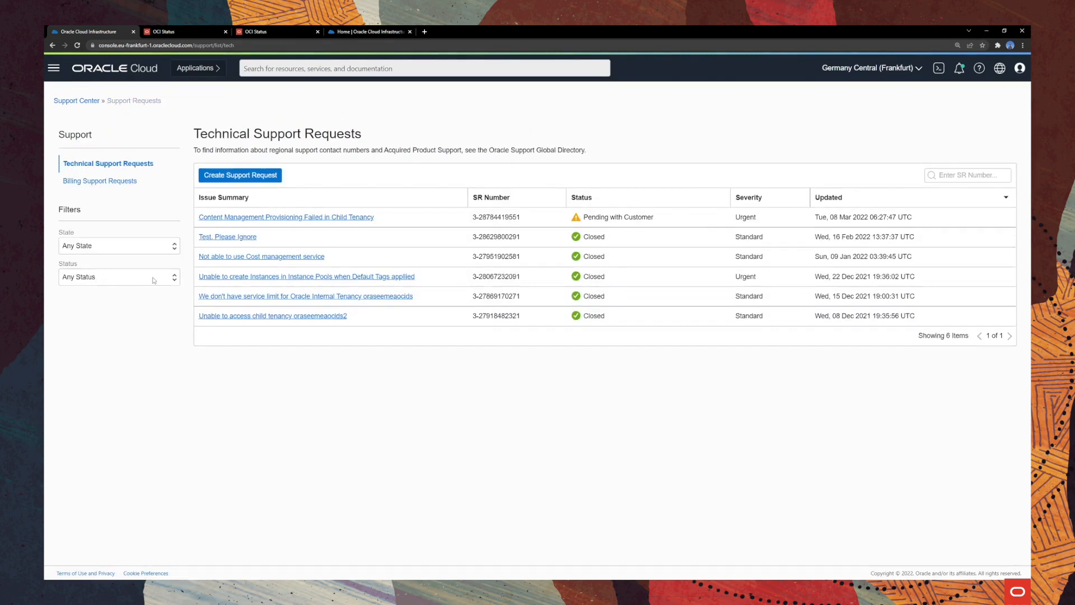
{"action": "mouse_move", "coordinate": [199, 265]}
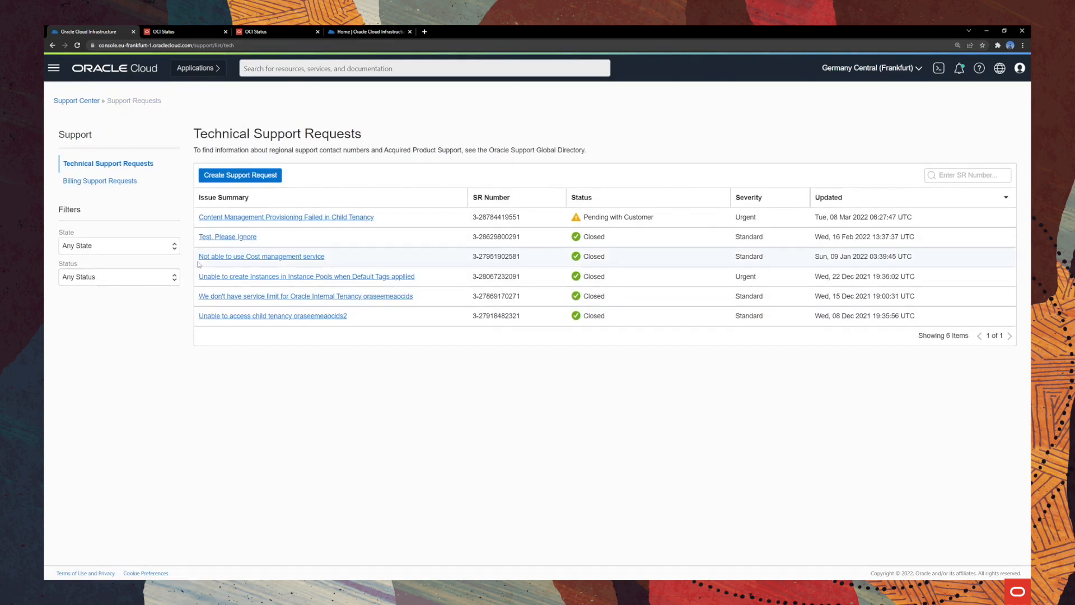
{"action": "mouse_move", "coordinate": [227, 236]}
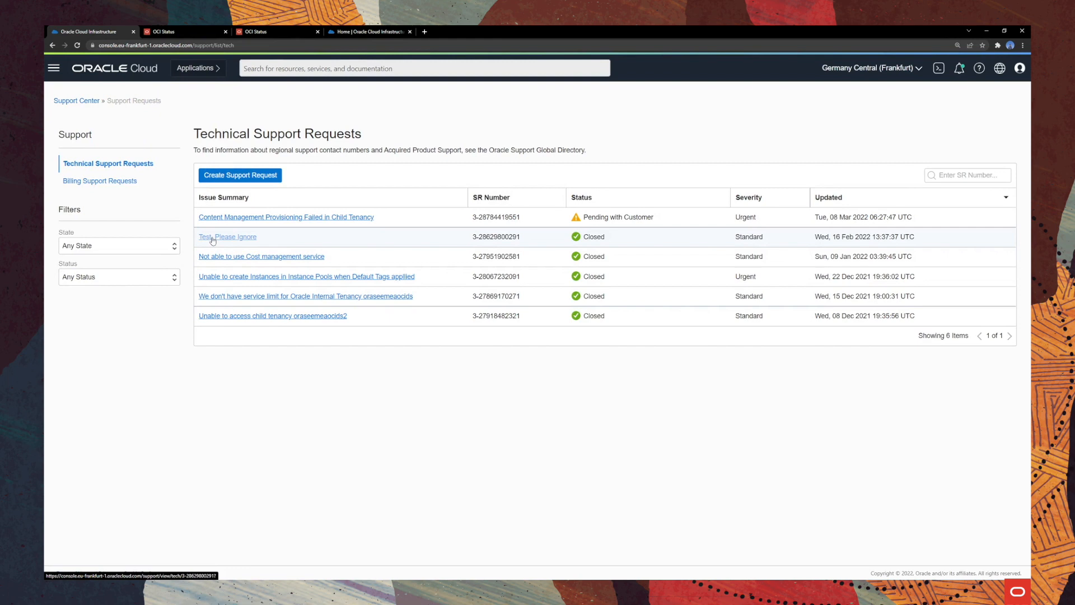
{"action": "mouse_move", "coordinate": [100, 180]}
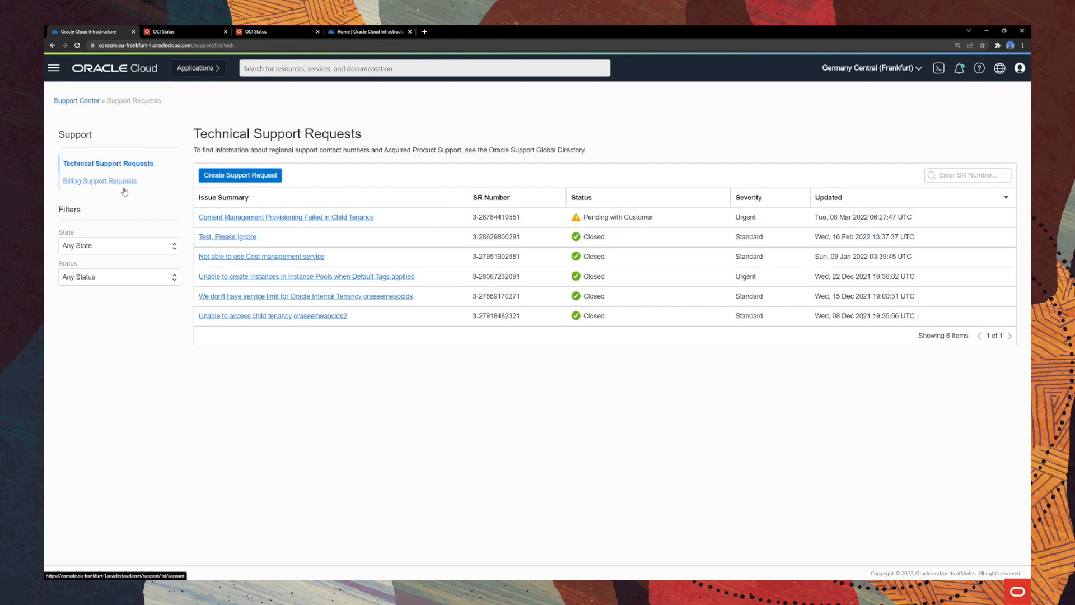
{"action": "mouse_move", "coordinate": [100, 248]}
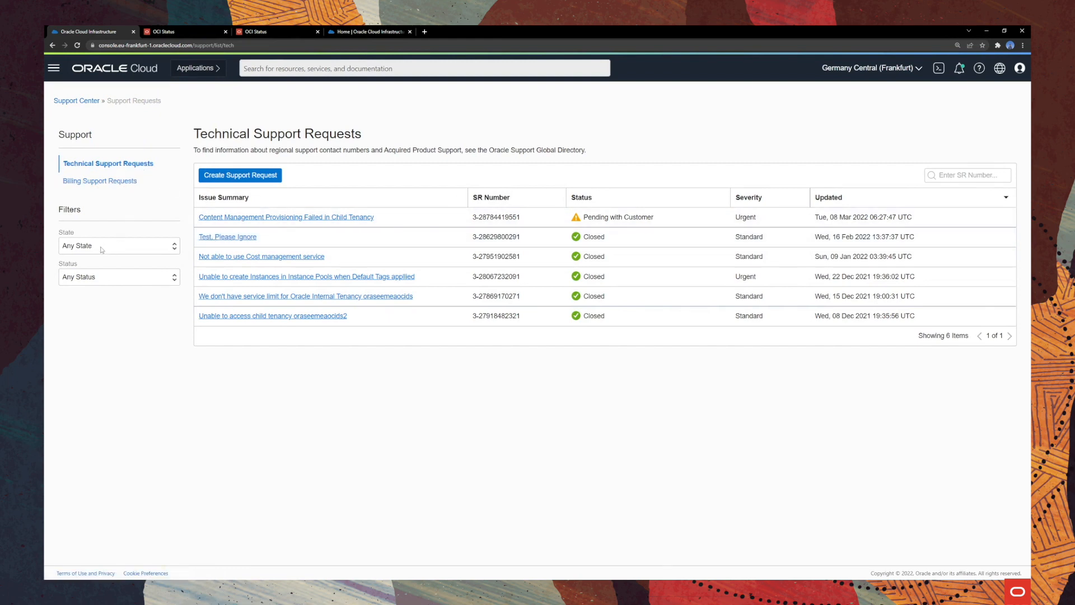
{"action": "left_click", "coordinate": [118, 245]}
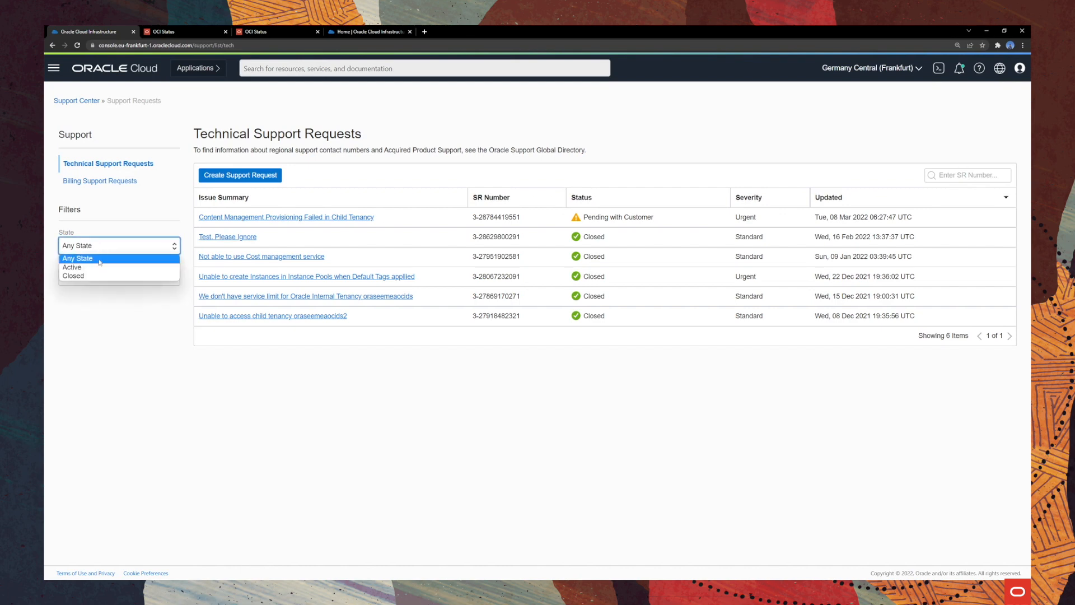
{"action": "left_click", "coordinate": [76, 258]}
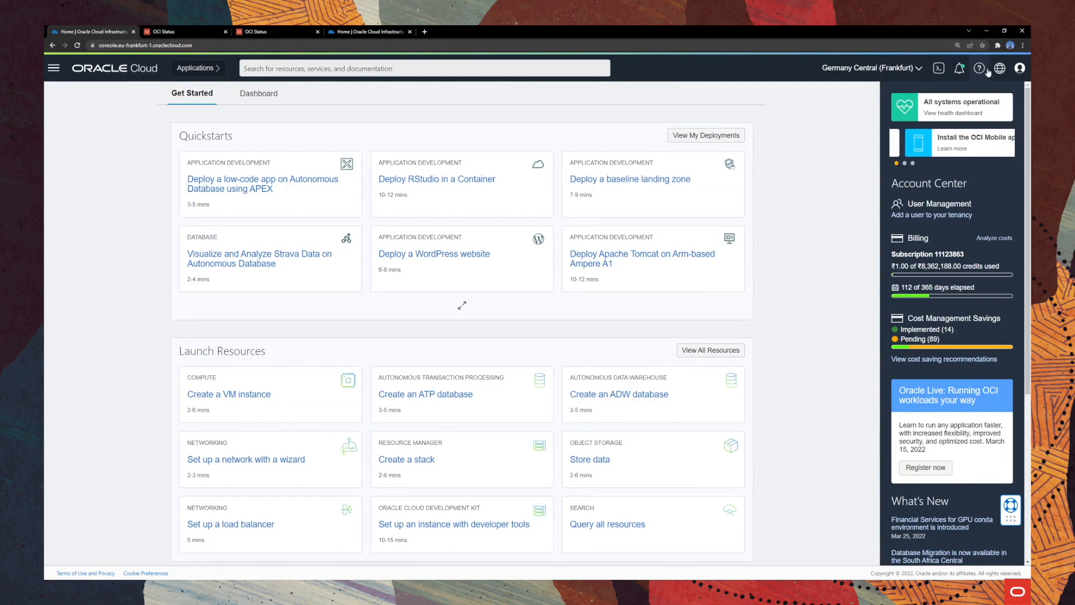
Start a live support chat via the Help panel's Chat with us option.
{"action": "left_click", "coordinate": [980, 68]}
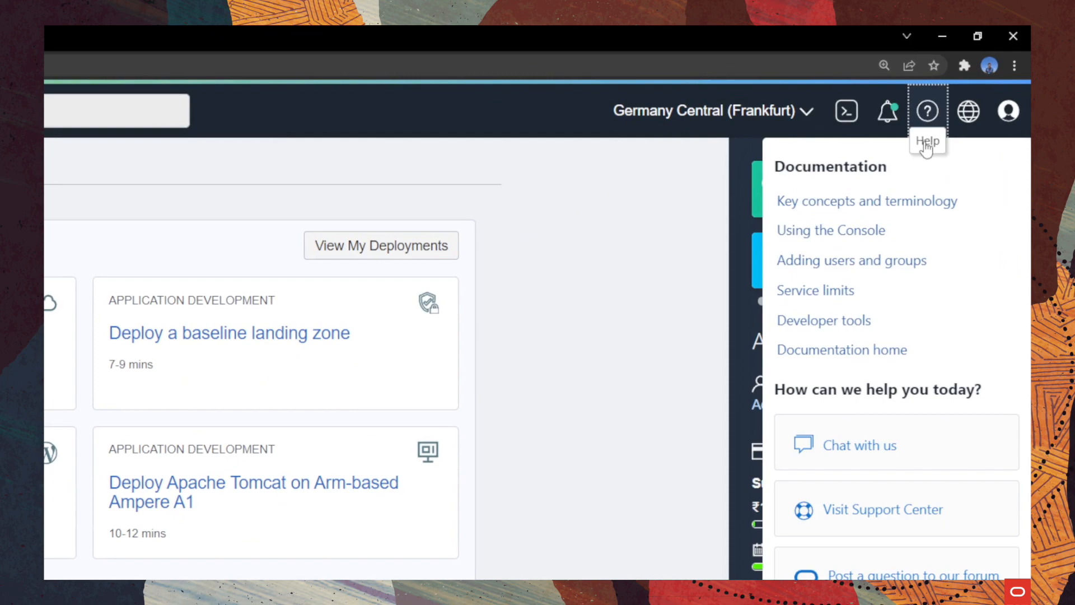
{"action": "scroll", "scroll_direction": "down", "scroll_amount": 3}
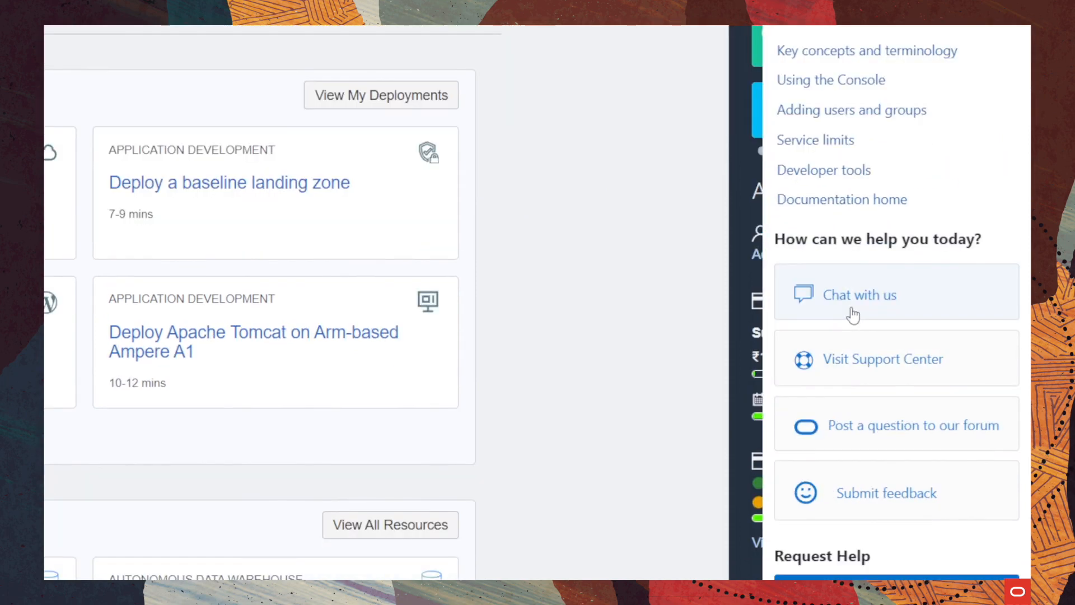
{"action": "left_click", "coordinate": [861, 295]}
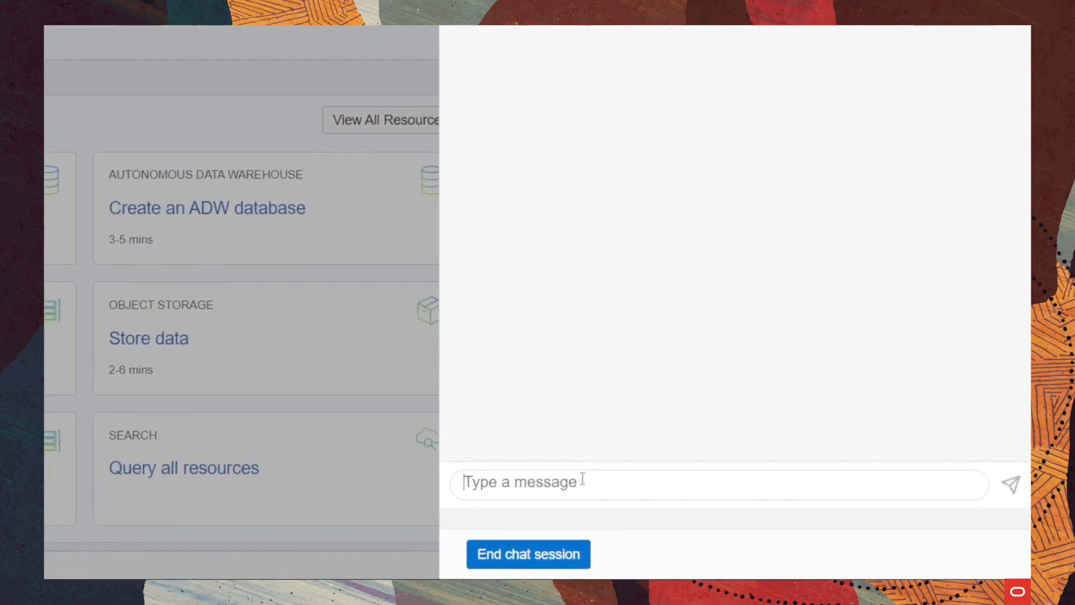
Ask the chat 'connect to a compute instance', mark the answer unhelpful, and browse the documentation results.
{"action": "type", "text": "connect to a comp"}
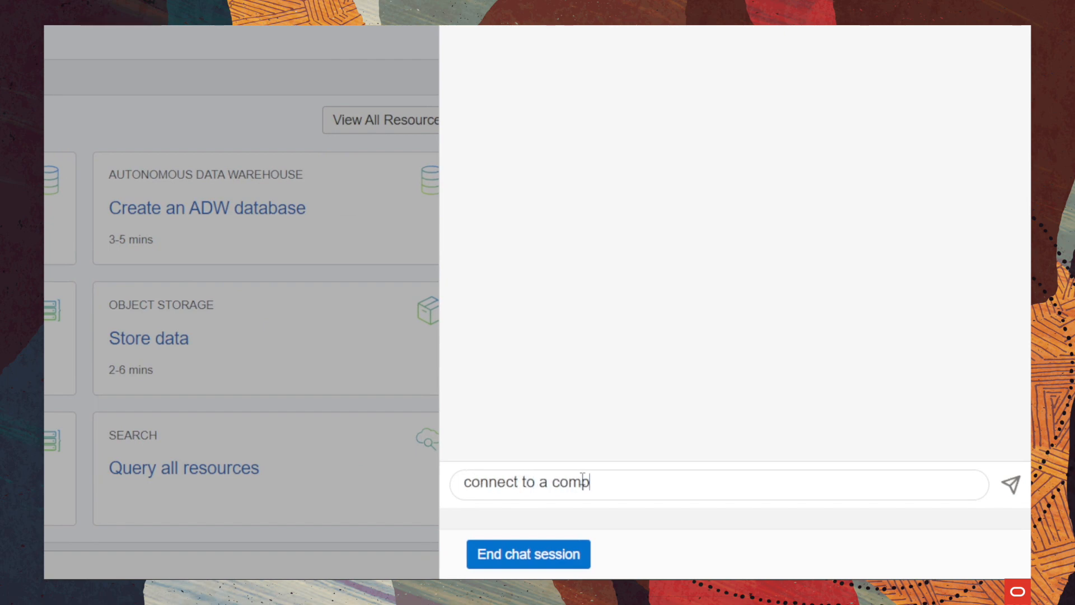
{"action": "left_click", "coordinate": [1009, 483]}
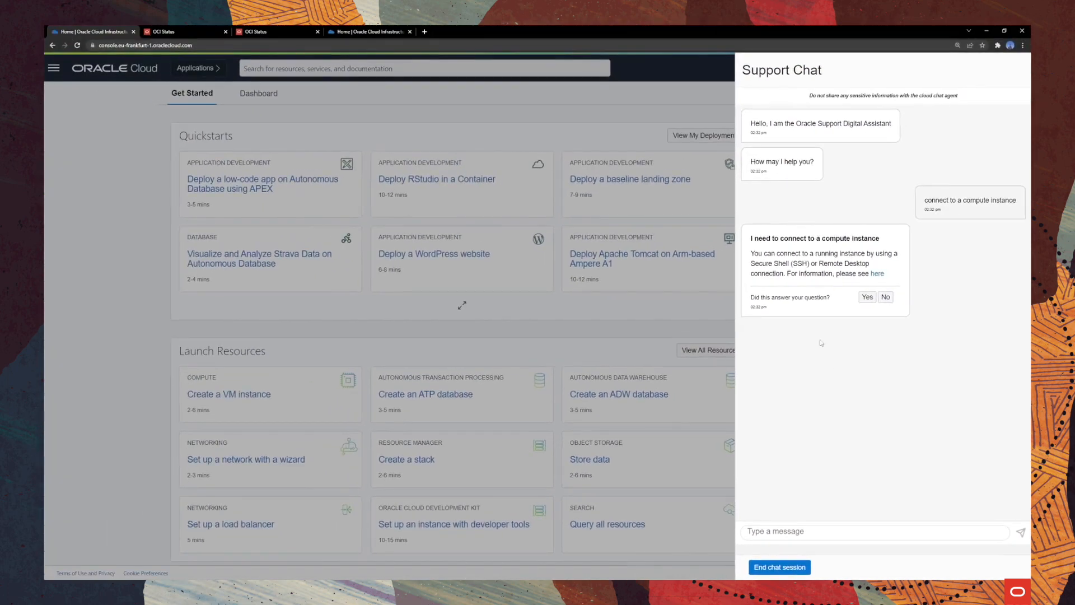
{"action": "mouse_move", "coordinate": [807, 263]}
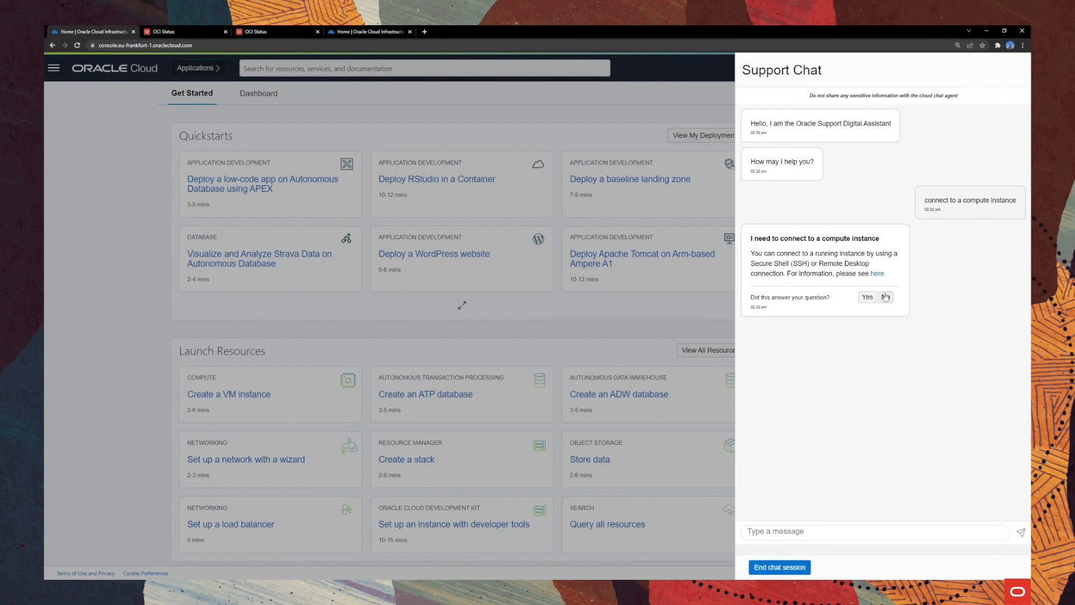
{"action": "left_click", "coordinate": [885, 297]}
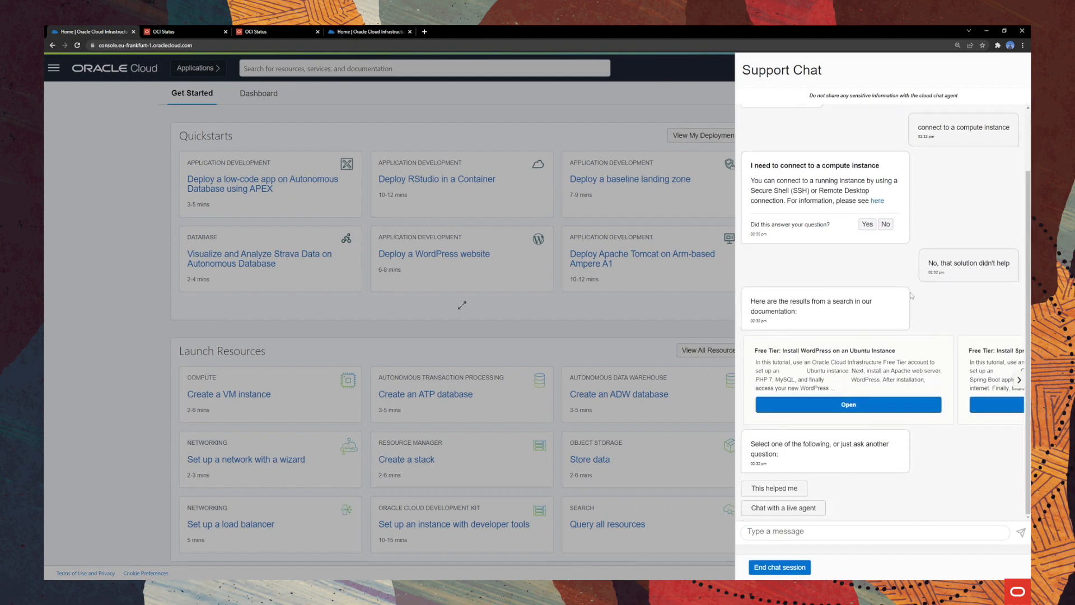
{"action": "mouse_move", "coordinate": [904, 299]}
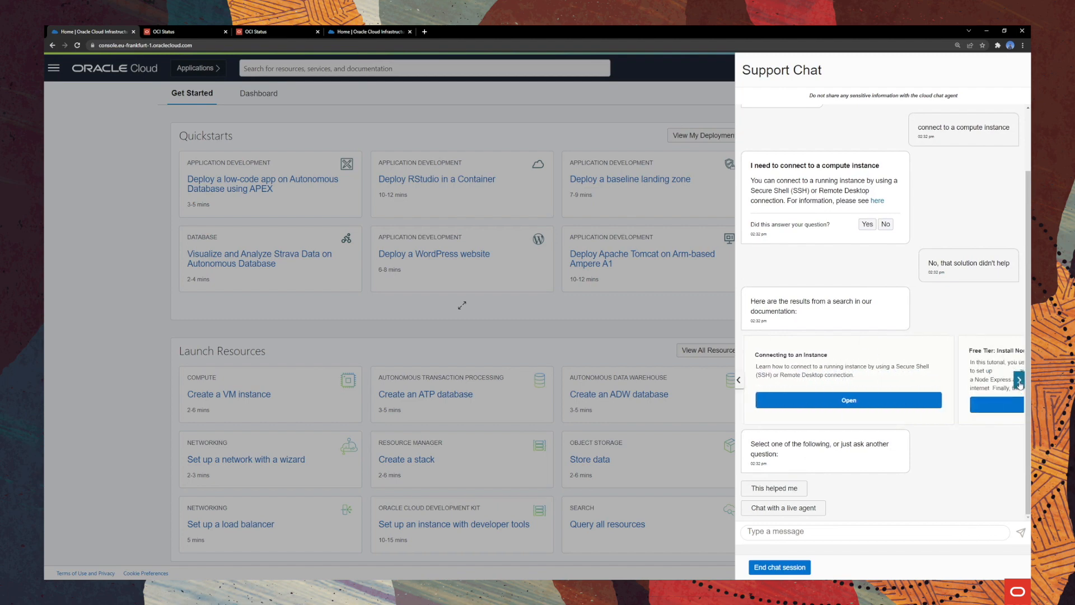
{"action": "left_click", "coordinate": [1018, 381]}
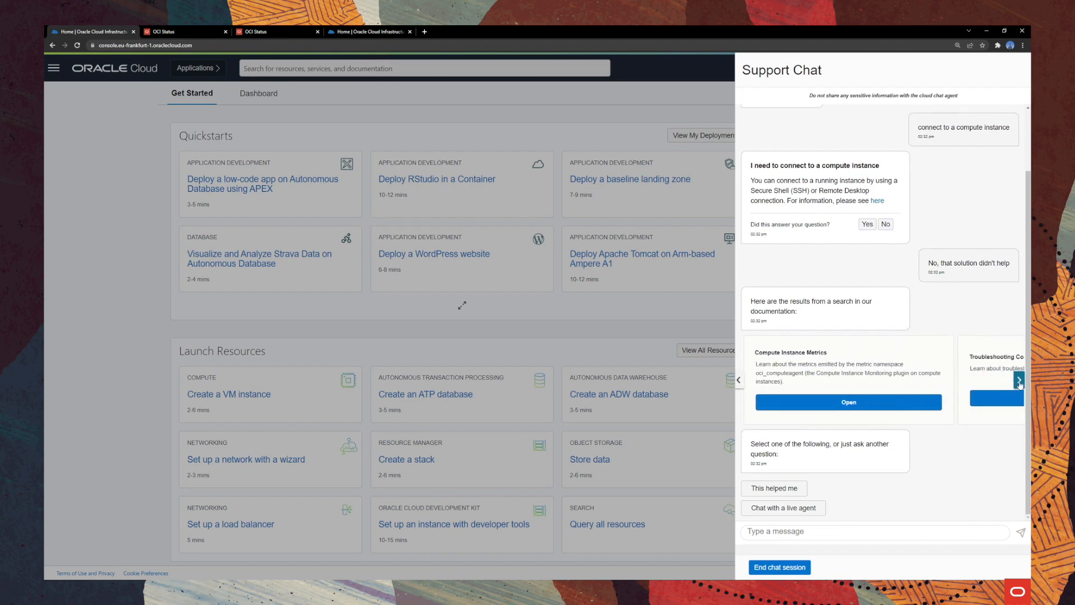
{"action": "left_click", "coordinate": [1018, 380]}
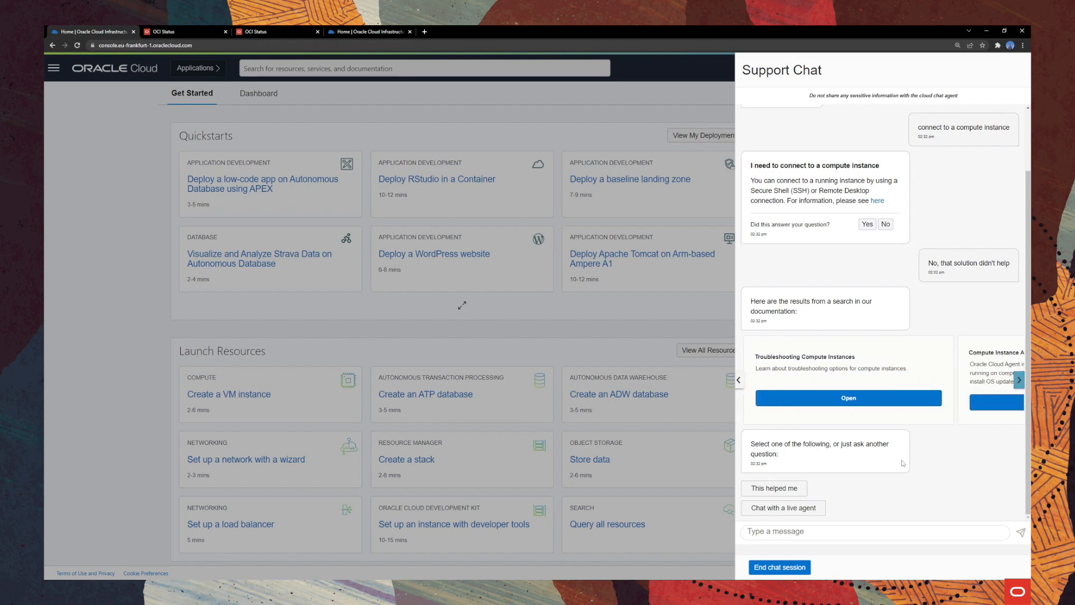
{"action": "mouse_move", "coordinate": [783, 508]}
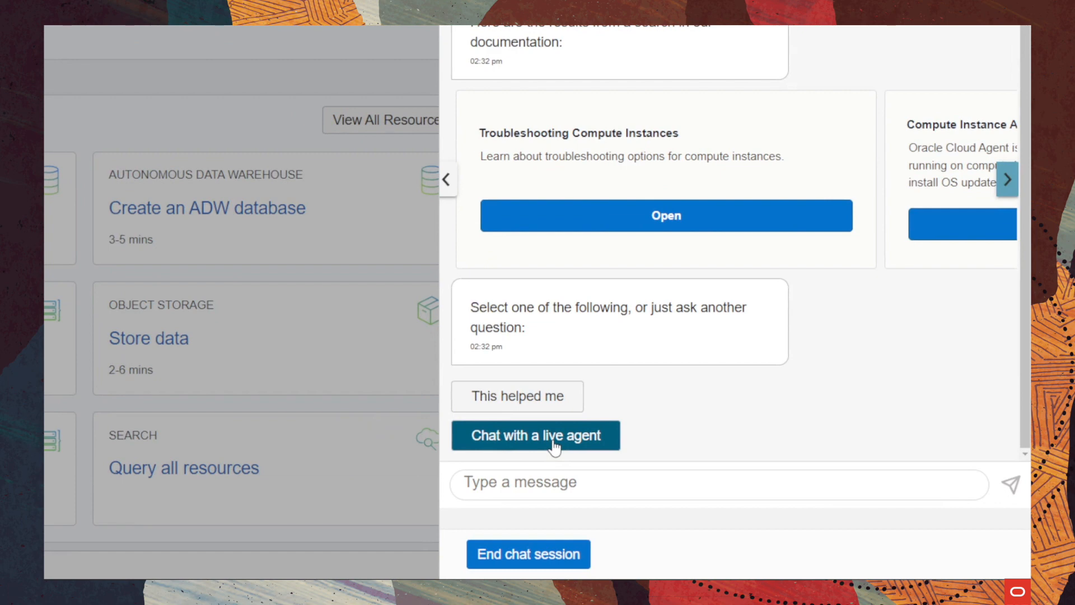
Request a live agent and send a 'thanks a lot' message in the chat.
{"action": "left_click", "coordinate": [536, 434]}
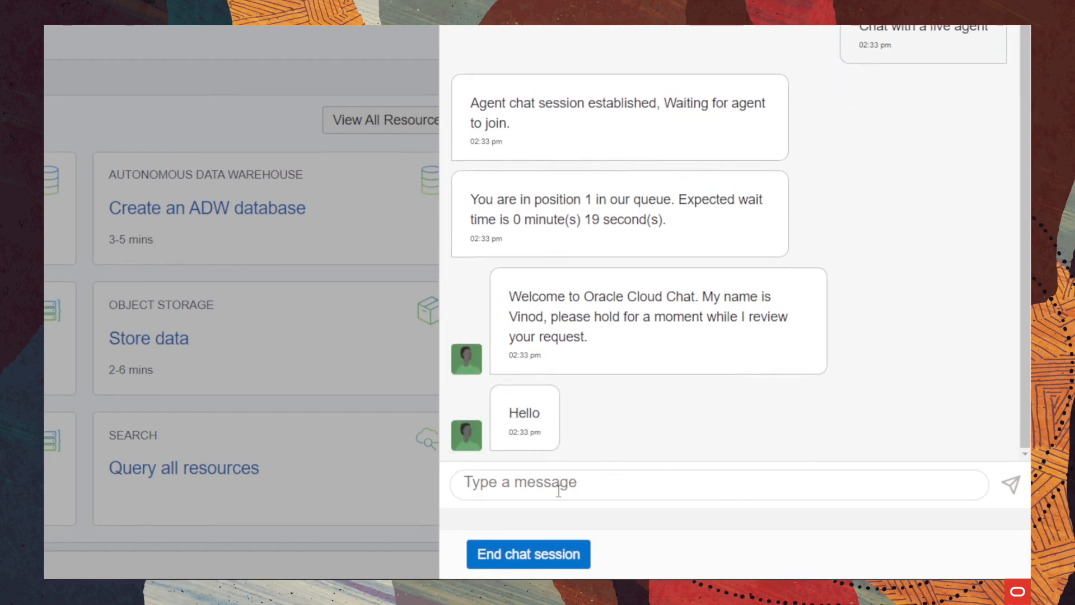
{"action": "type", "text": "thank s"}
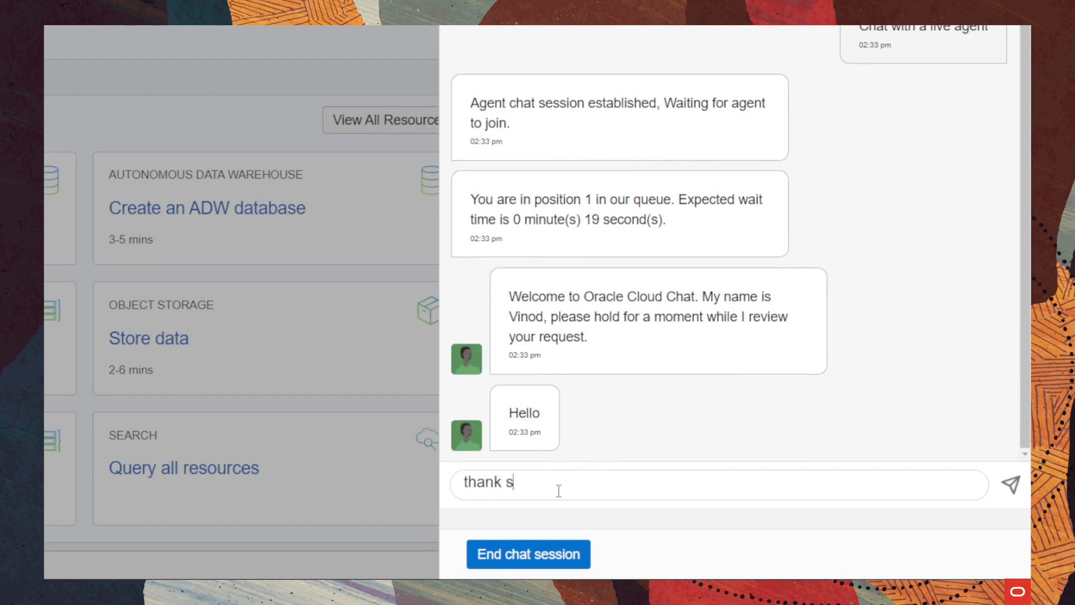
{"action": "key", "text": "BackSpace"}
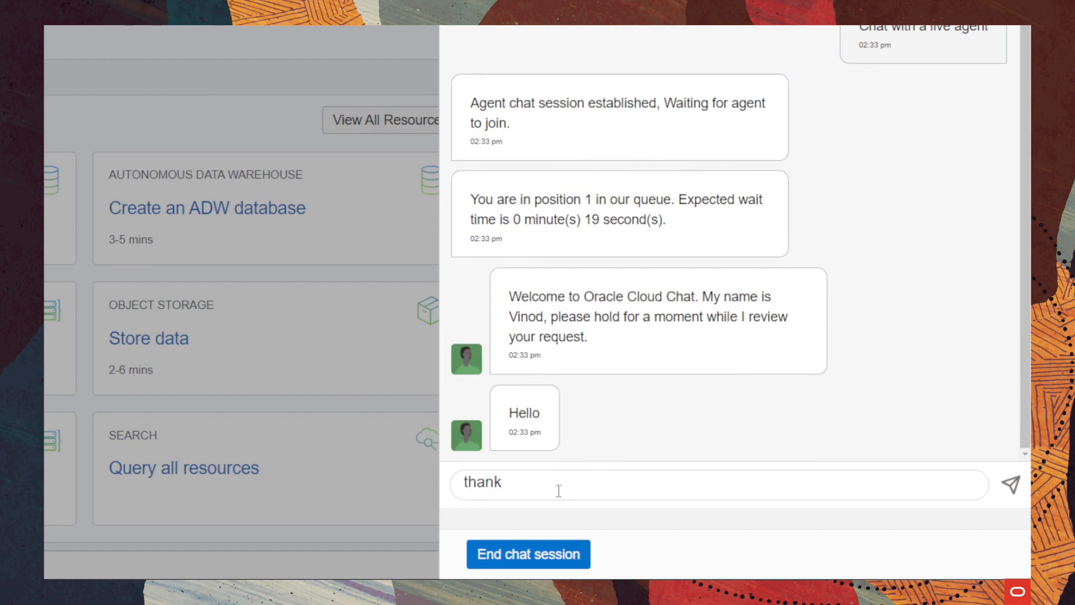
{"action": "left_click", "coordinate": [1009, 483]}
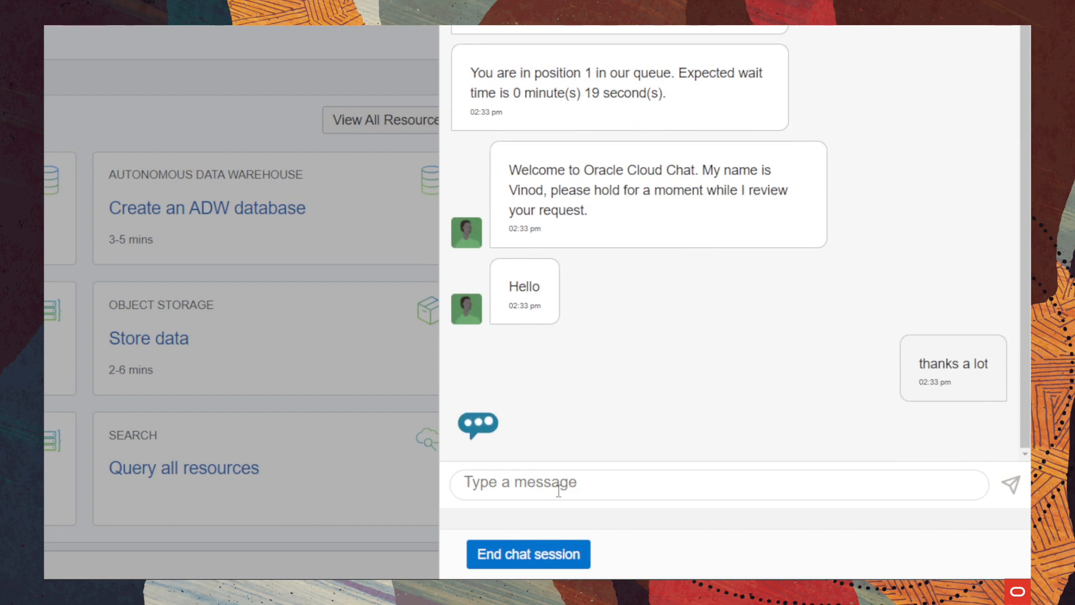